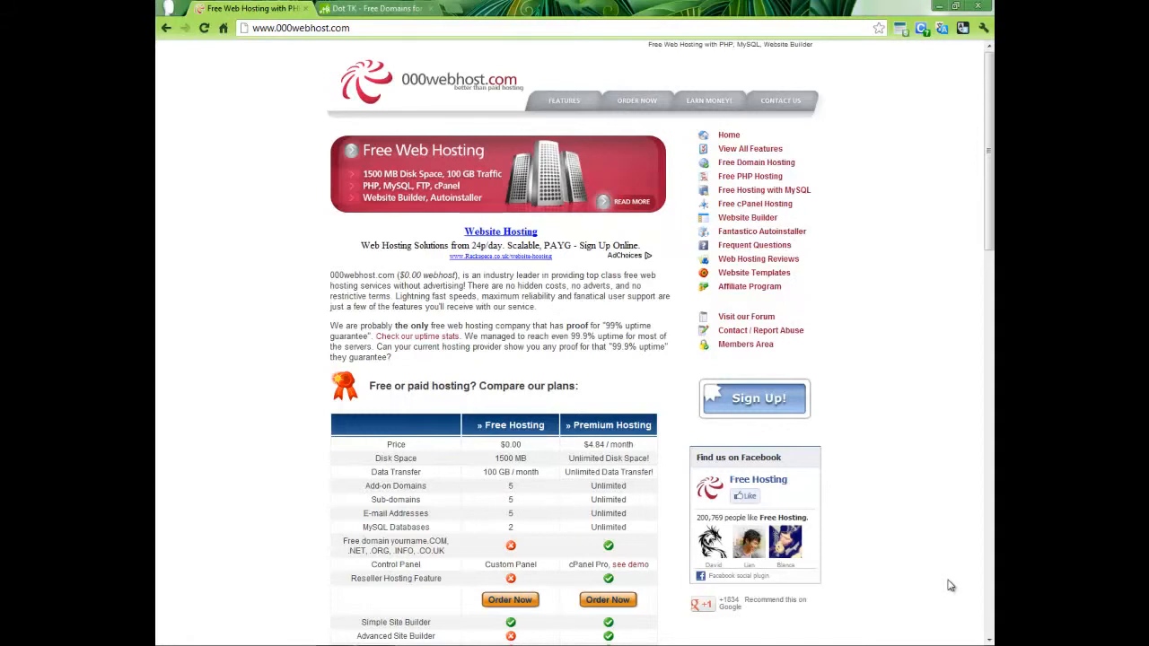
pyautogui.moveTo(312, 145)
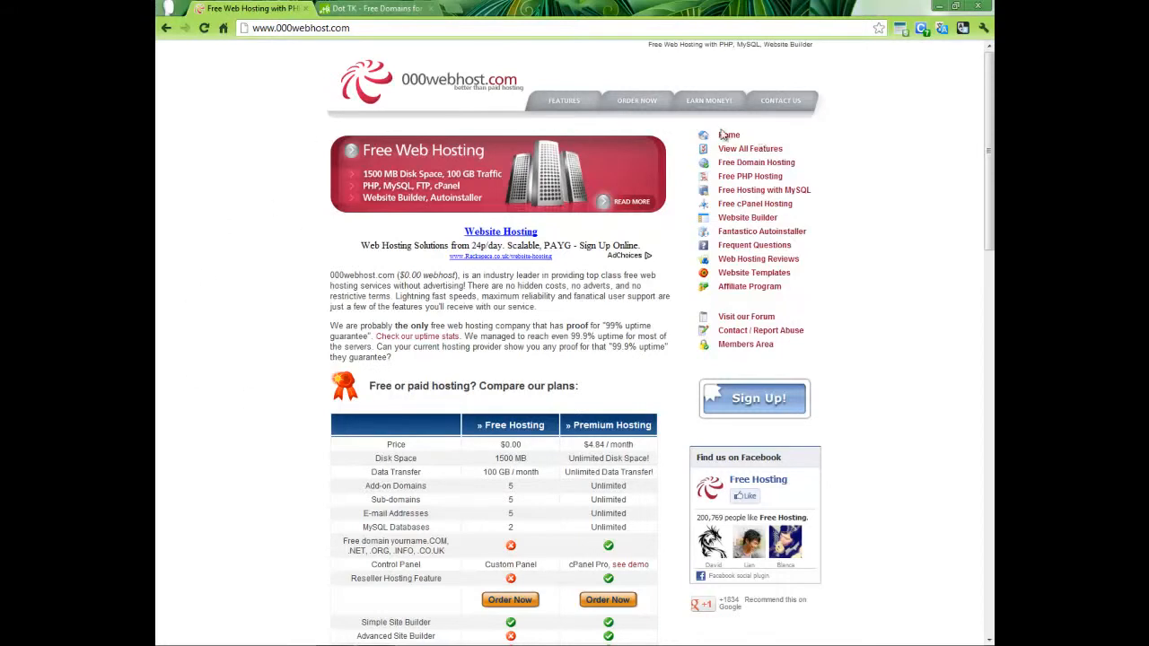
pyautogui.moveTo(788, 161)
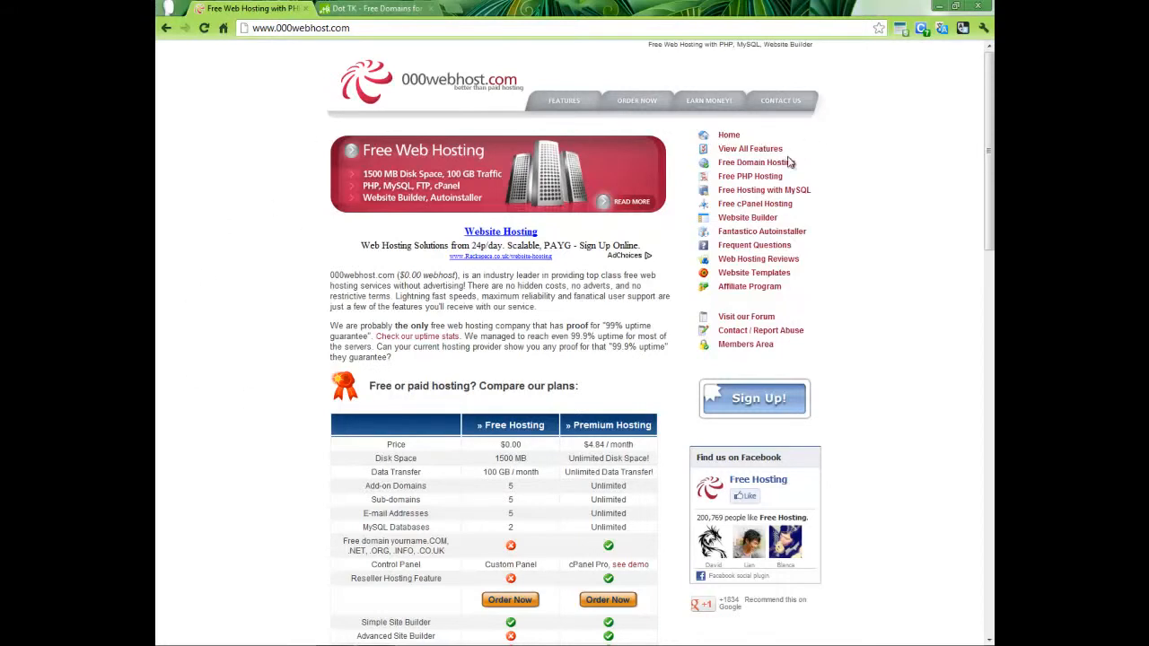
pyautogui.moveTo(825, 185)
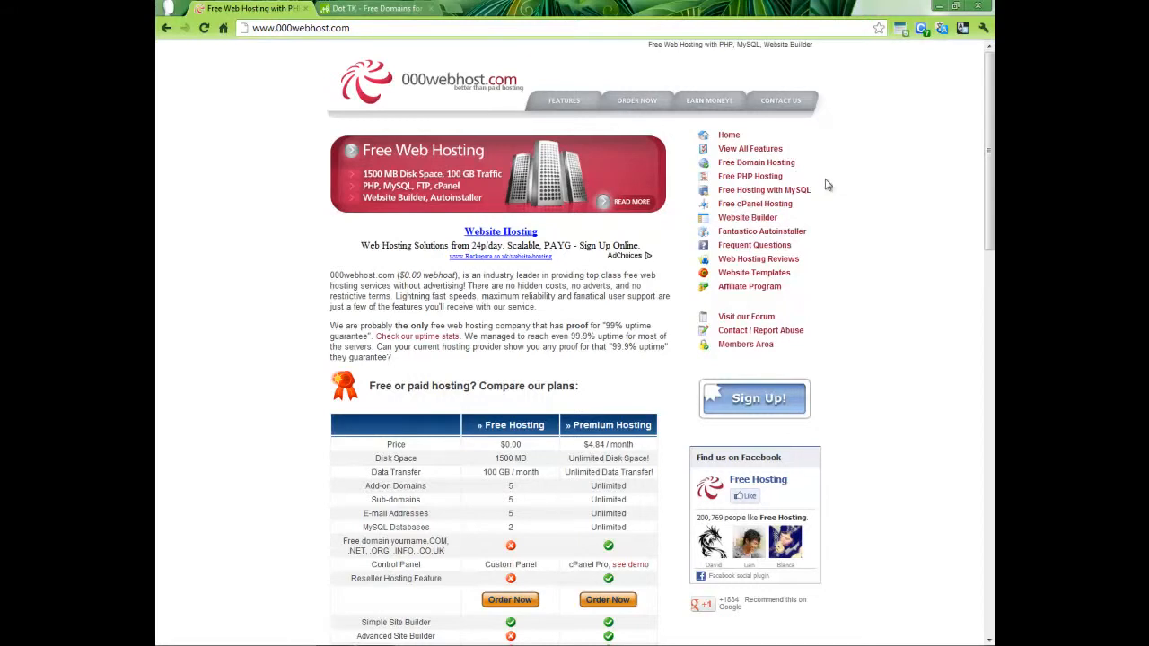
pyautogui.moveTo(811, 198)
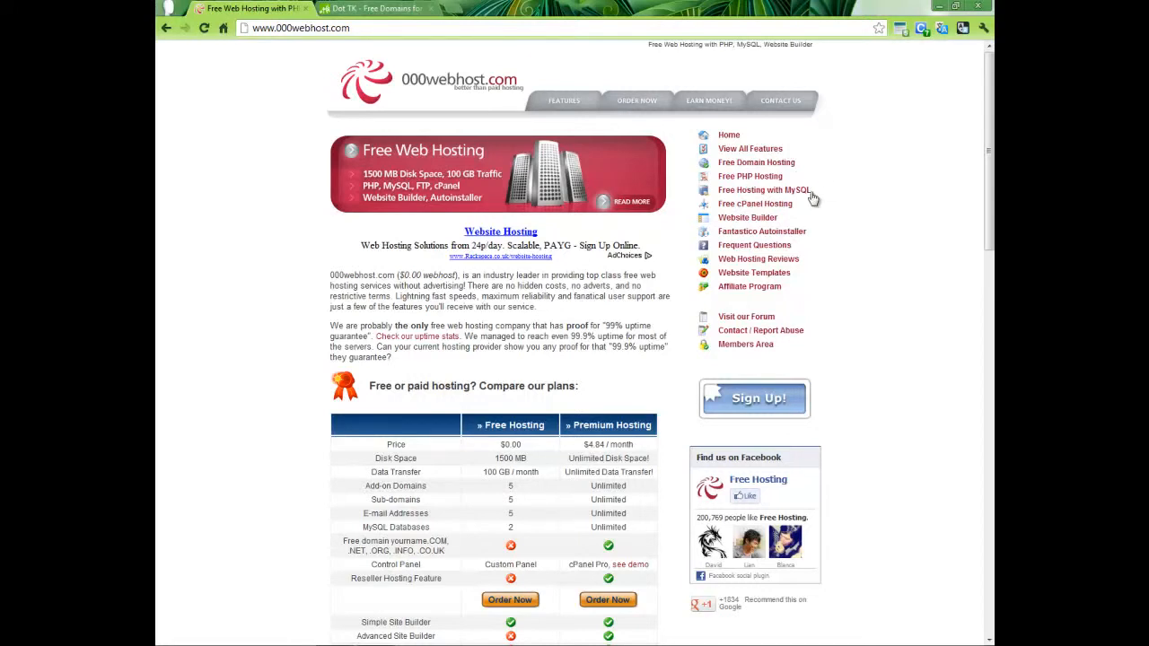
pyautogui.moveTo(794, 214)
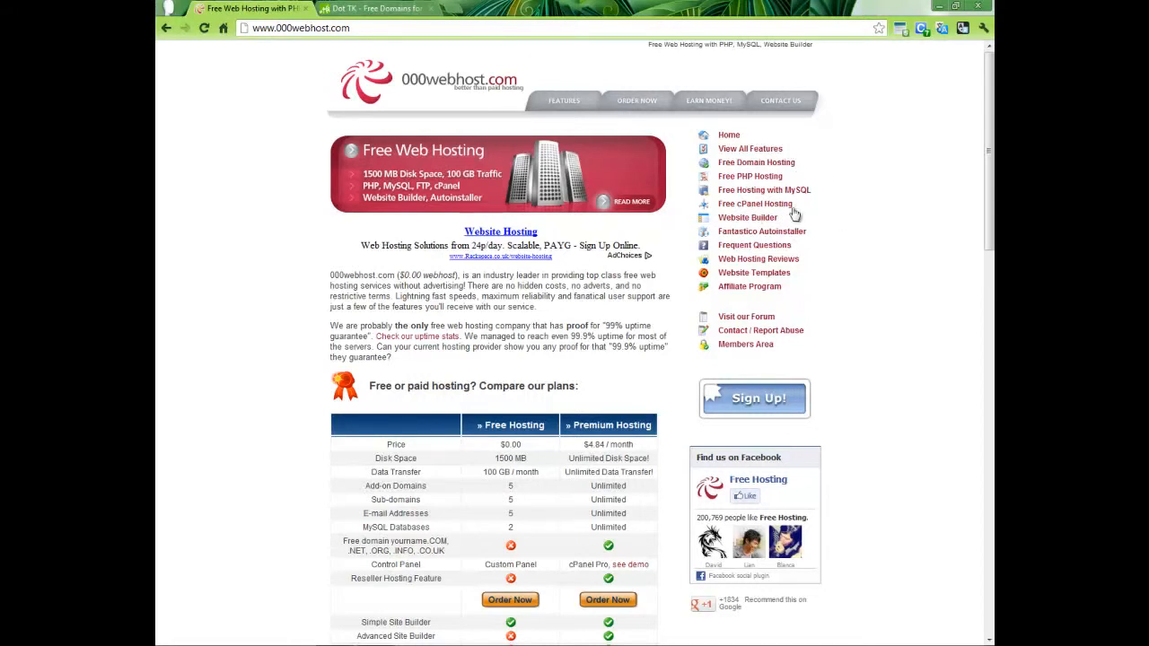
pyautogui.moveTo(750, 232)
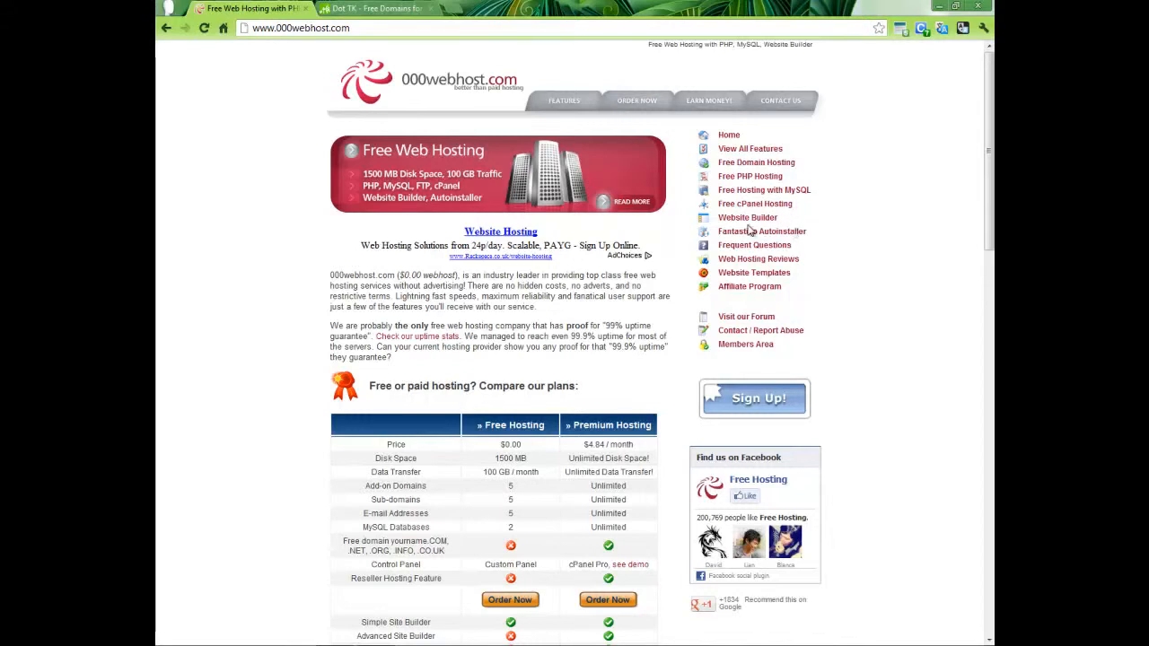
pyautogui.moveTo(812, 237)
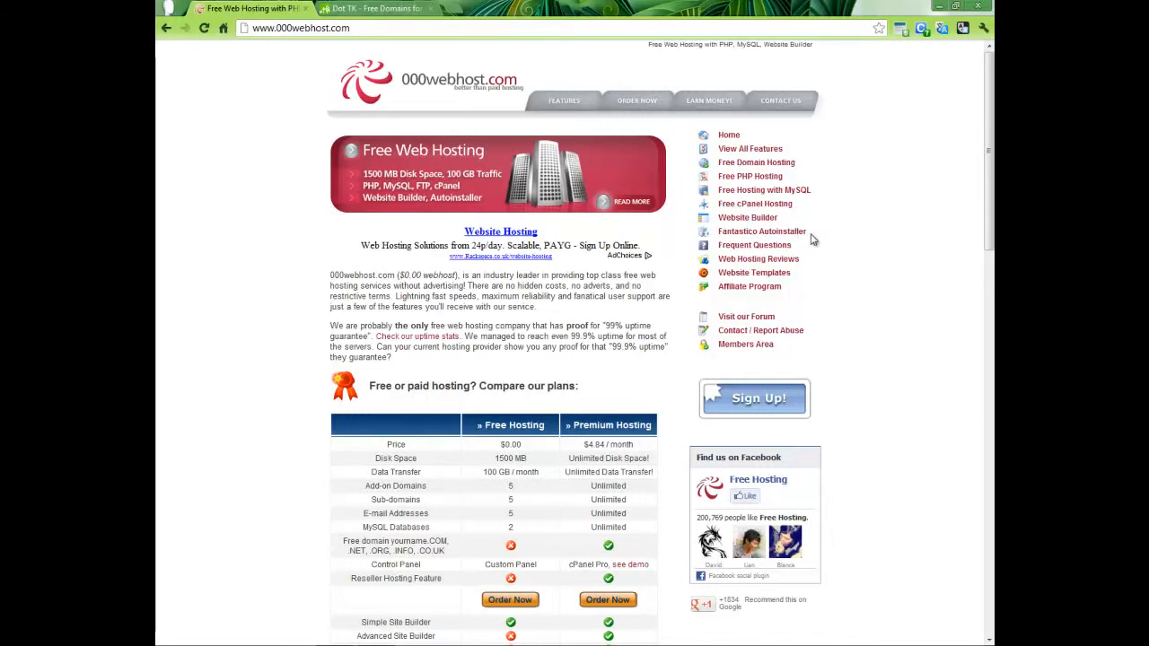
pyautogui.moveTo(790, 242)
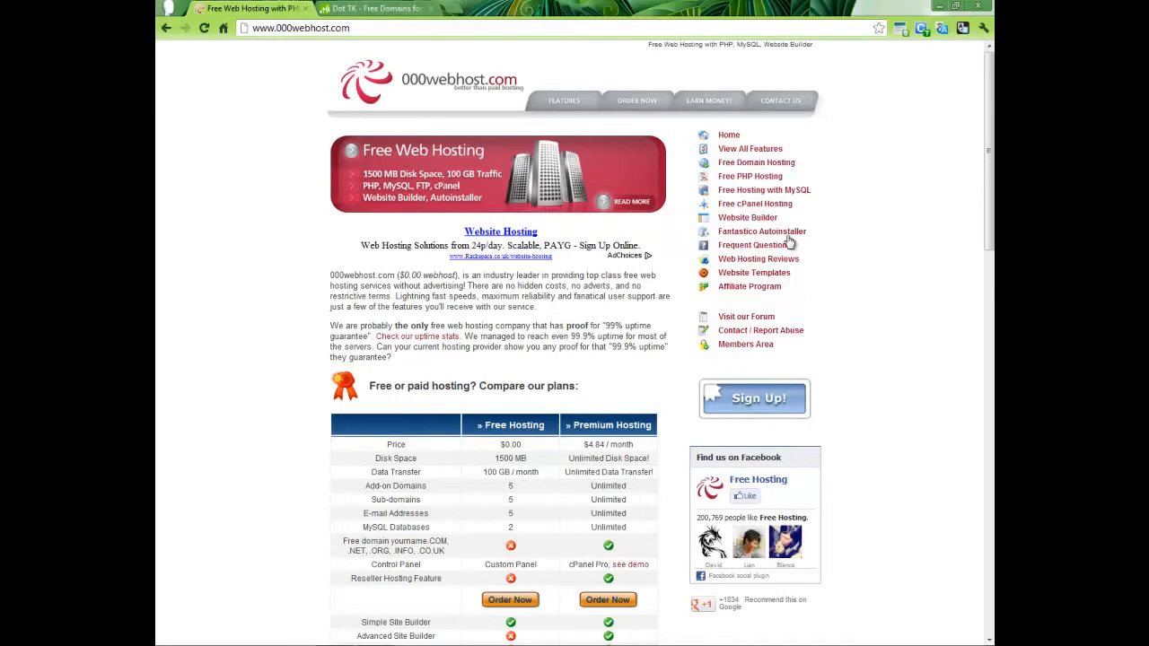
pyautogui.moveTo(790, 255)
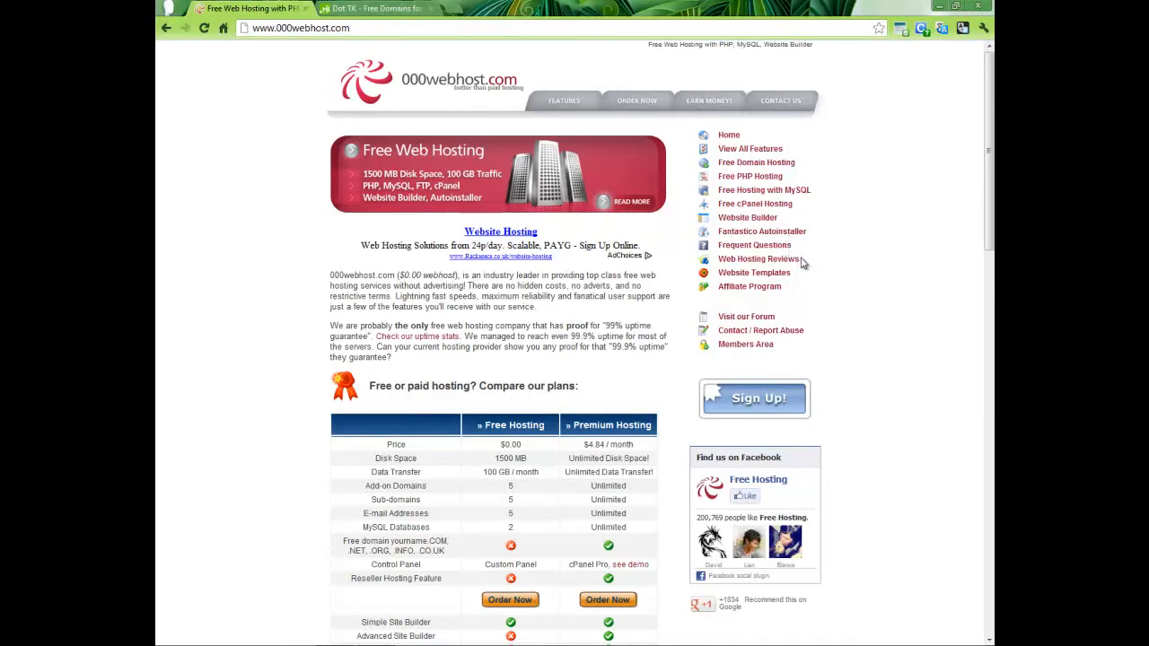
pyautogui.moveTo(761, 280)
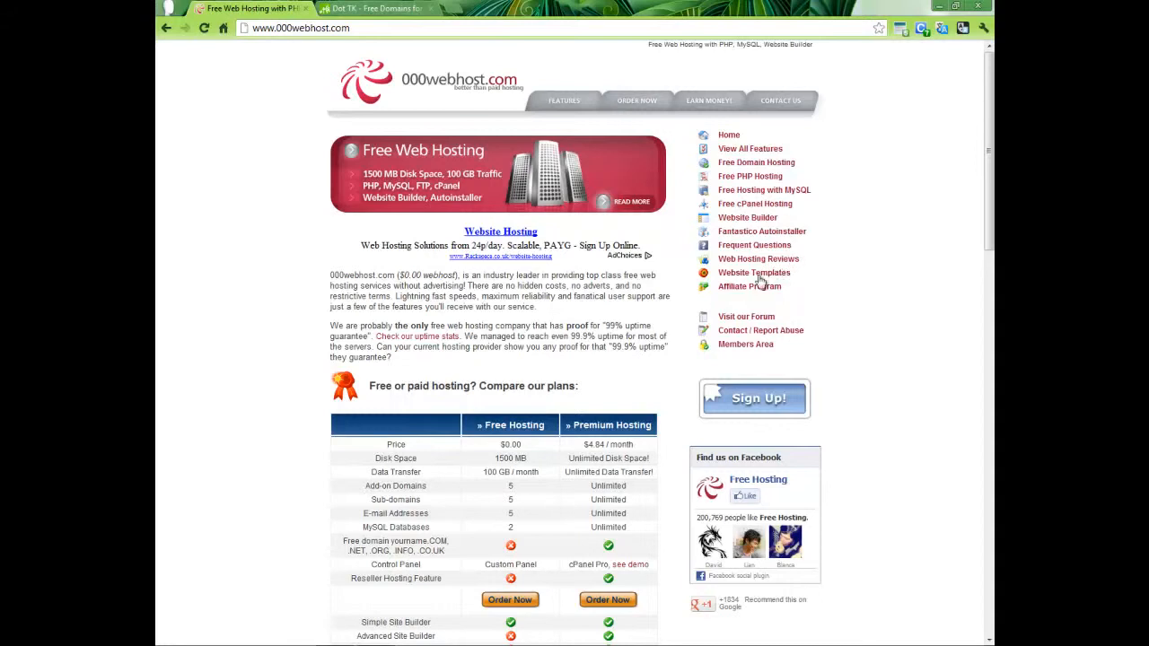
pyautogui.moveTo(775, 284)
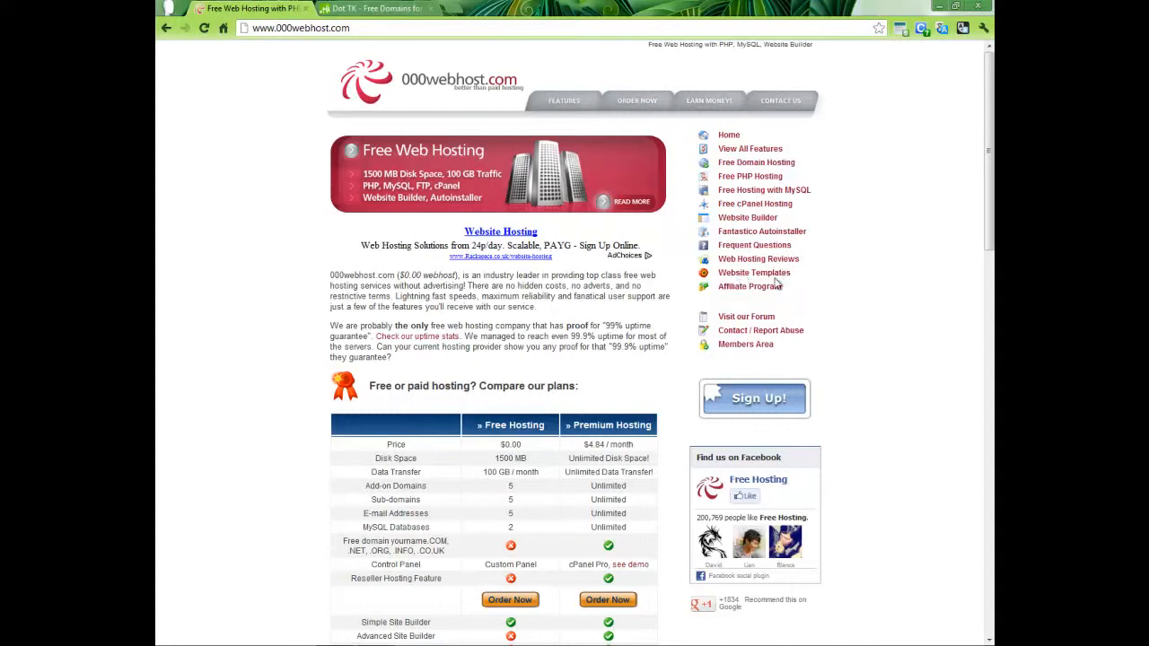
pyautogui.moveTo(801, 287)
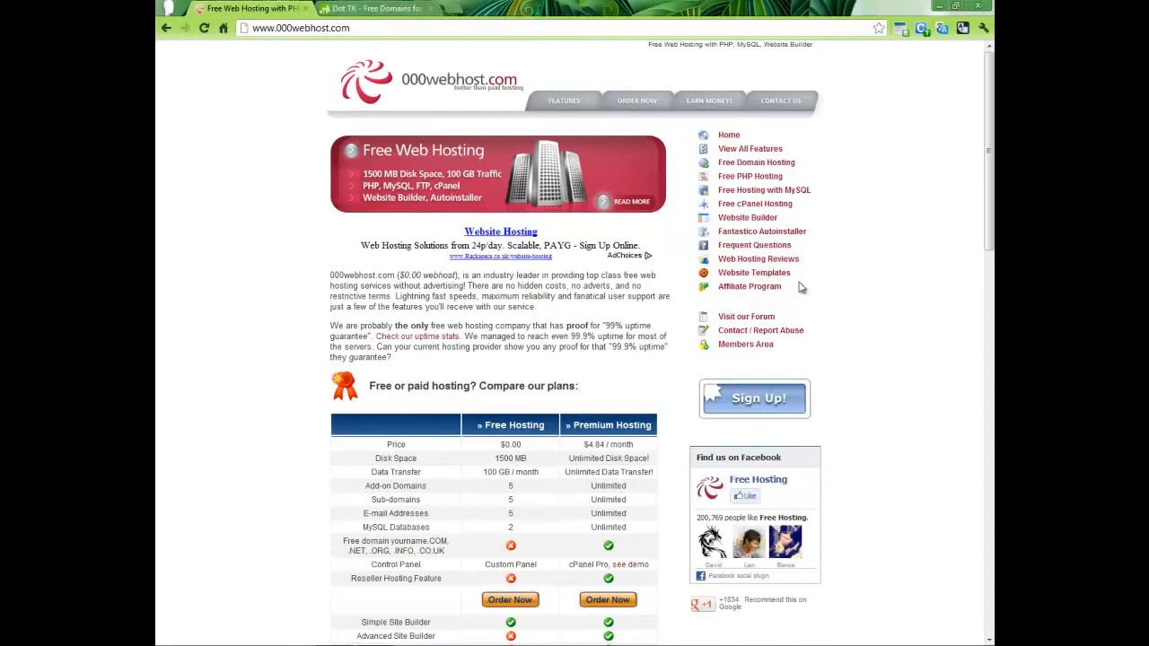
pyautogui.moveTo(778, 291)
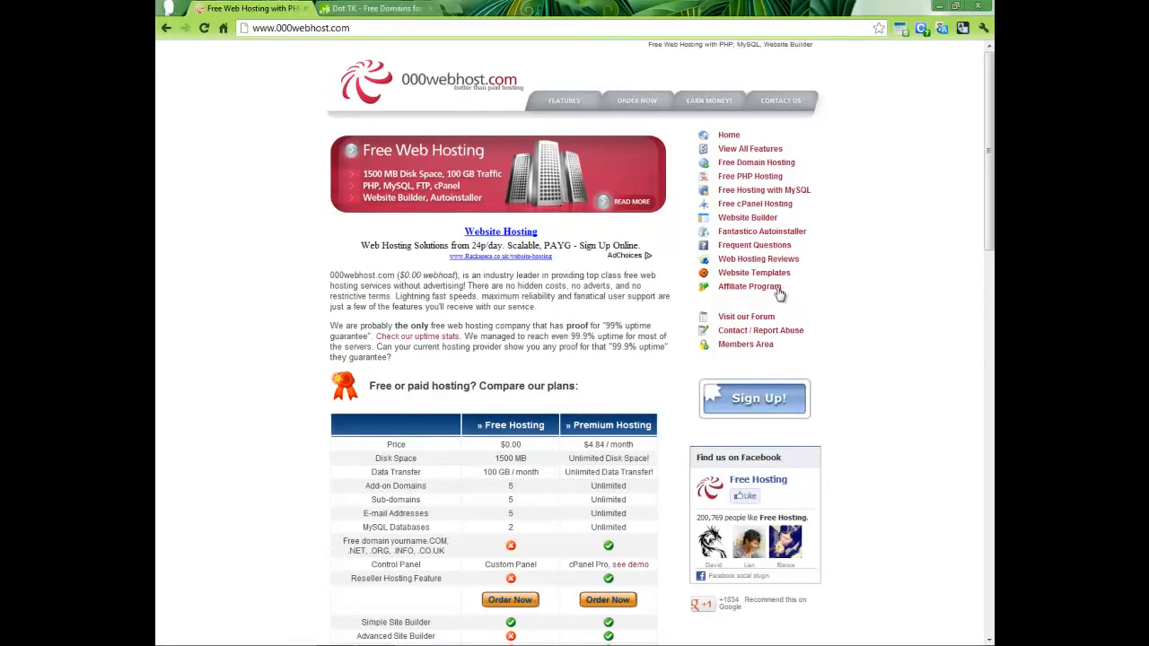
pyautogui.moveTo(806, 328)
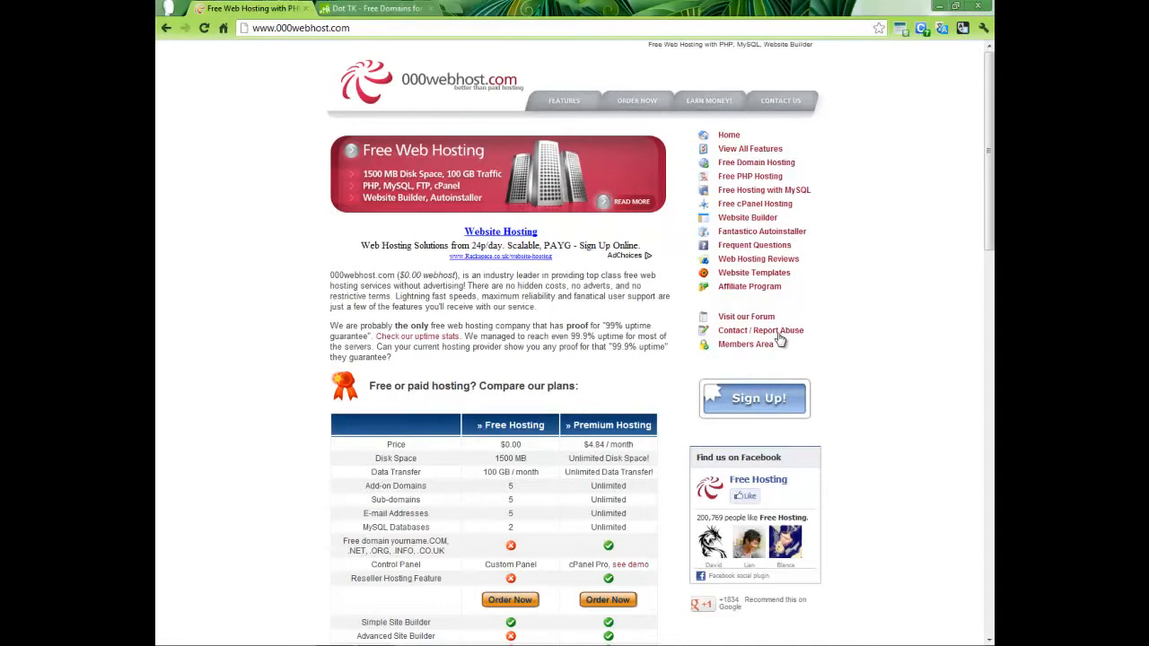
pyautogui.moveTo(797, 345)
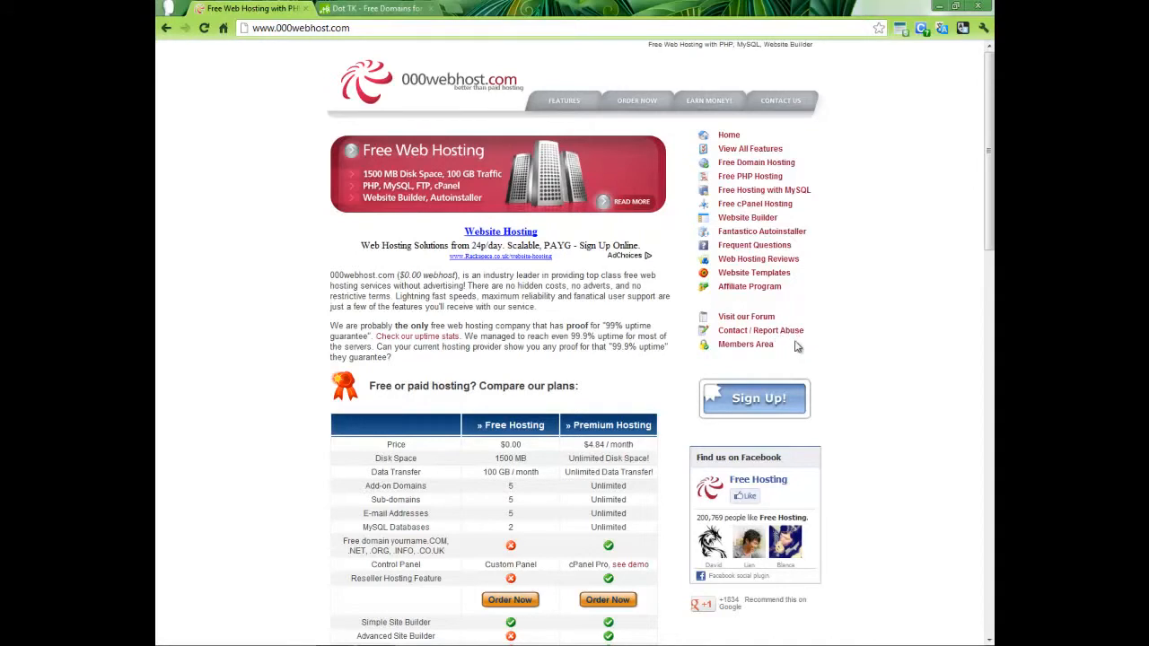
pyautogui.moveTo(764, 344)
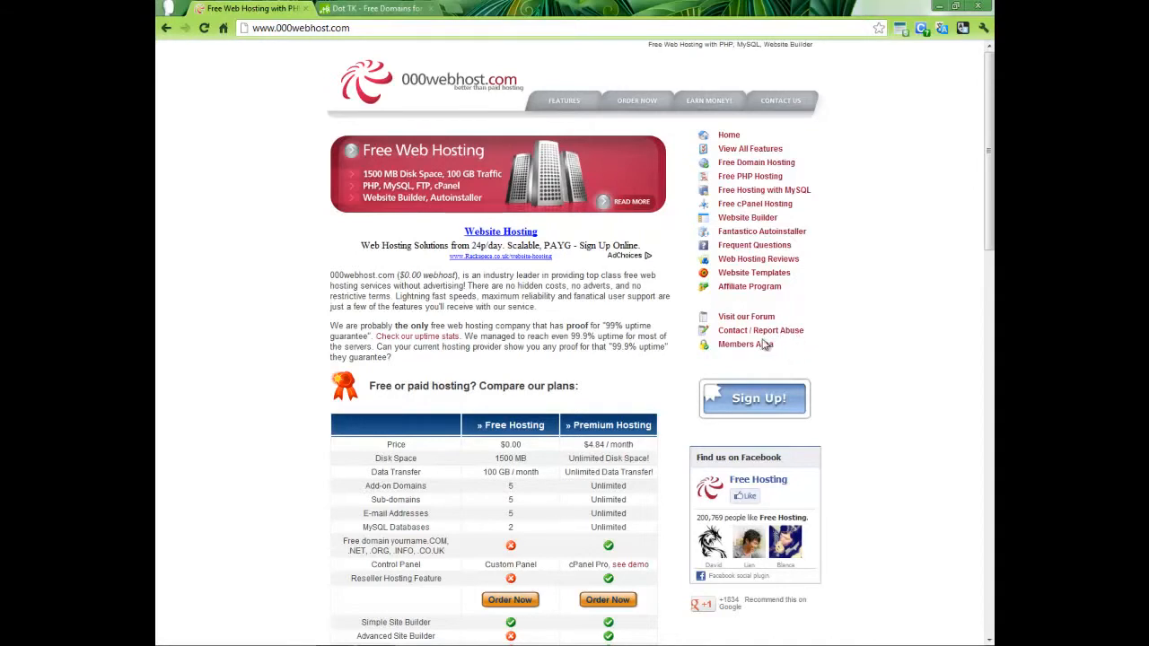
pyautogui.moveTo(804, 349)
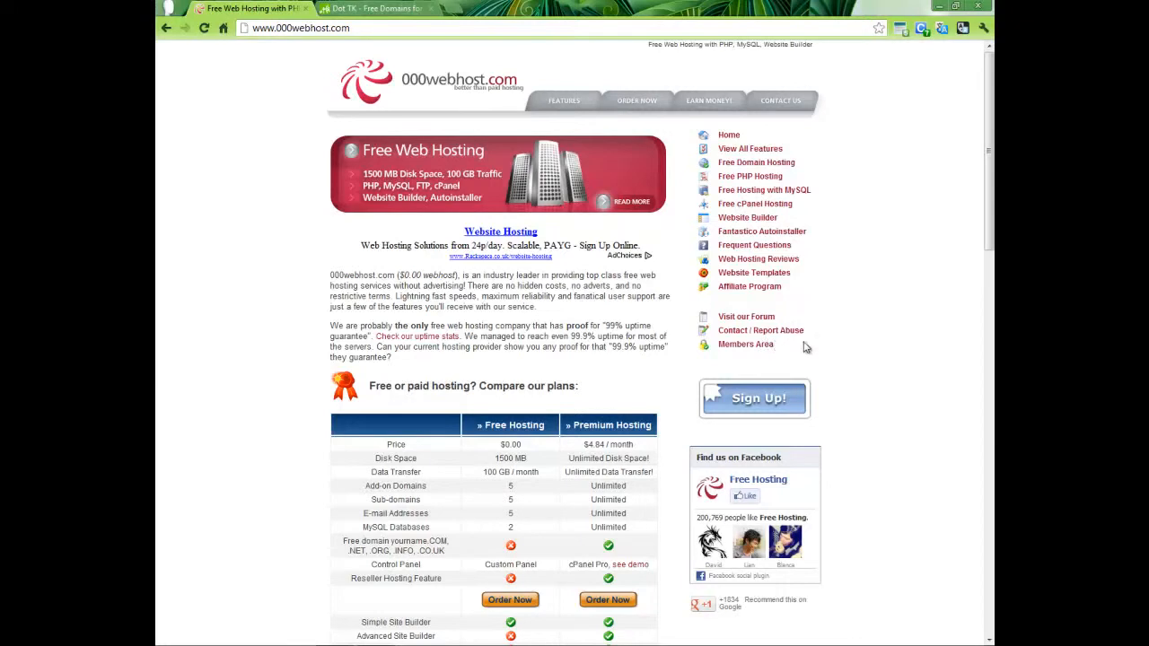
pyautogui.moveTo(854, 382)
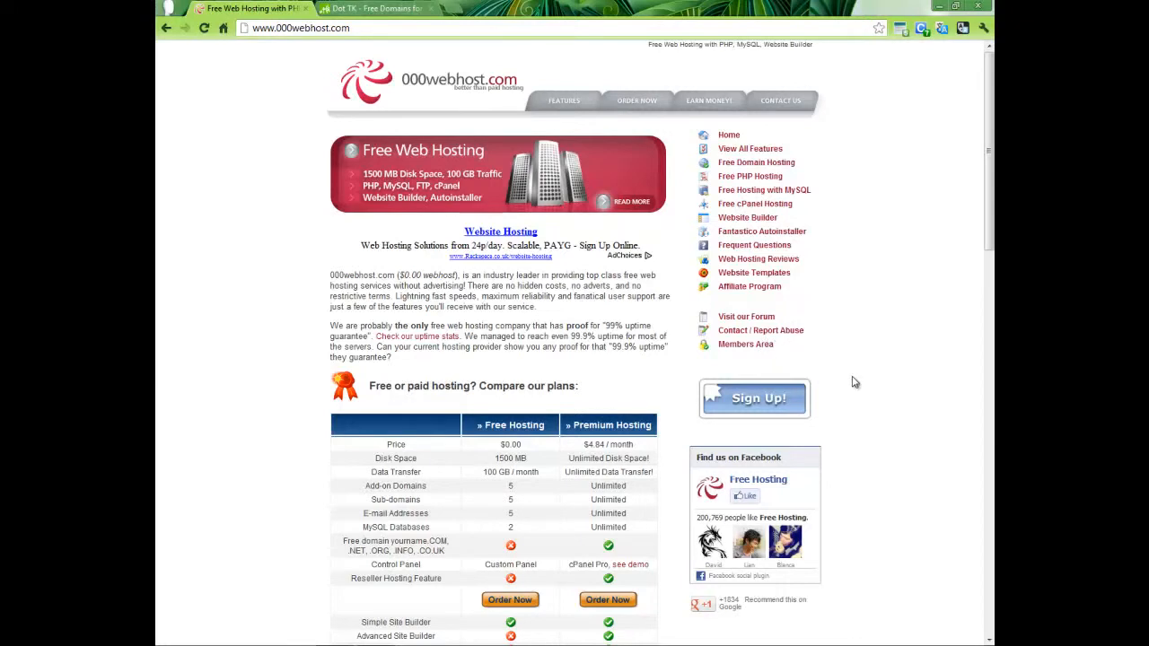
# Scroll through the 'Compare our plans' table to review the Free Hosting column
pyautogui.scroll(-3)
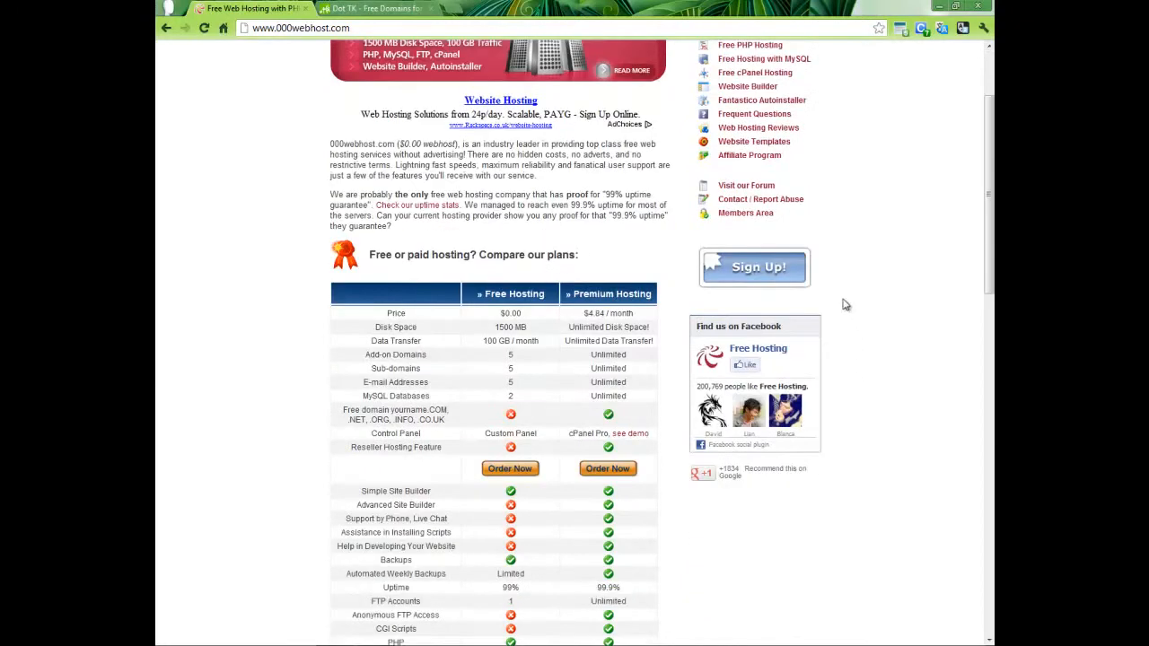
pyautogui.scroll(-3)
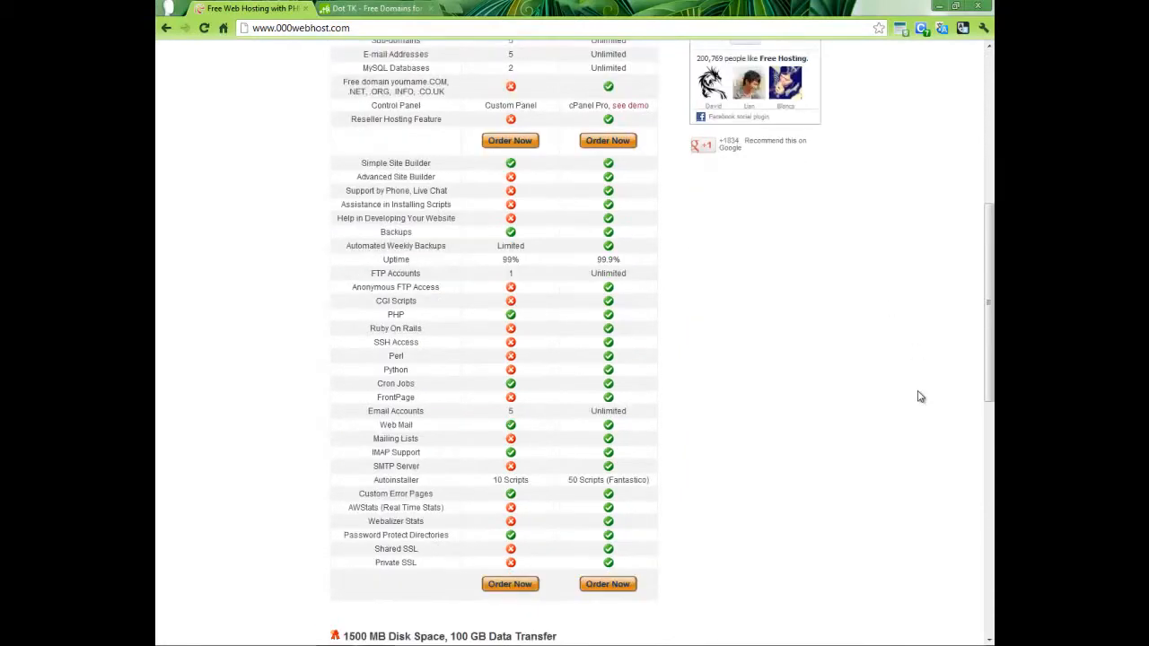
pyautogui.scroll(3)
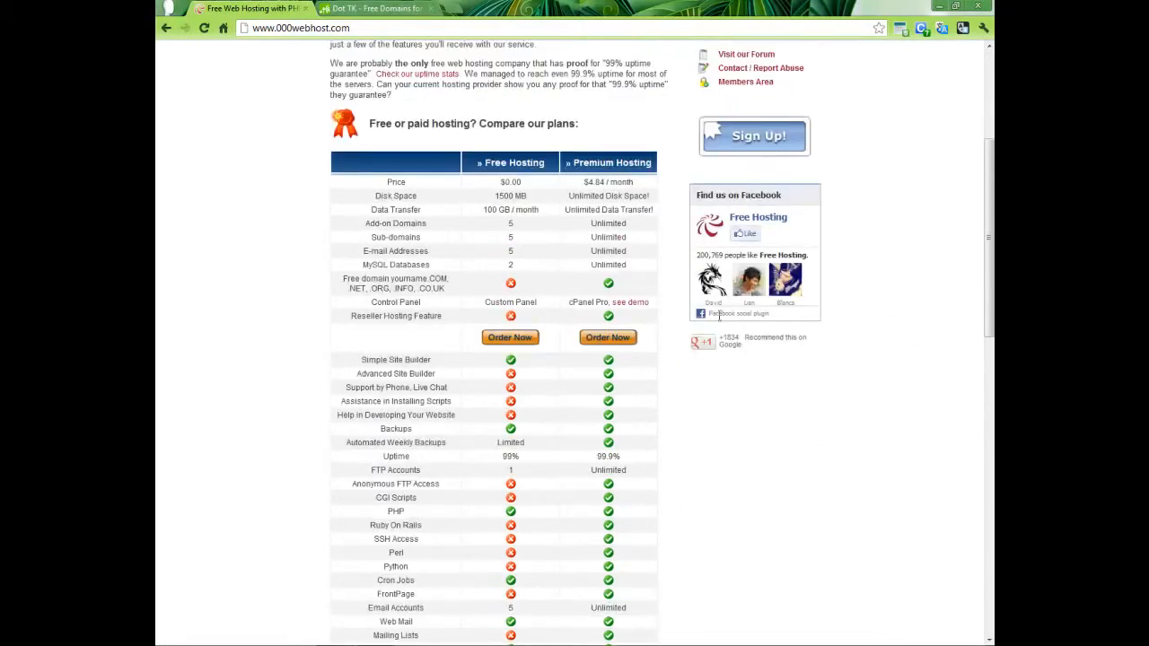
pyautogui.moveTo(503, 140)
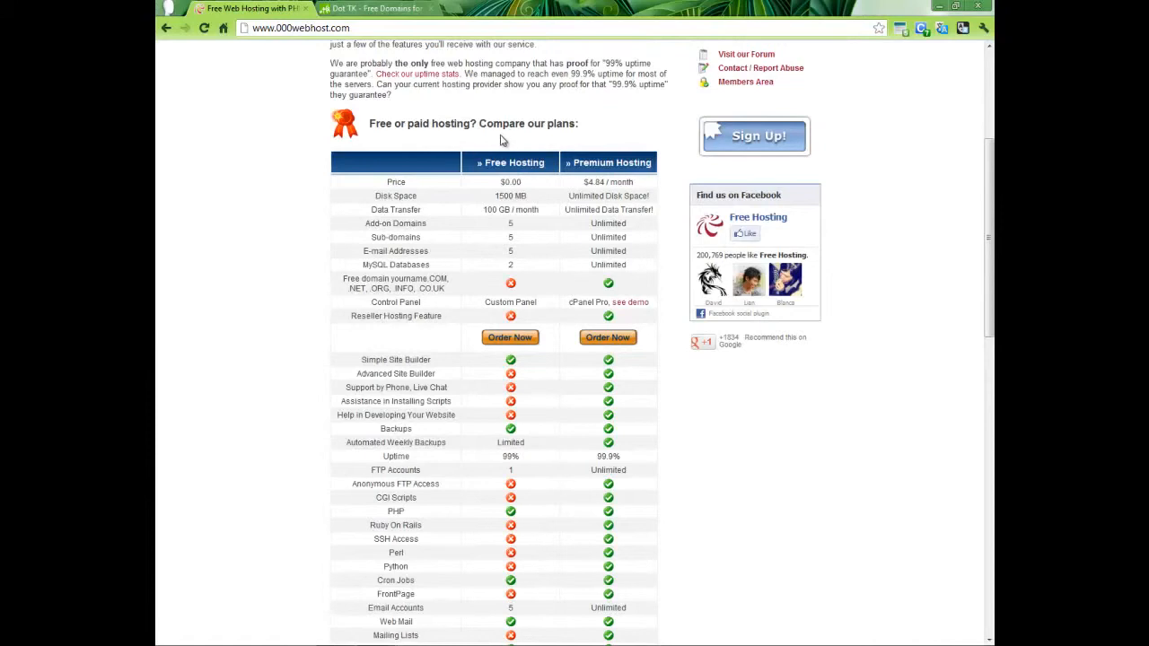
pyautogui.moveTo(562, 122)
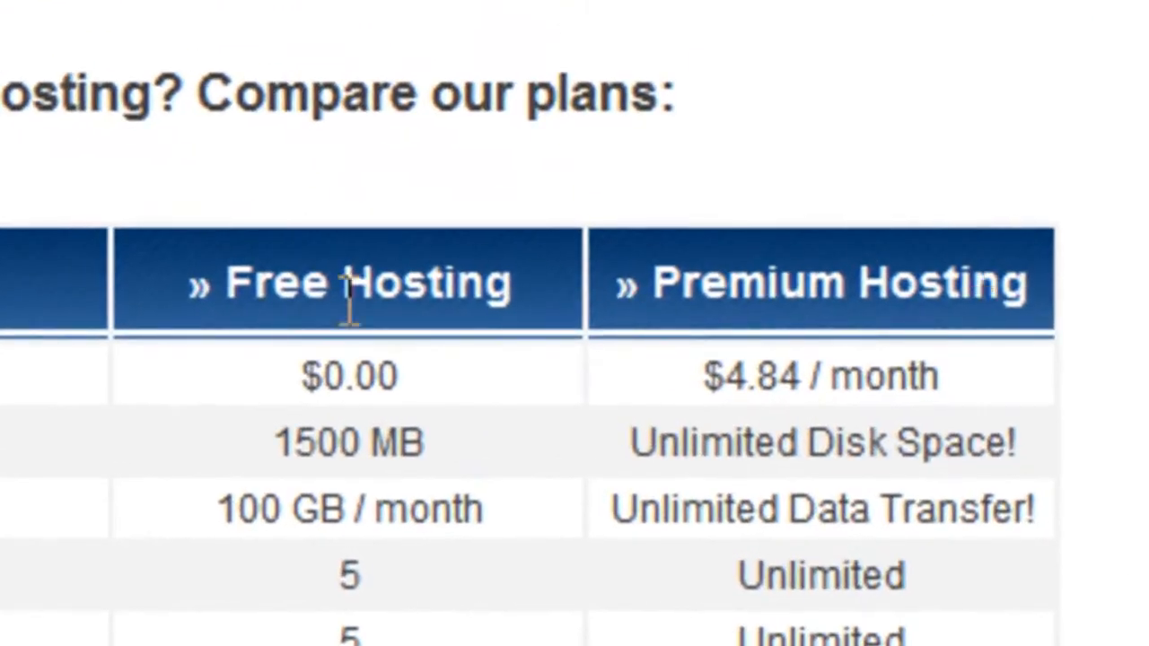
pyautogui.moveTo(834, 422)
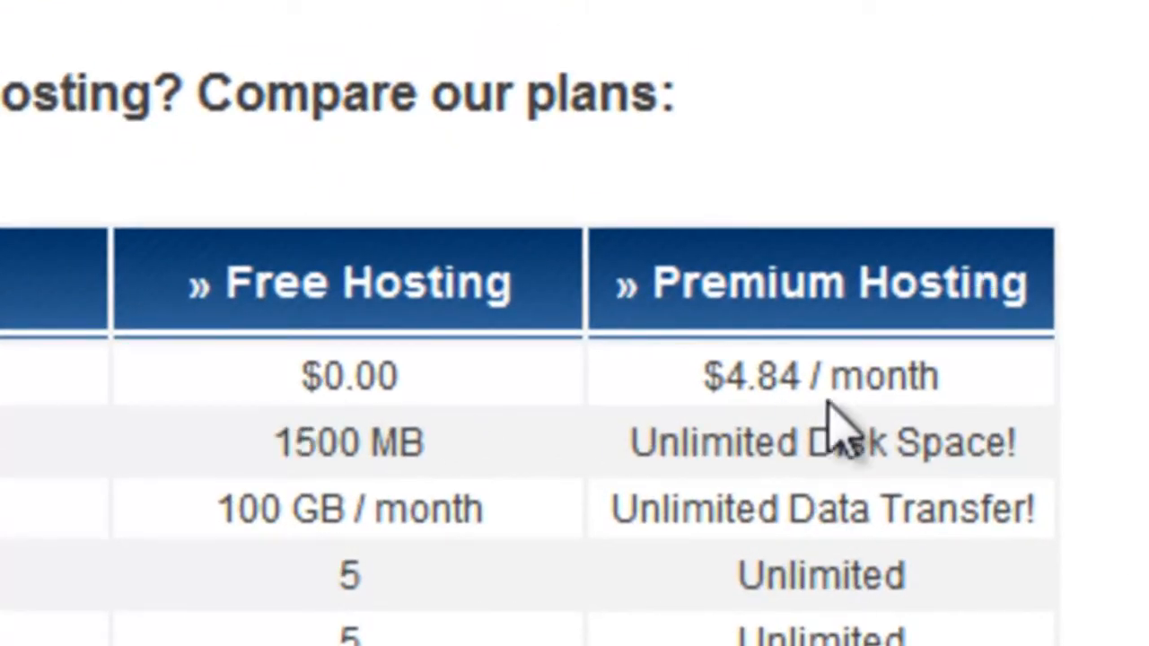
pyautogui.moveTo(894, 440)
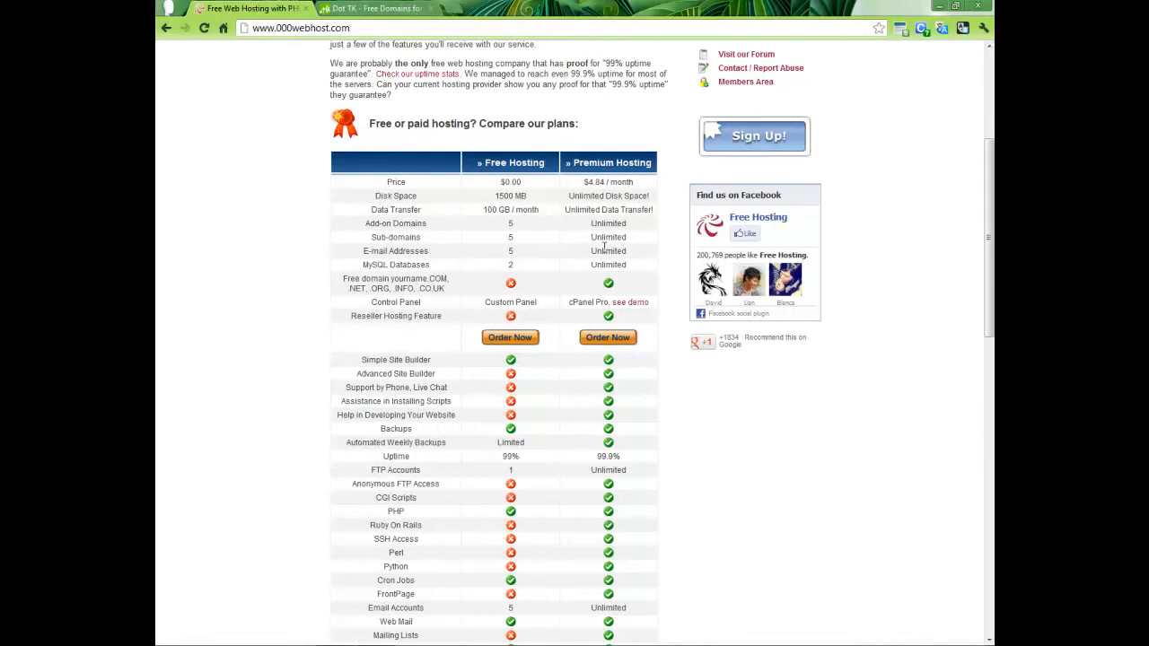
pyautogui.moveTo(543, 312)
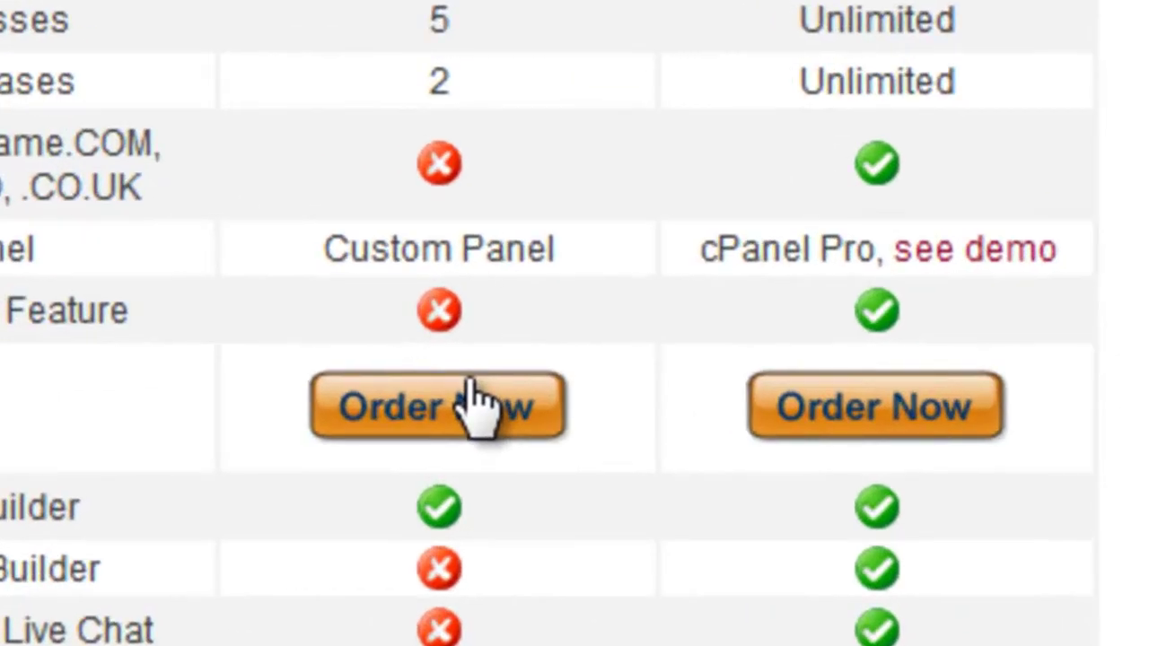
# Start the free hosting order form and bring up the Dot TK registration page in another tab
pyautogui.click(438, 406)
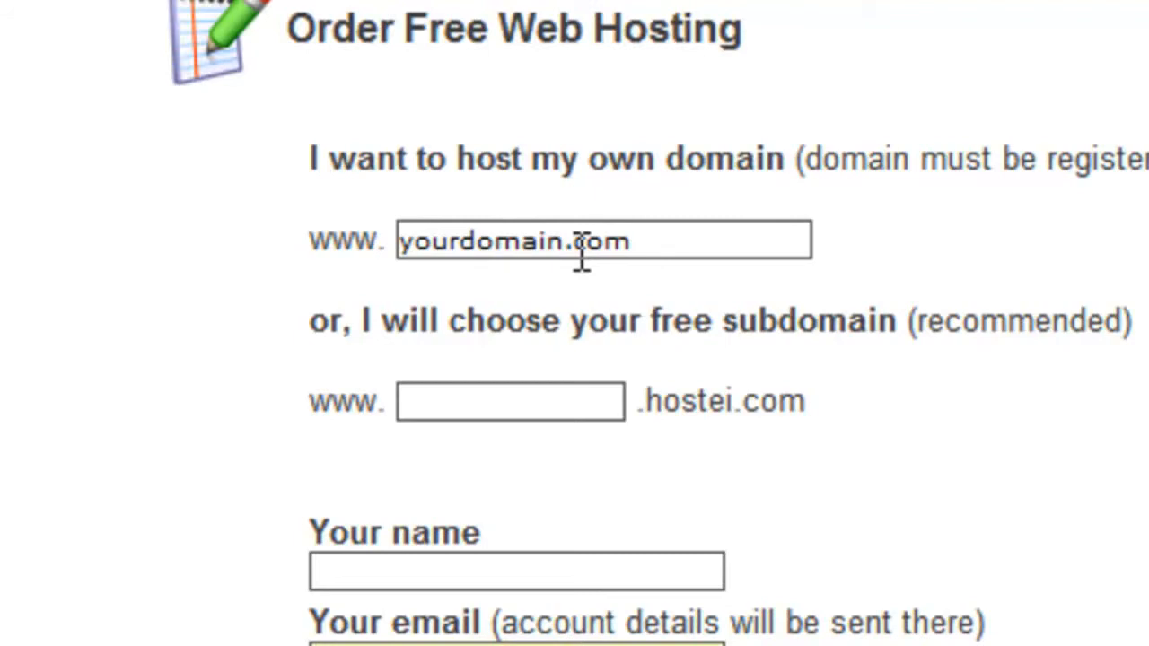
pyautogui.click(509, 401)
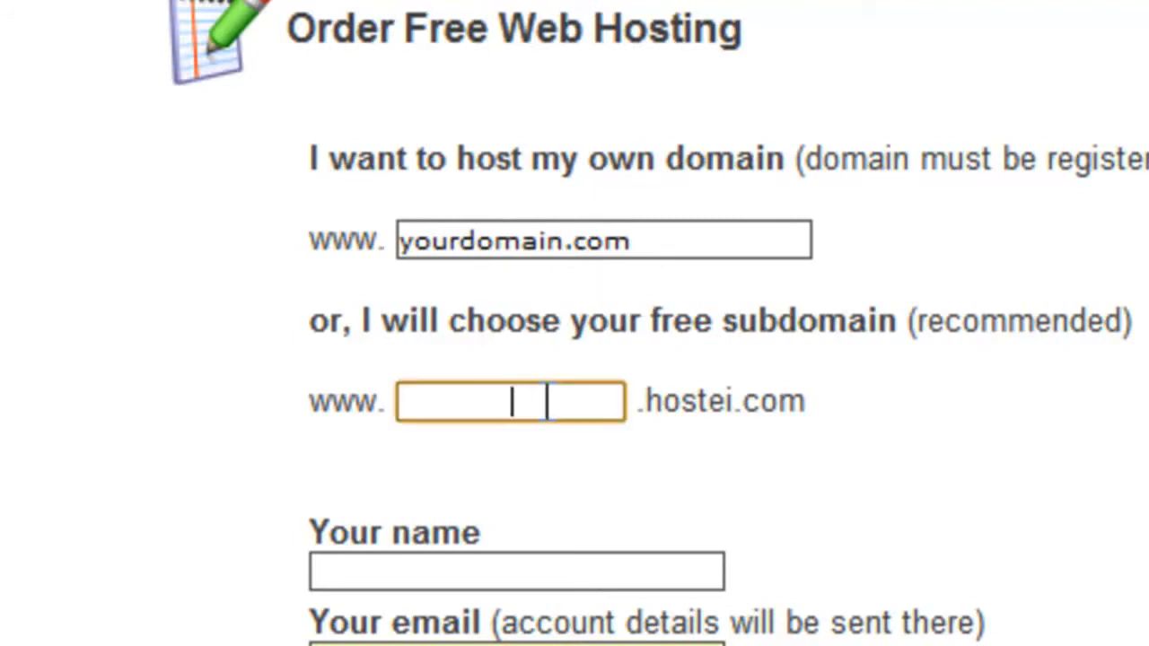
pyautogui.moveTo(309, 421)
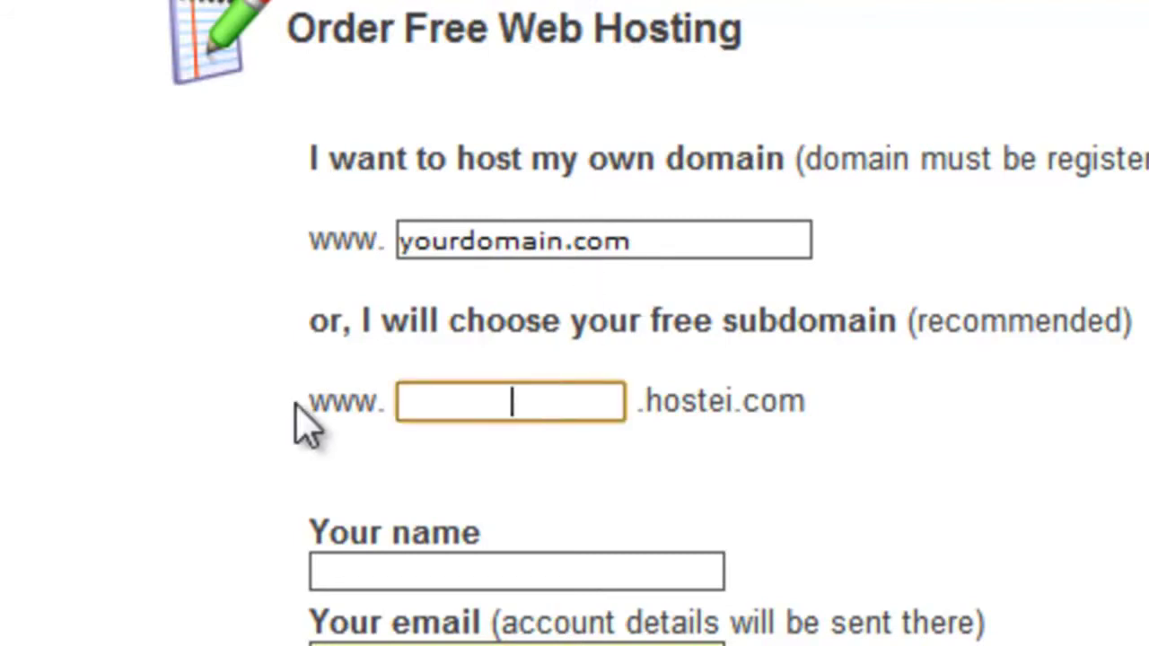
pyautogui.moveTo(466, 416)
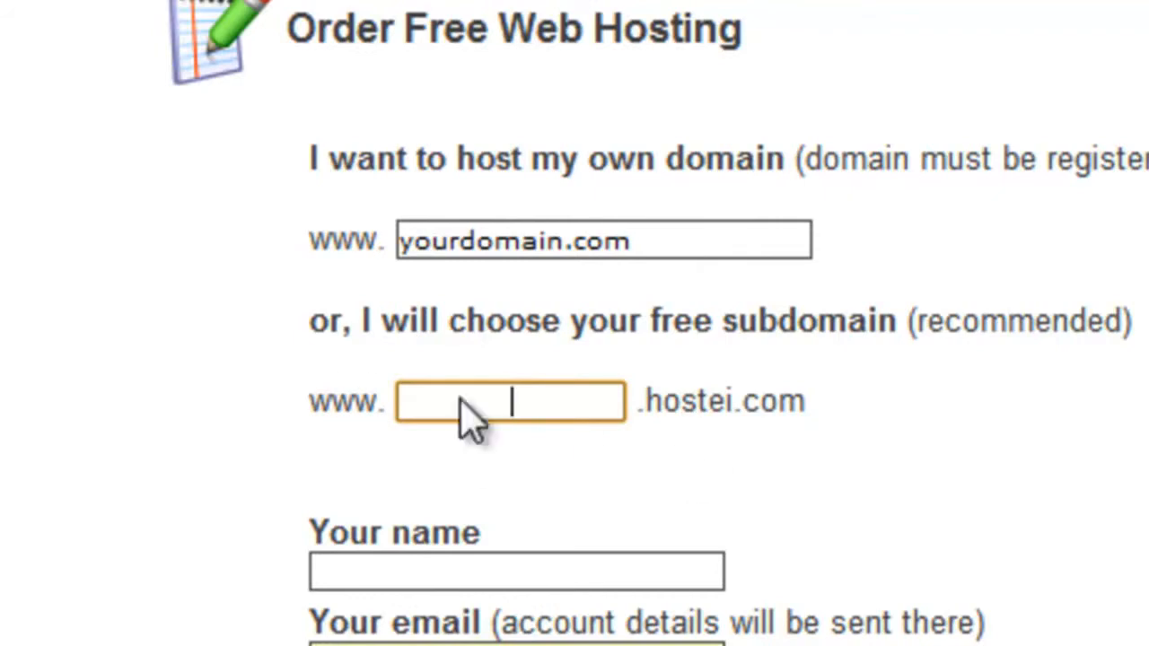
pyautogui.click(373, 7)
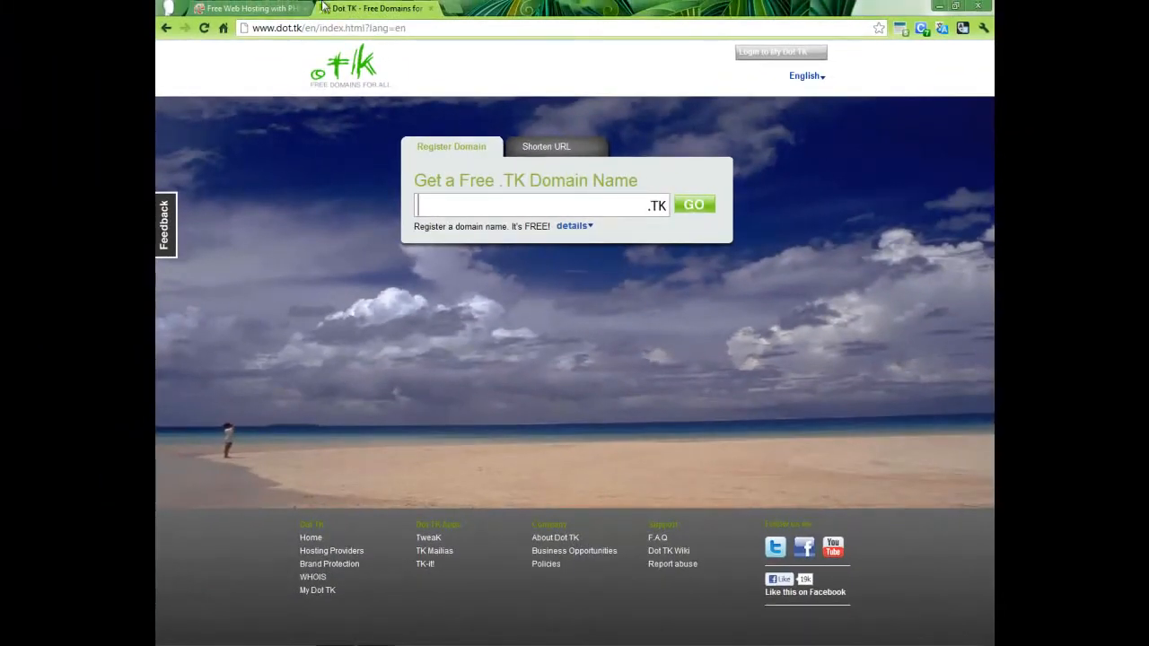
# Enter test159 as the free hostei.com subdomain on the 000webhost order form
pyautogui.click(250, 8)
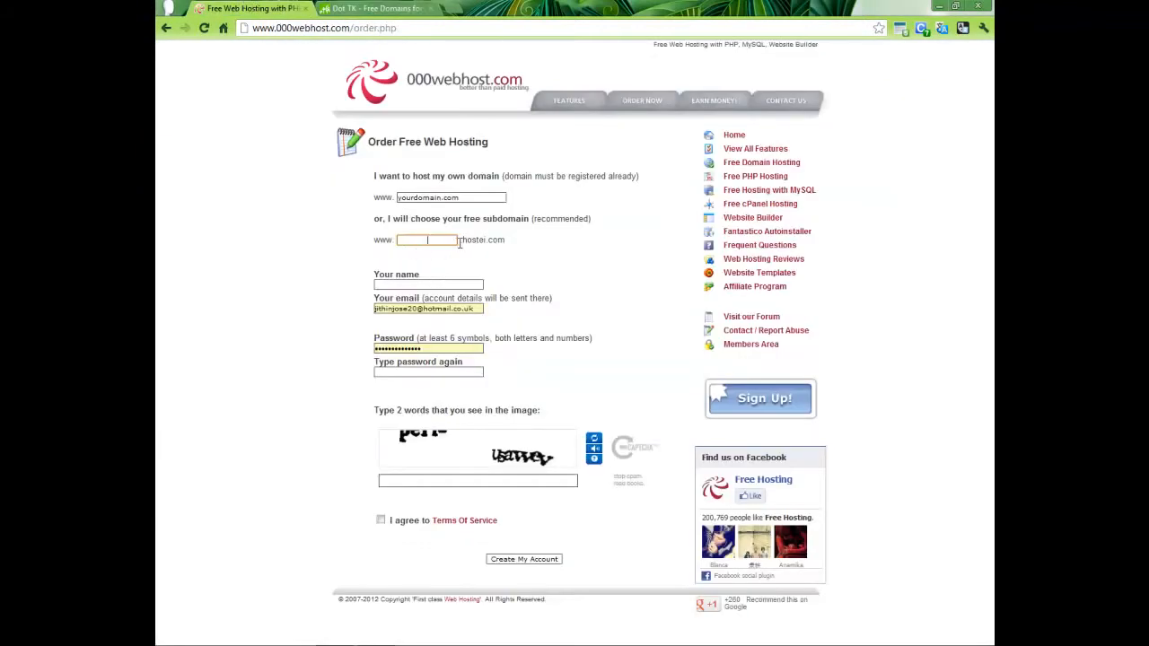
pyautogui.moveTo(494, 265)
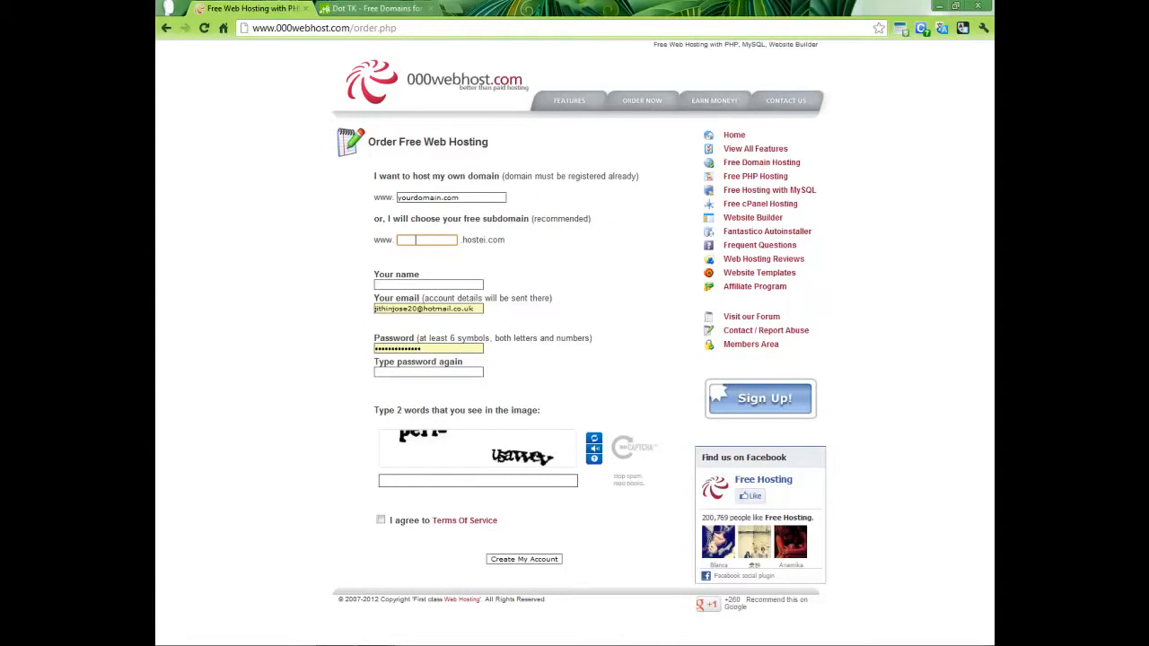
pyautogui.write('test159')
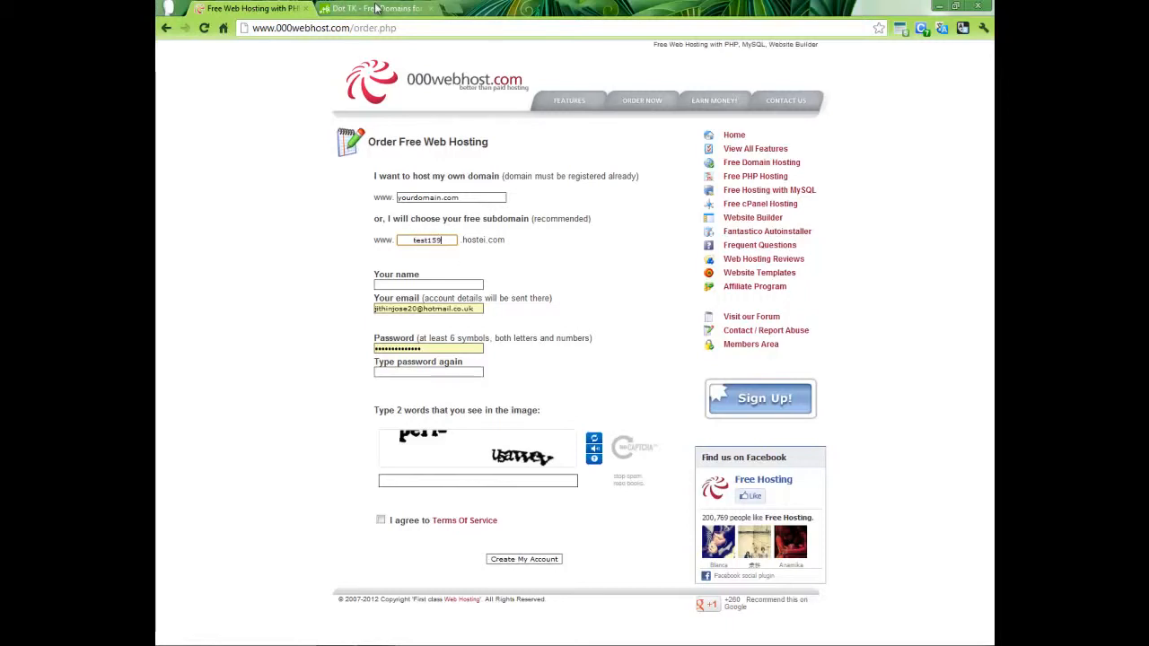
pyautogui.click(370, 7)
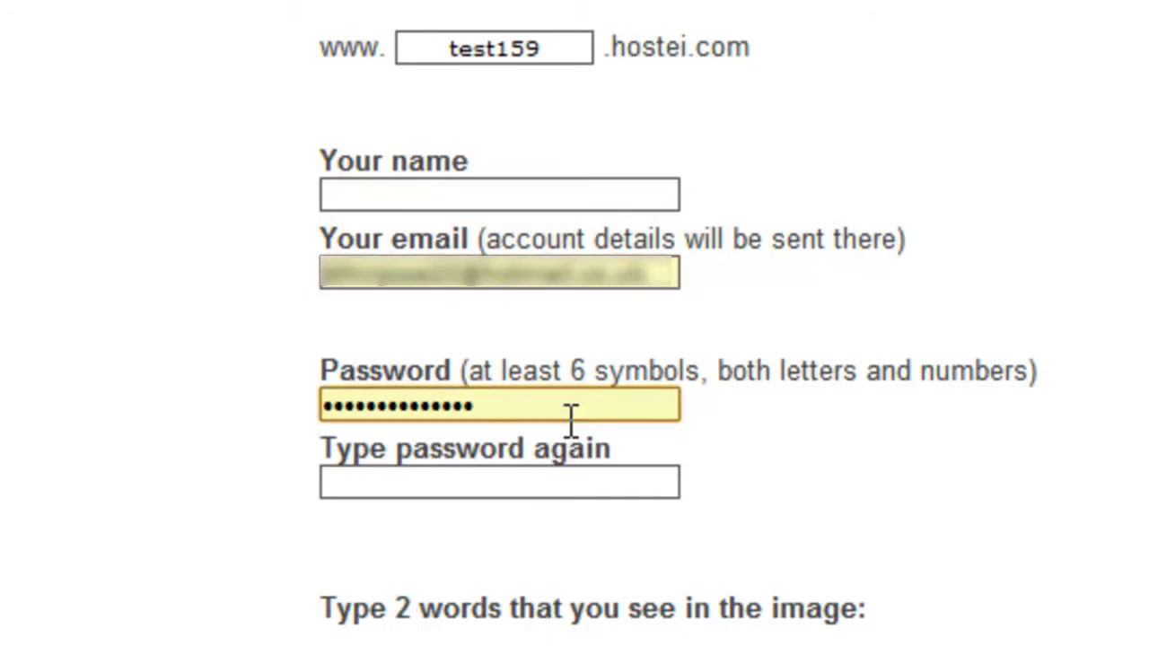
pyautogui.scroll(-3)
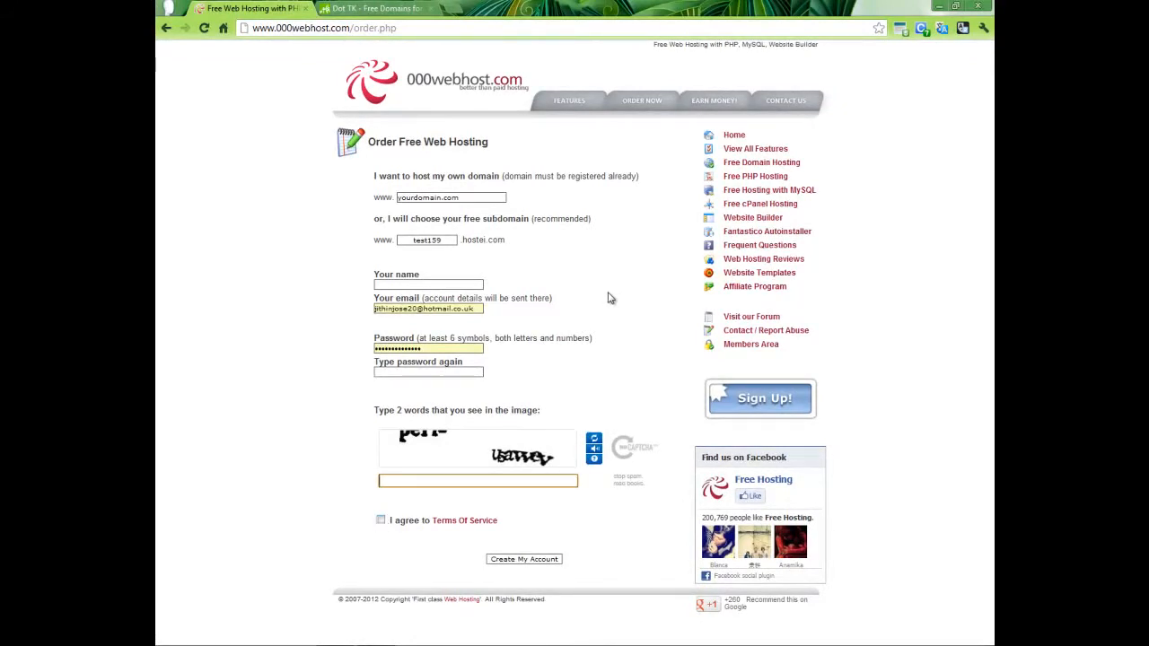
# Go to the 000webhost Members Area listing your domains and account details
pyautogui.click(750, 345)
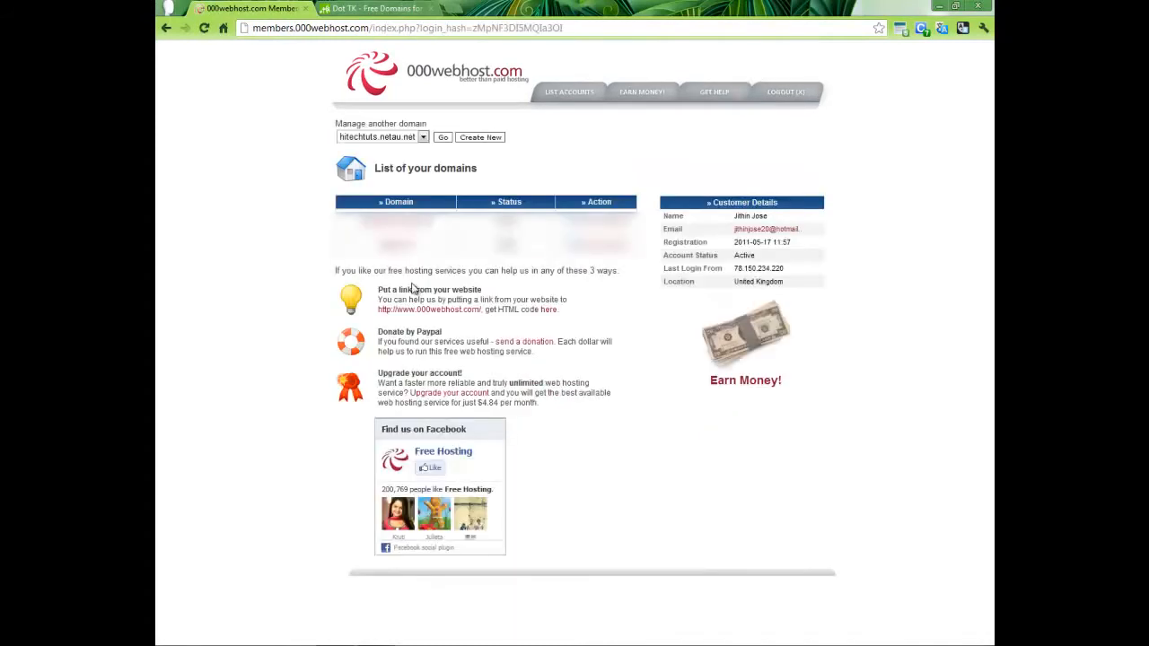
pyautogui.moveTo(413, 179)
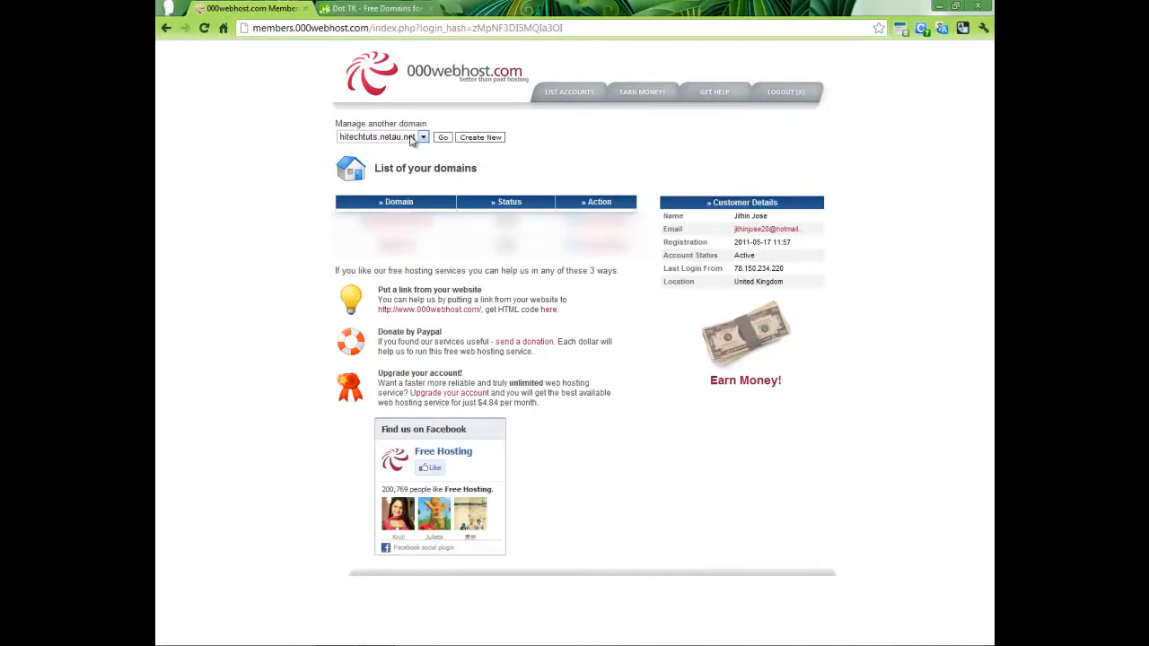
pyautogui.click(424, 137)
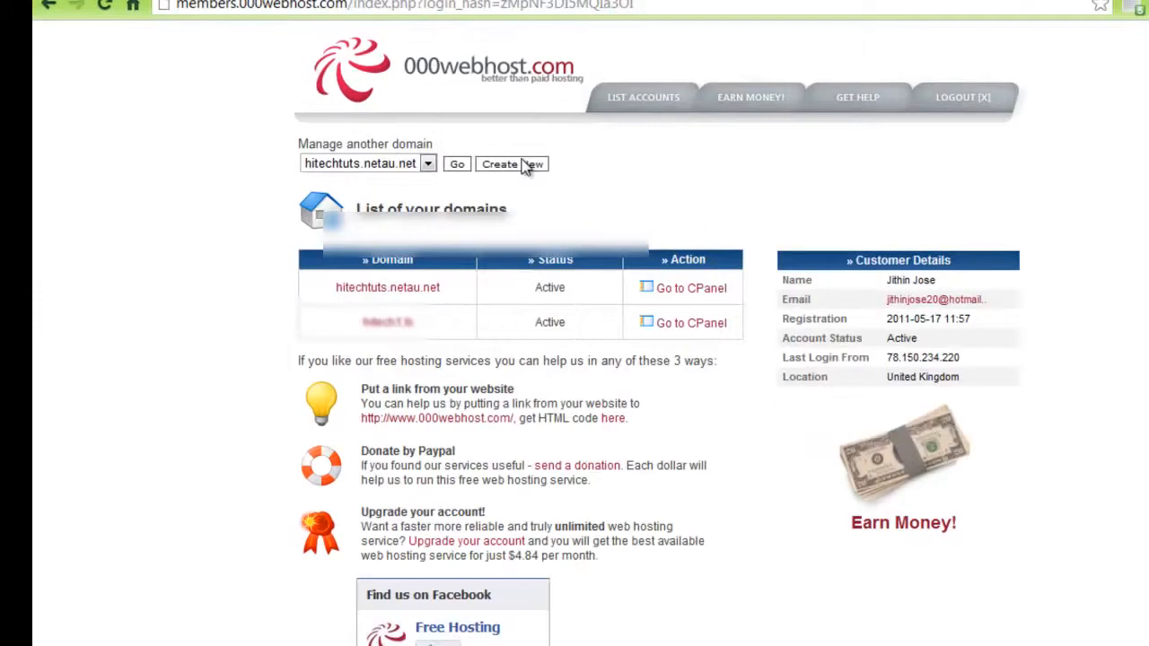
# Start a new hosting account with subdomain test159 and move on to the password
pyautogui.click(512, 165)
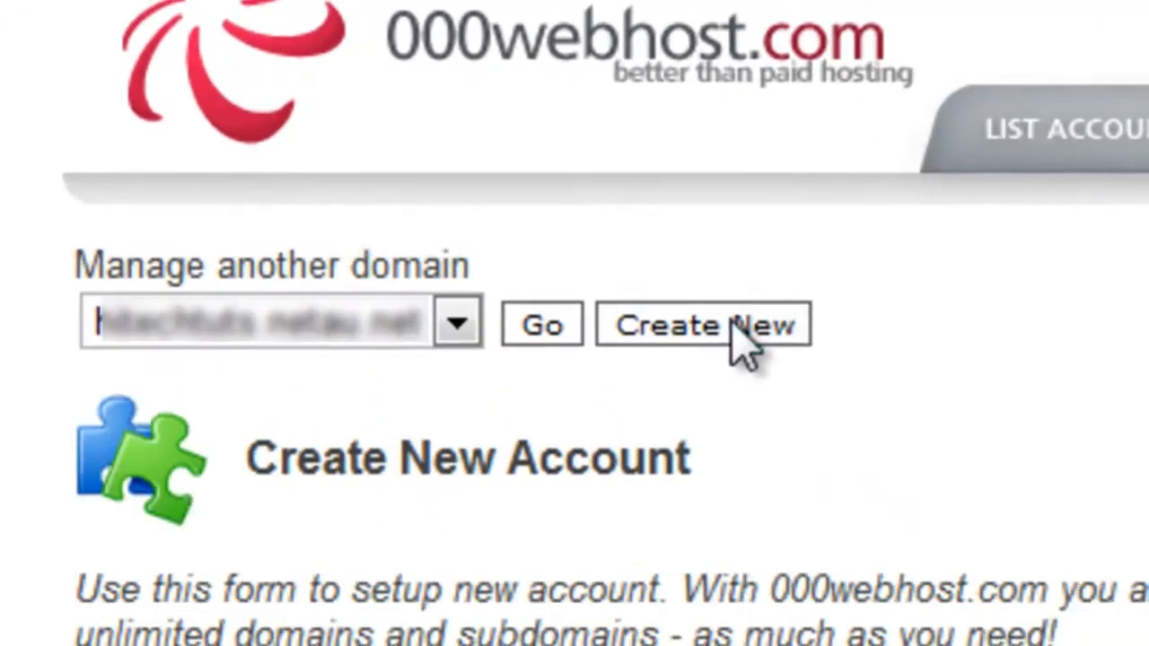
pyautogui.click(703, 325)
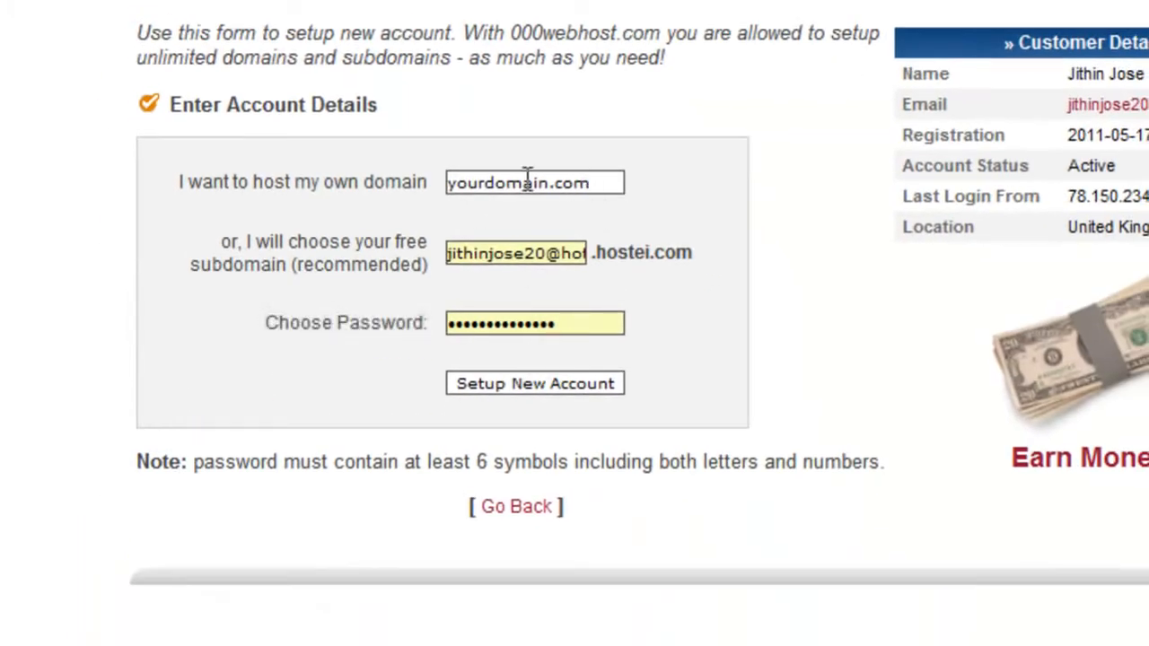
pyautogui.moveTo(527, 259)
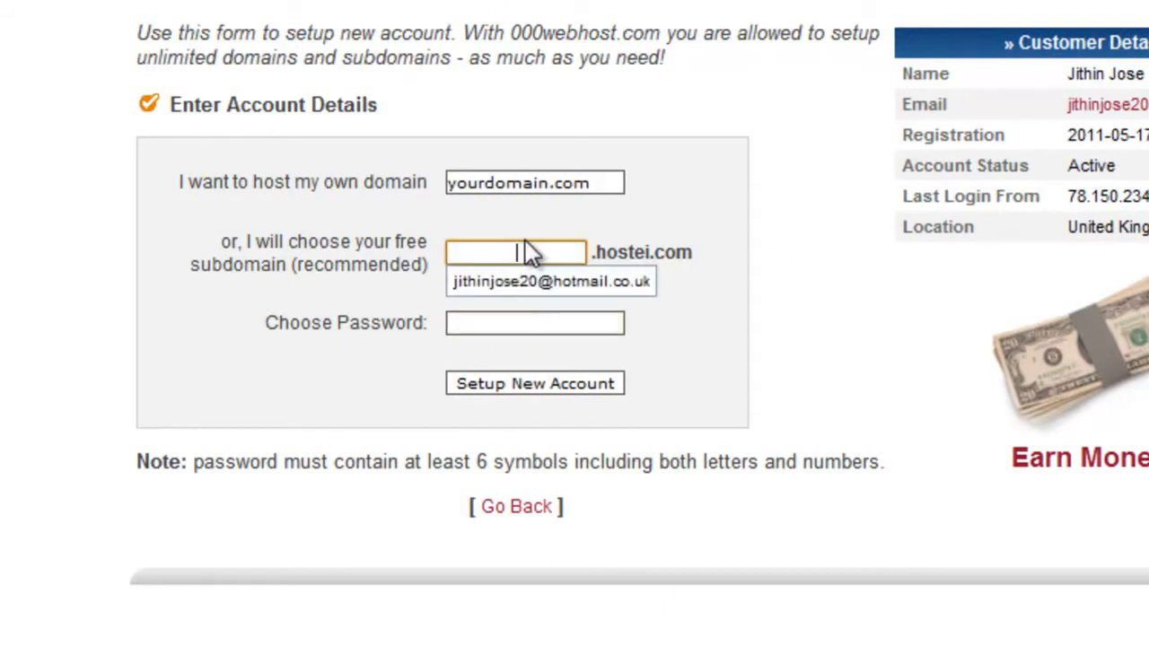
pyautogui.write('tes')
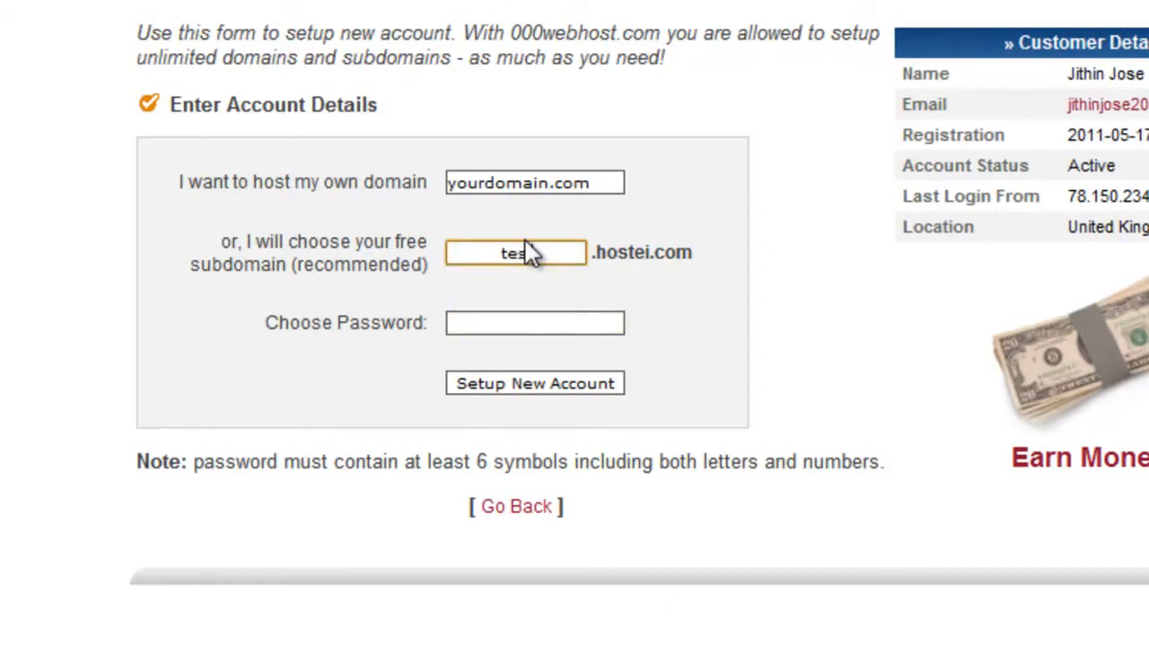
pyautogui.write('t159')
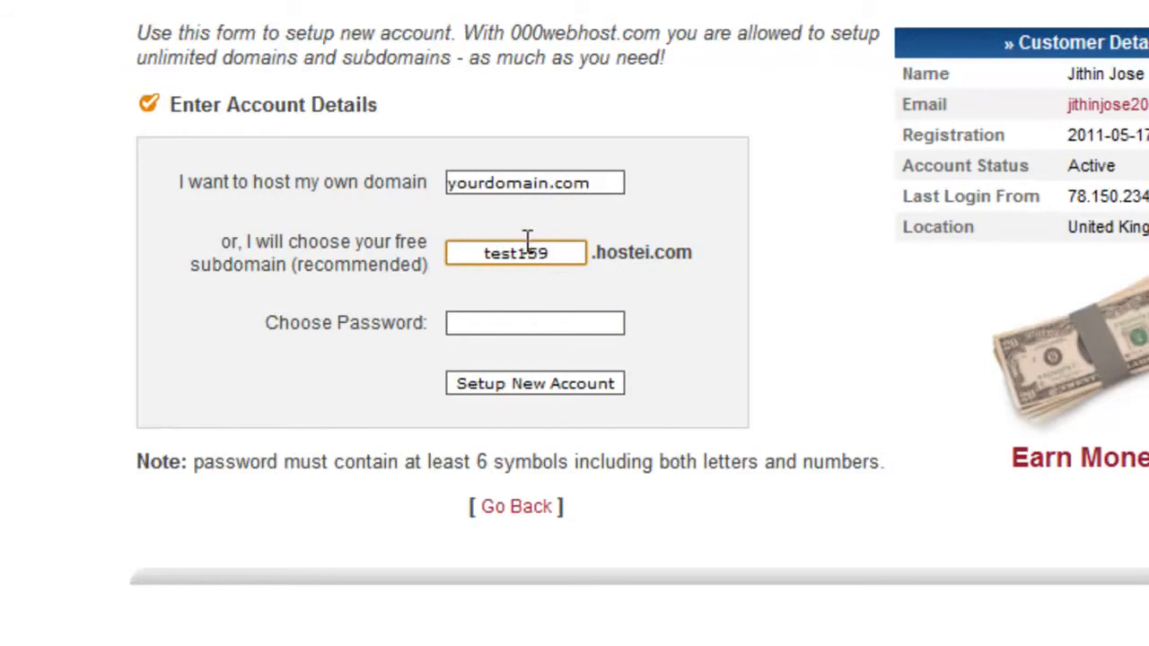
pyautogui.click(535, 323)
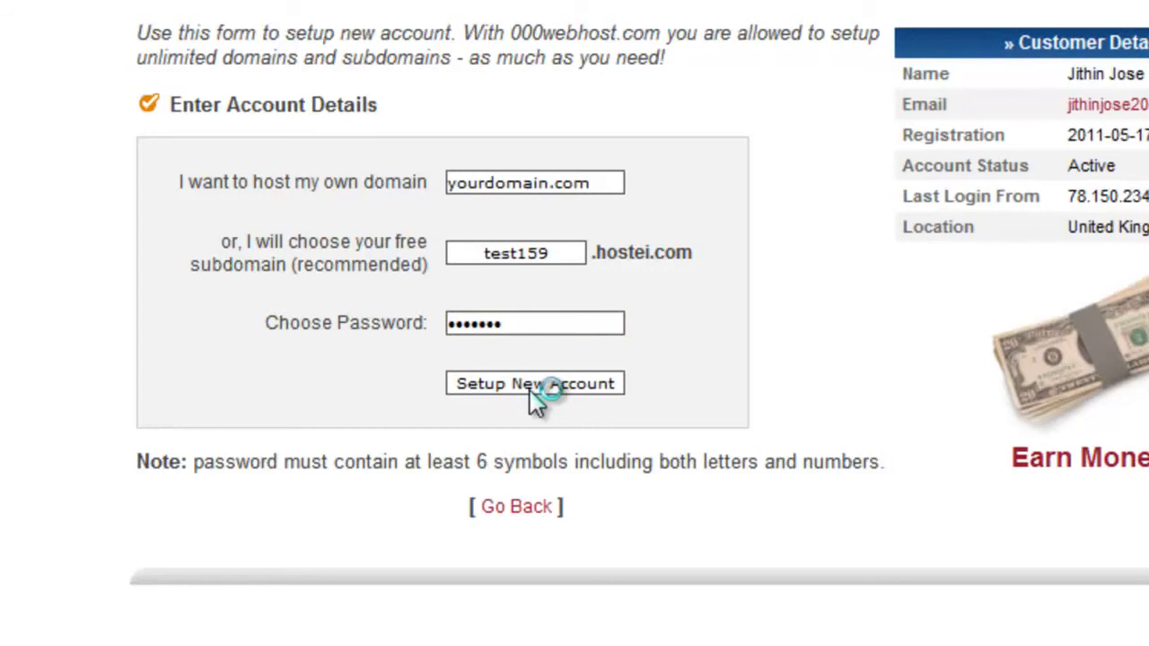
# Submit the new account and select its address test159.hostei.com for copying
pyautogui.click(535, 384)
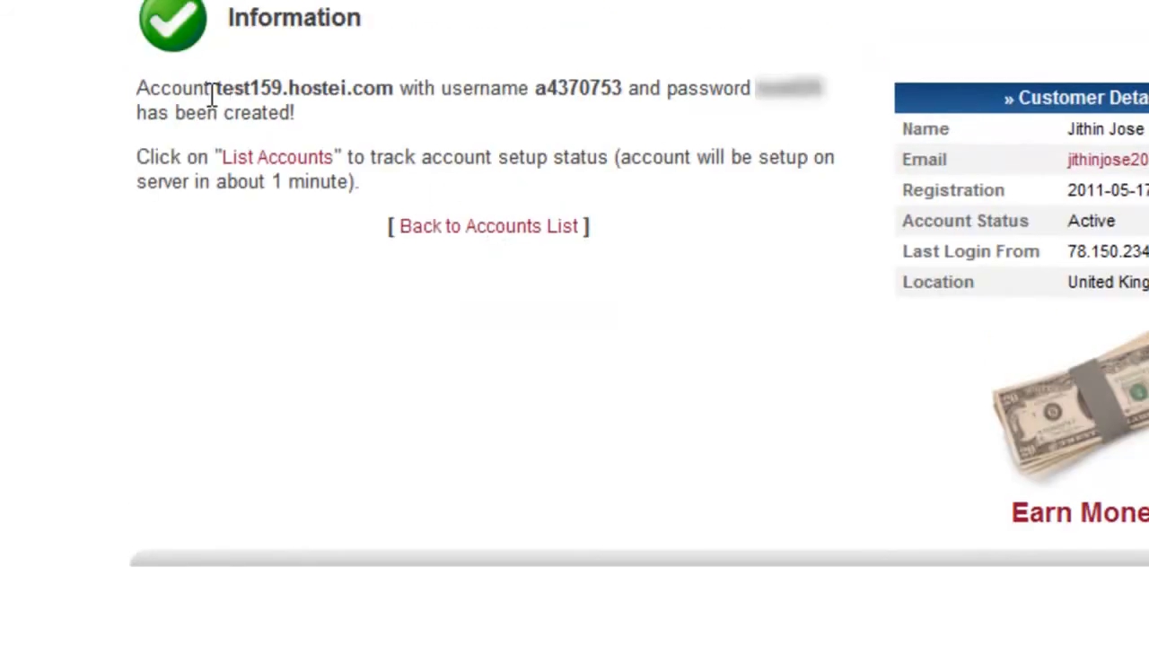
pyautogui.doubleClick(301, 88)
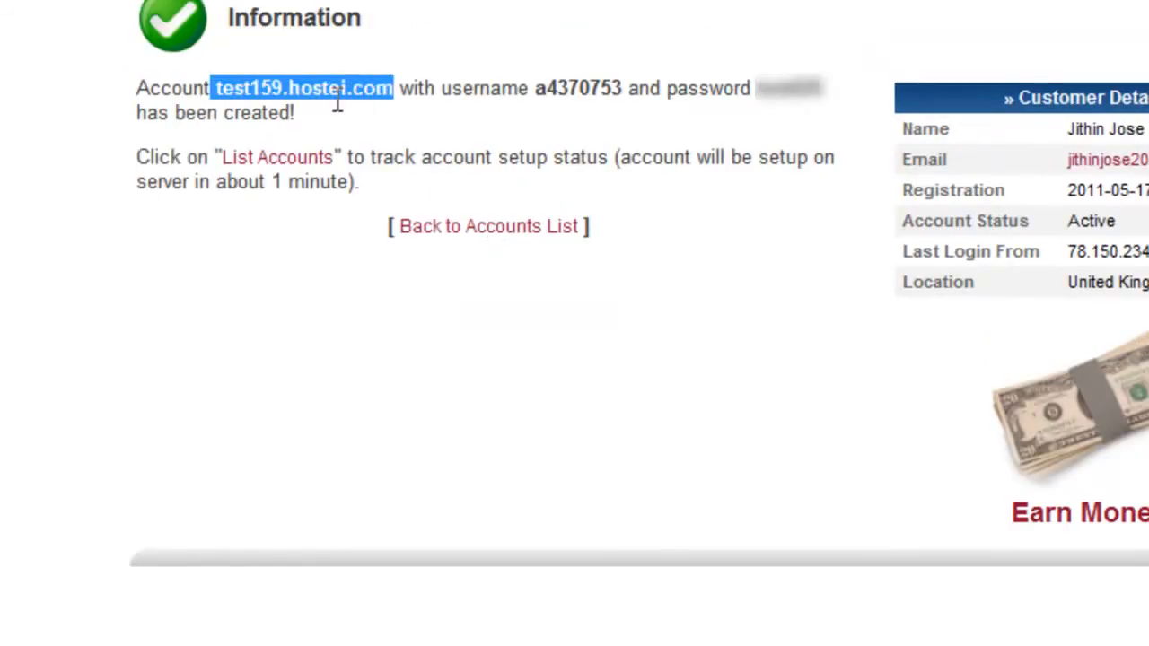
pyautogui.moveTo(296, 112)
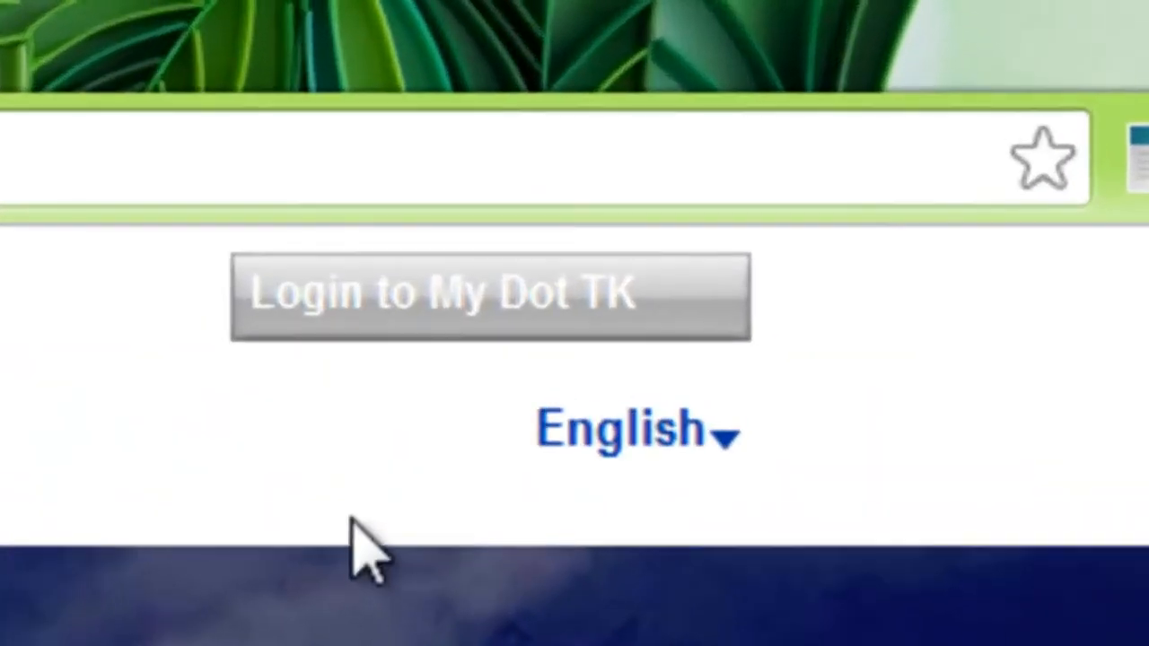
# Go to My Dot TK login, choose a different social account and browse further sign-in providers
pyautogui.click(490, 296)
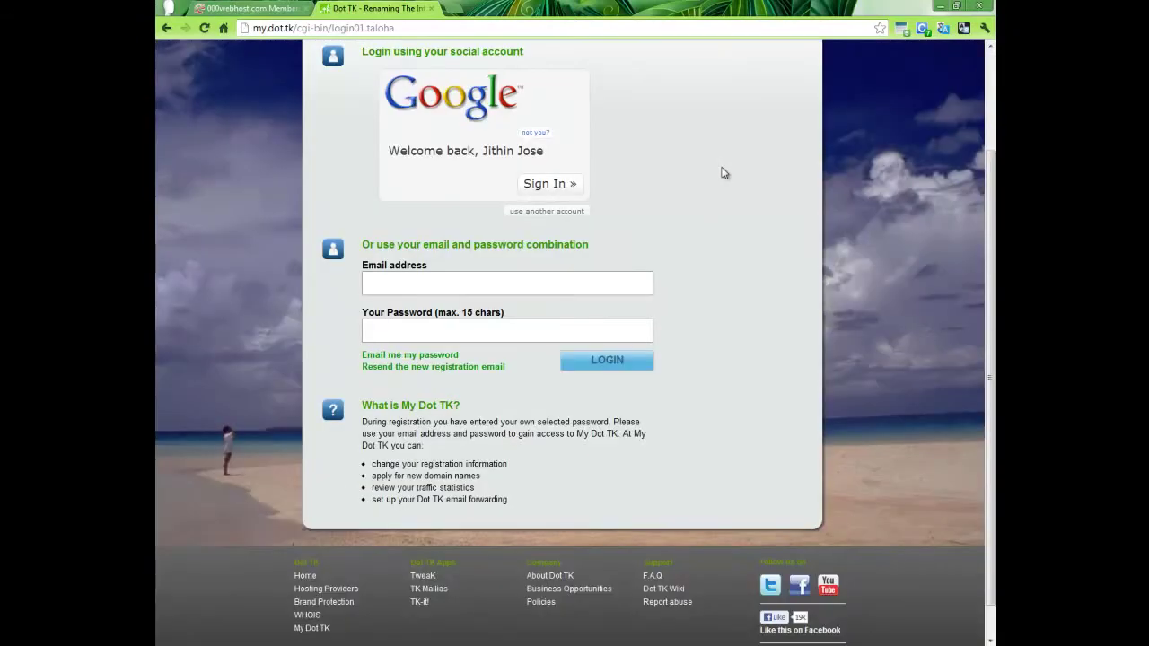
pyautogui.scroll(3)
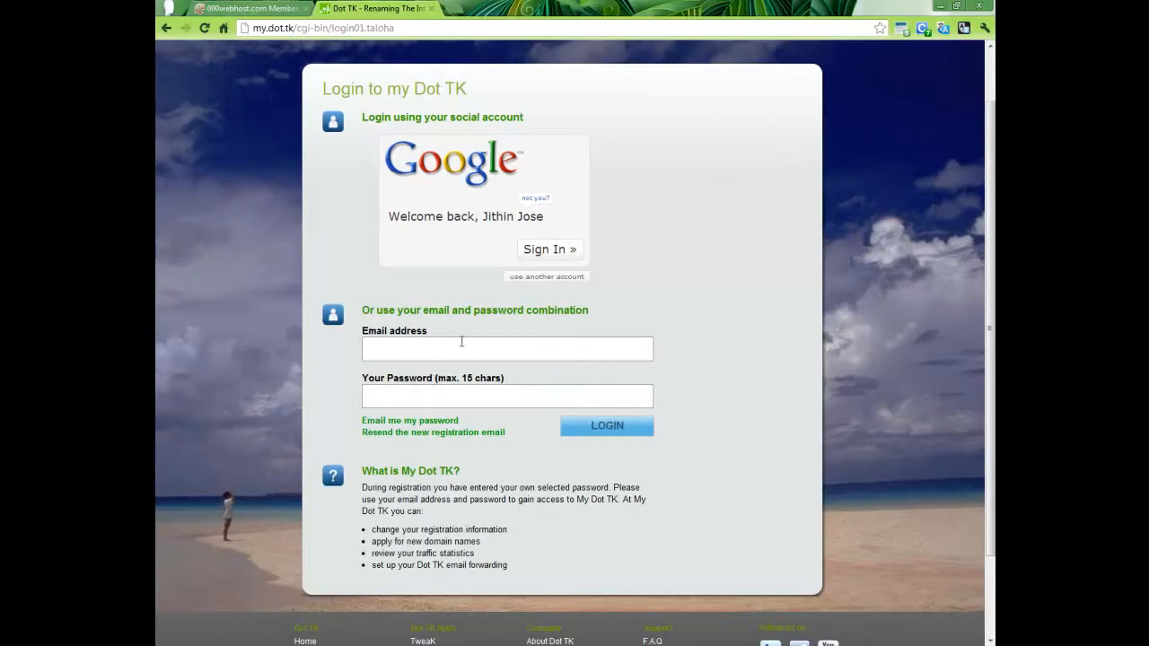
pyautogui.moveTo(435, 417)
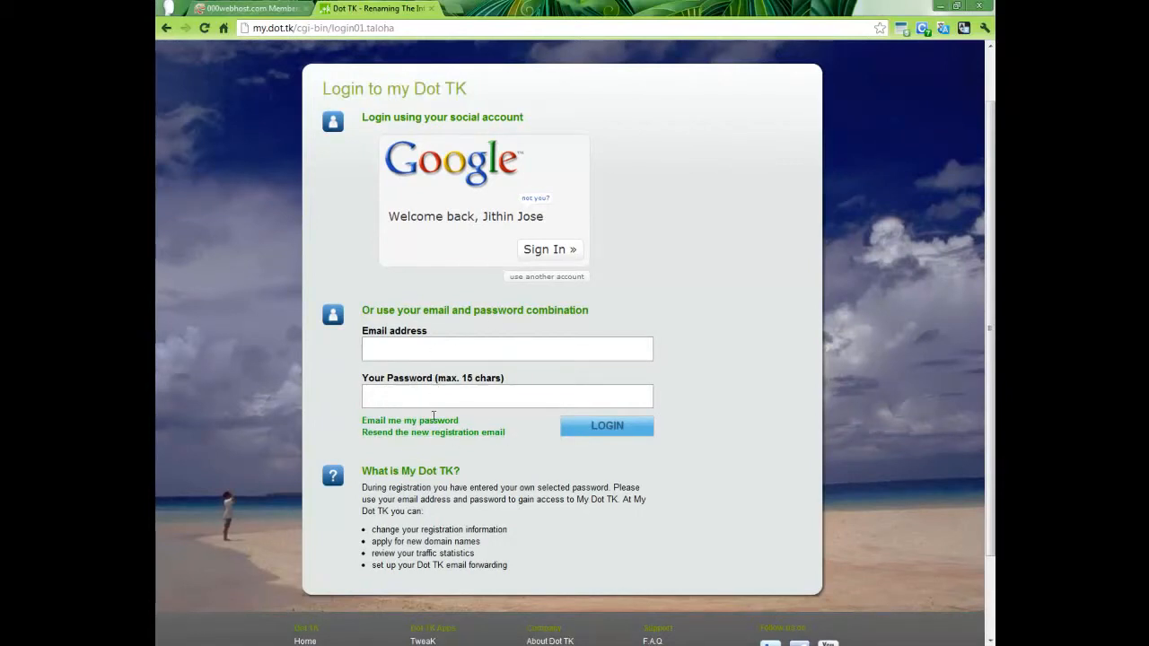
pyautogui.moveTo(434, 450)
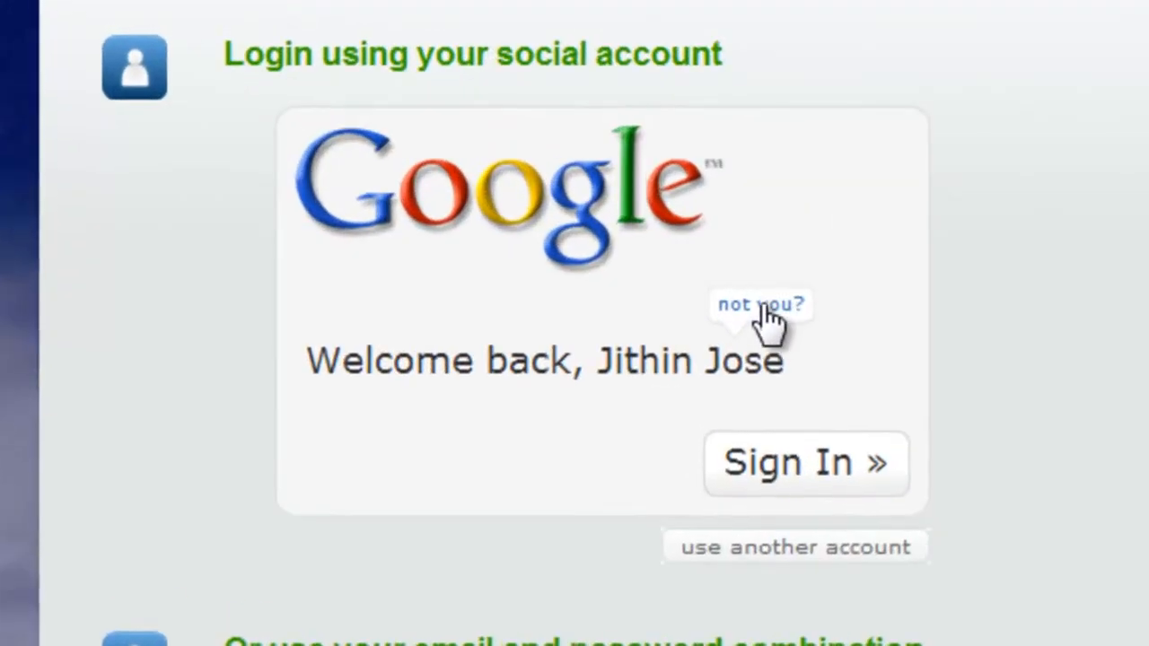
pyautogui.click(761, 304)
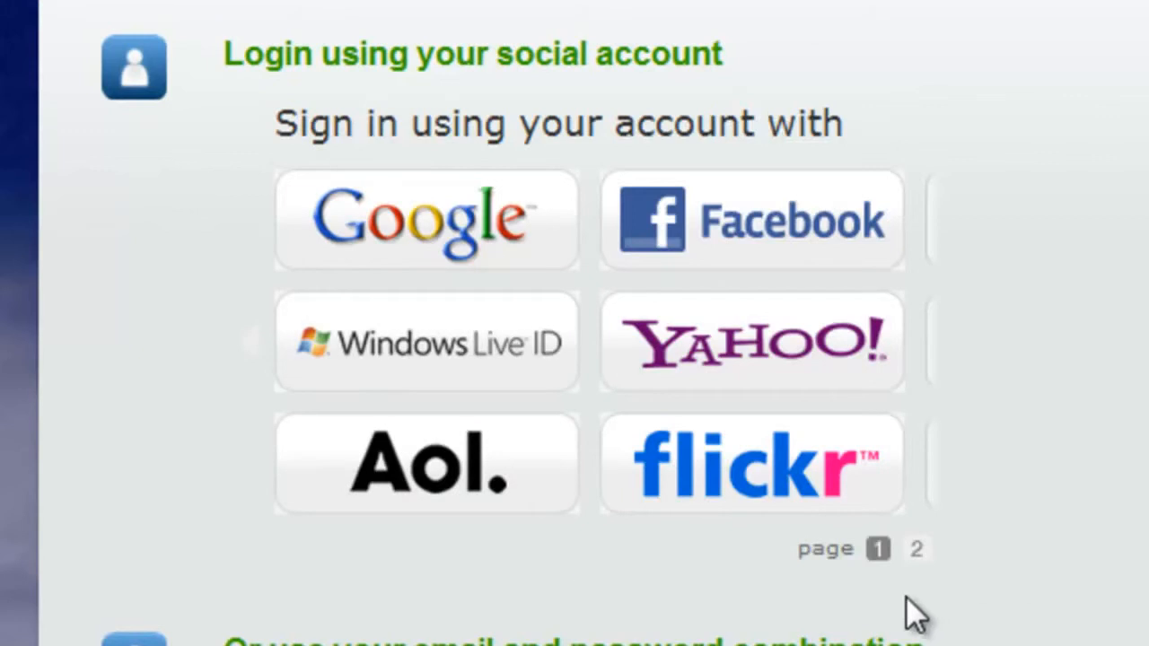
pyautogui.moveTo(769, 237)
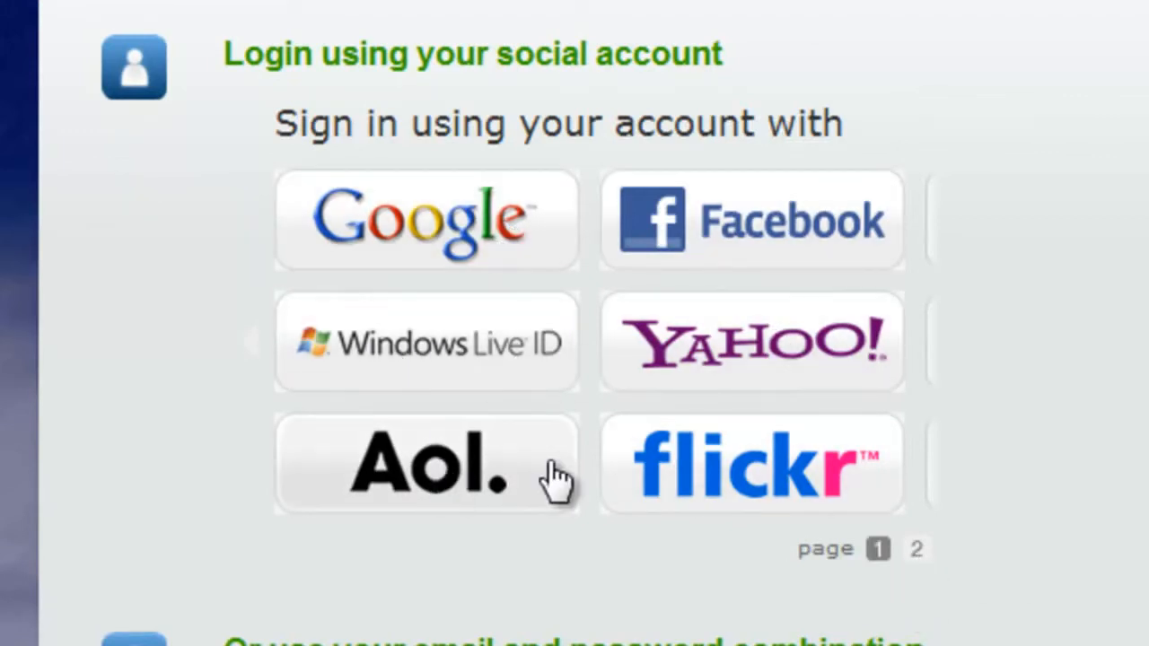
pyautogui.click(916, 549)
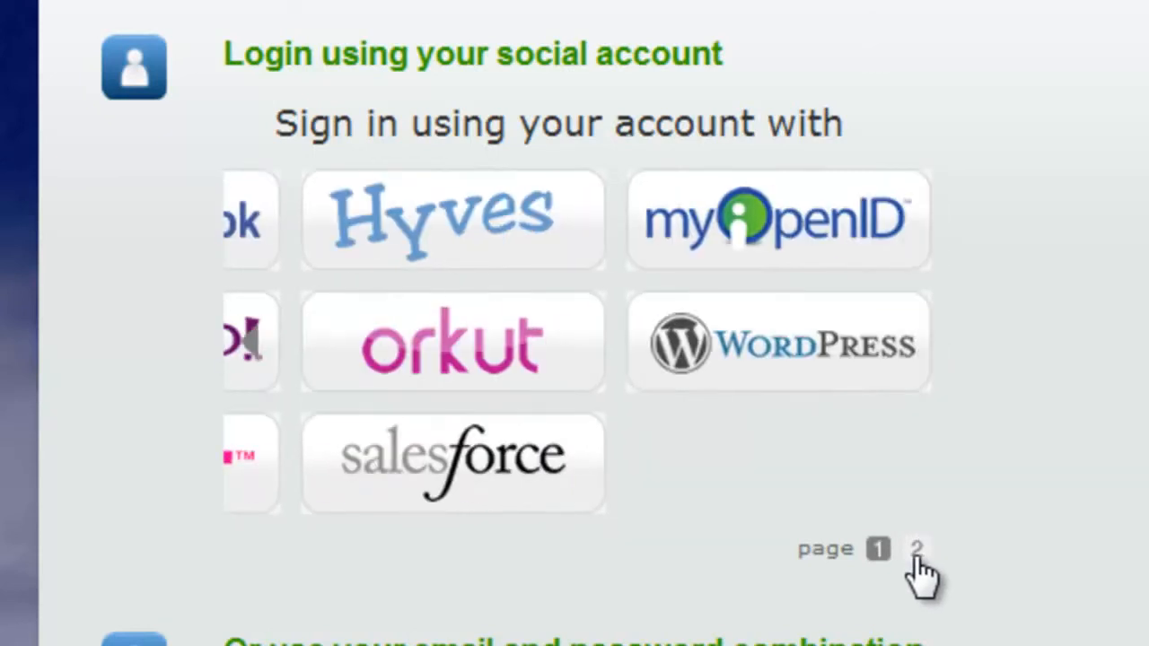
pyautogui.click(915, 549)
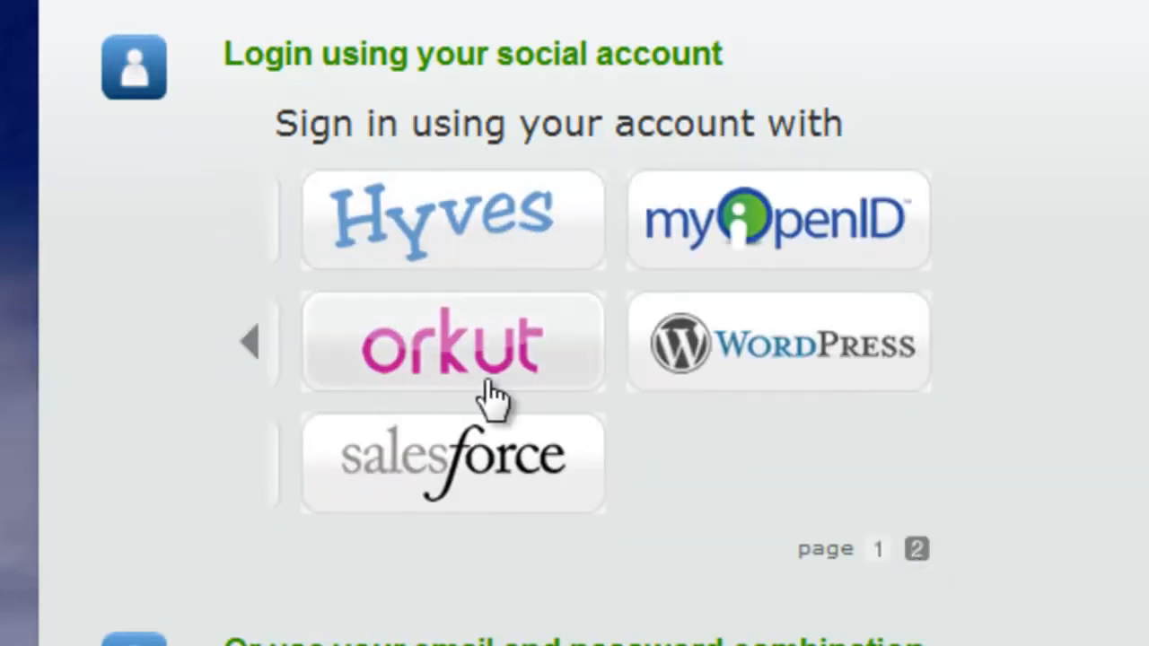
pyautogui.moveTo(745, 233)
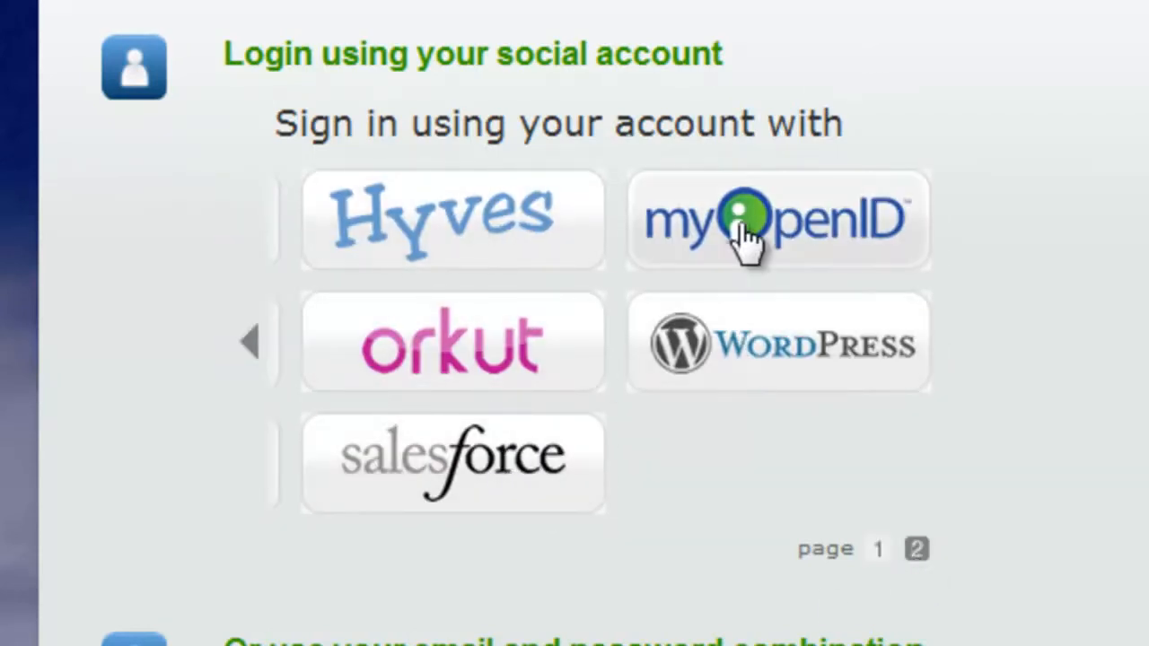
pyautogui.moveTo(894, 575)
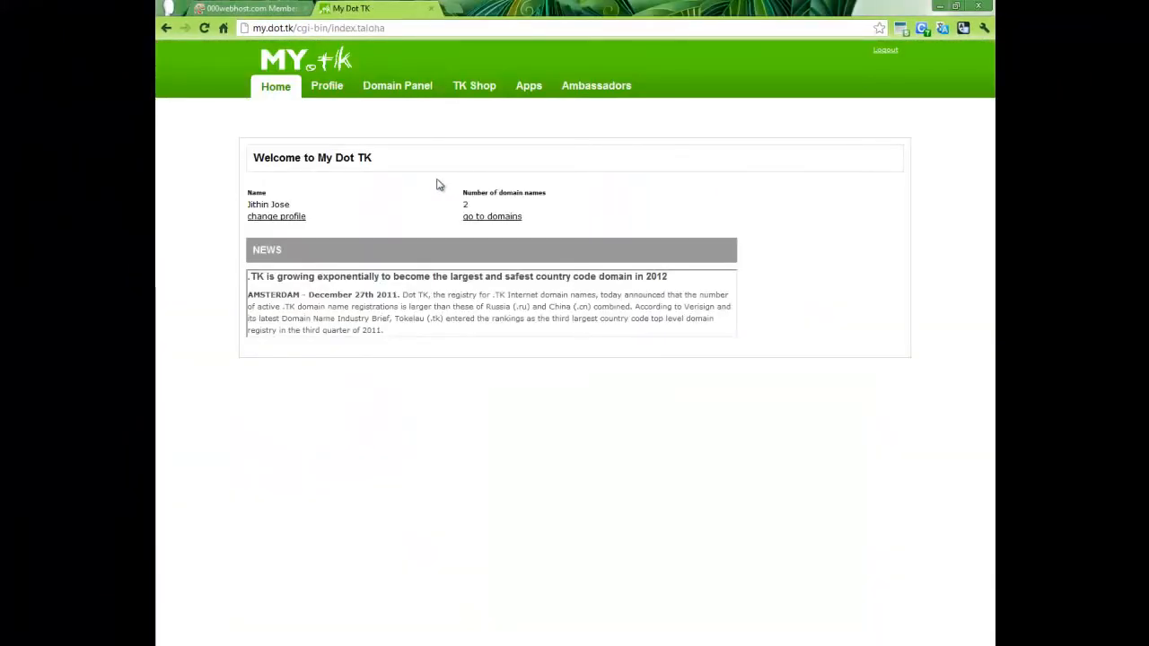
pyautogui.moveTo(477, 212)
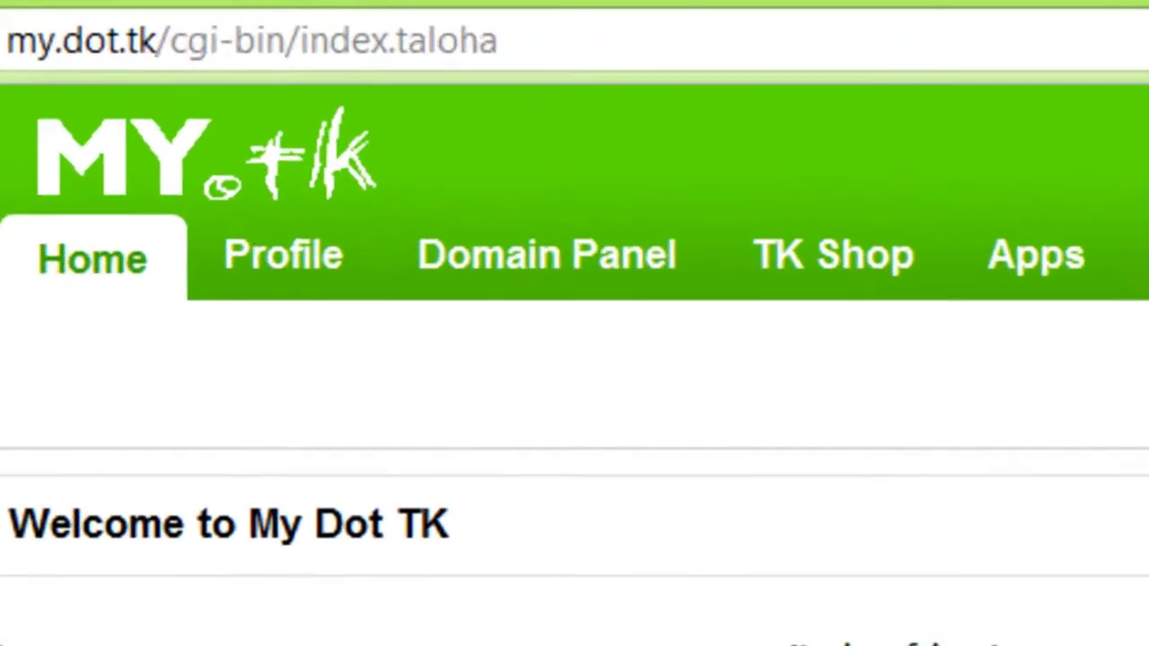
# From the Domain Panel, start adding a new .TK domain
pyautogui.click(546, 255)
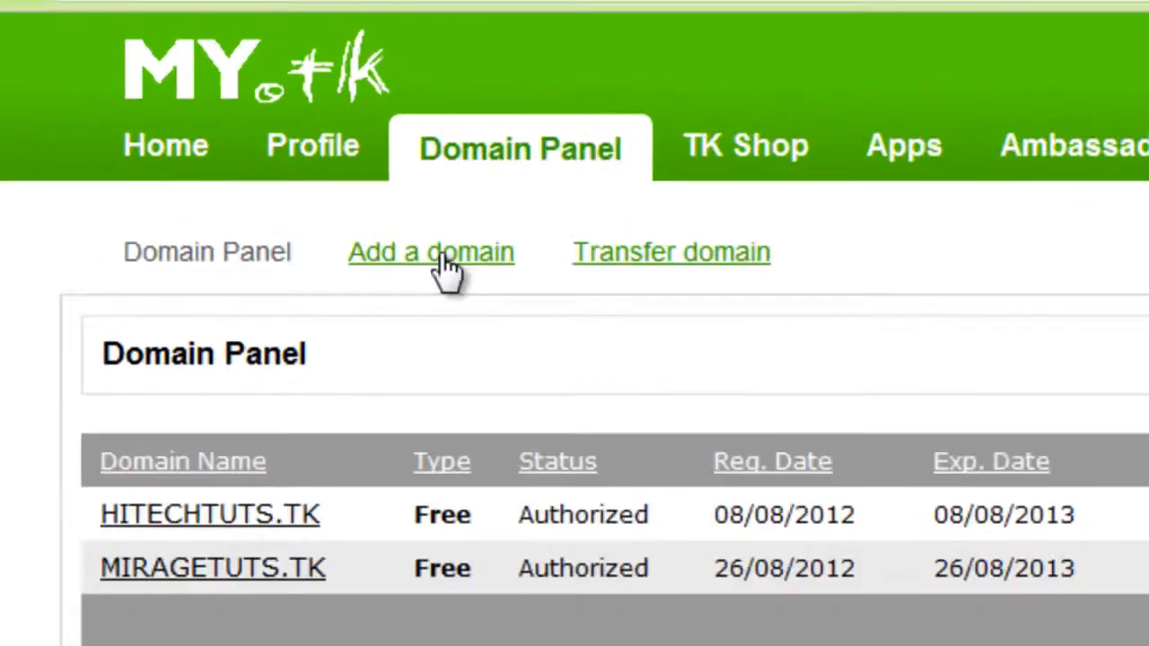
pyautogui.click(431, 251)
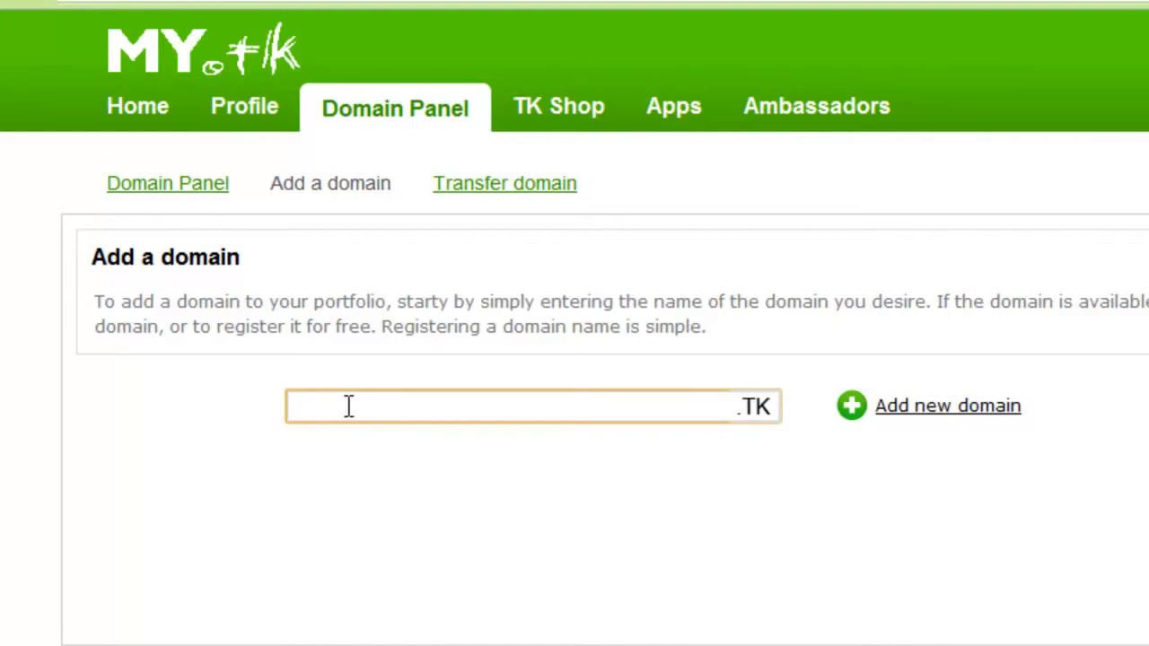
# Check availability of testingtesting.tk, which turns out already registered
pyautogui.write('tes')
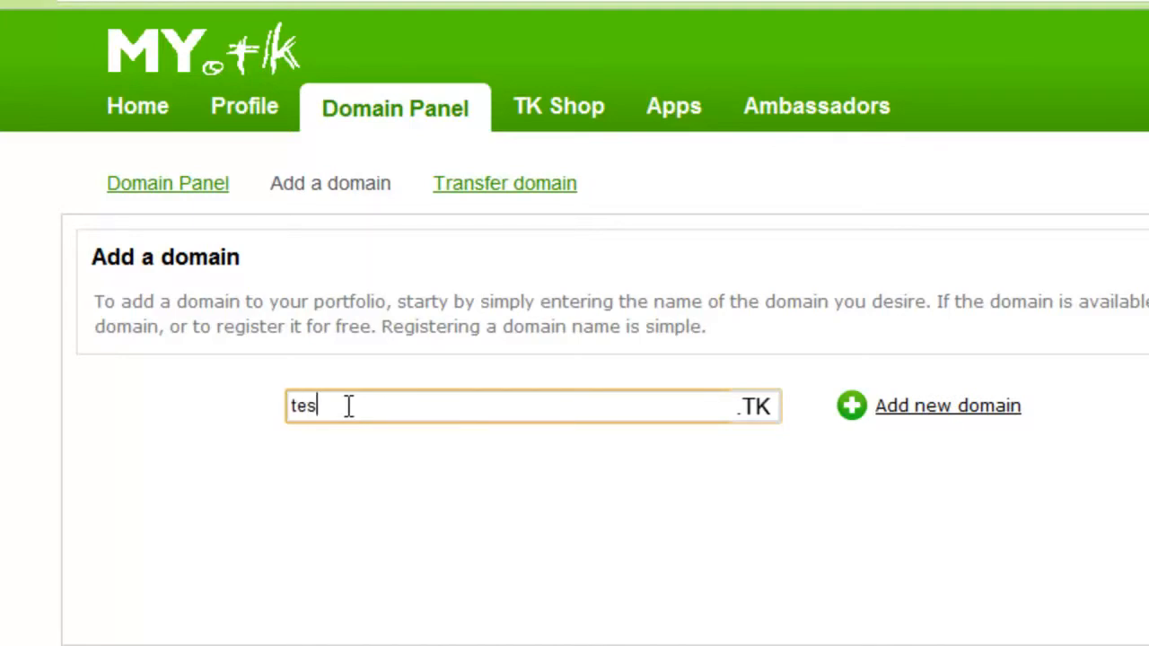
pyautogui.write('tinge')
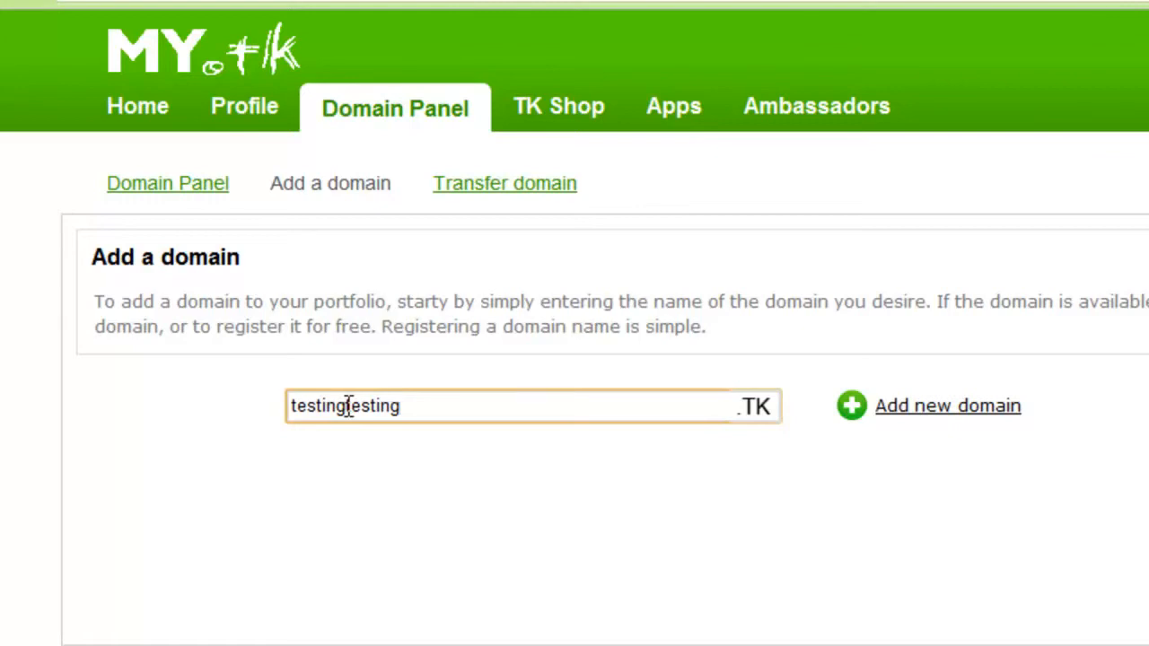
pyautogui.moveTo(947, 405)
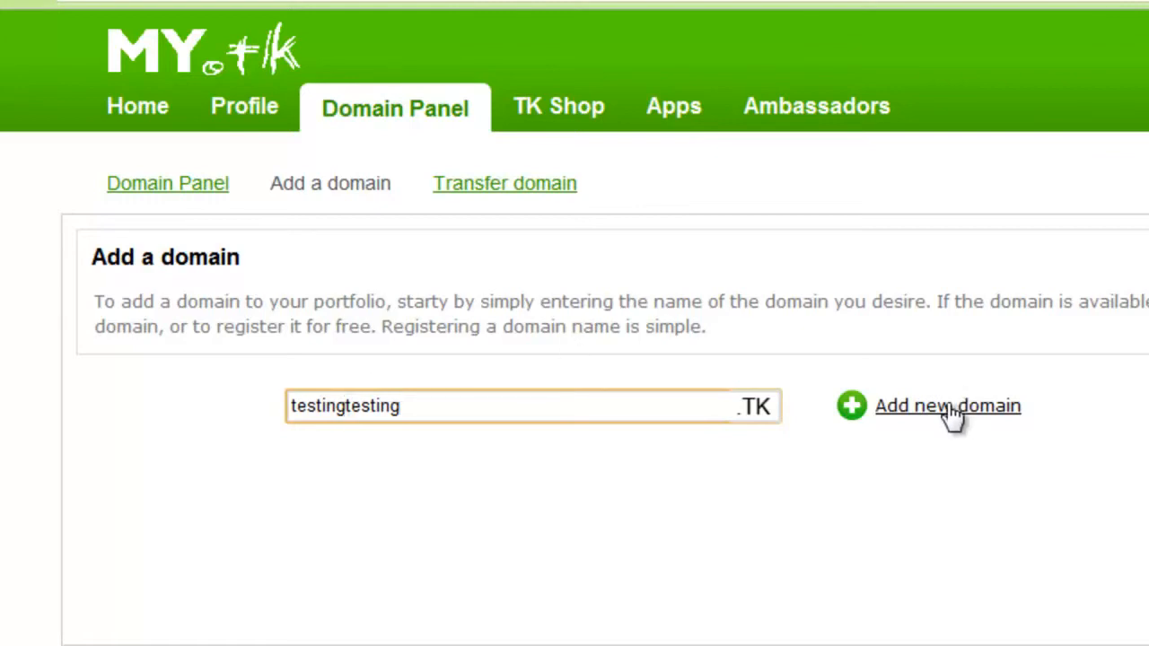
pyautogui.click(948, 406)
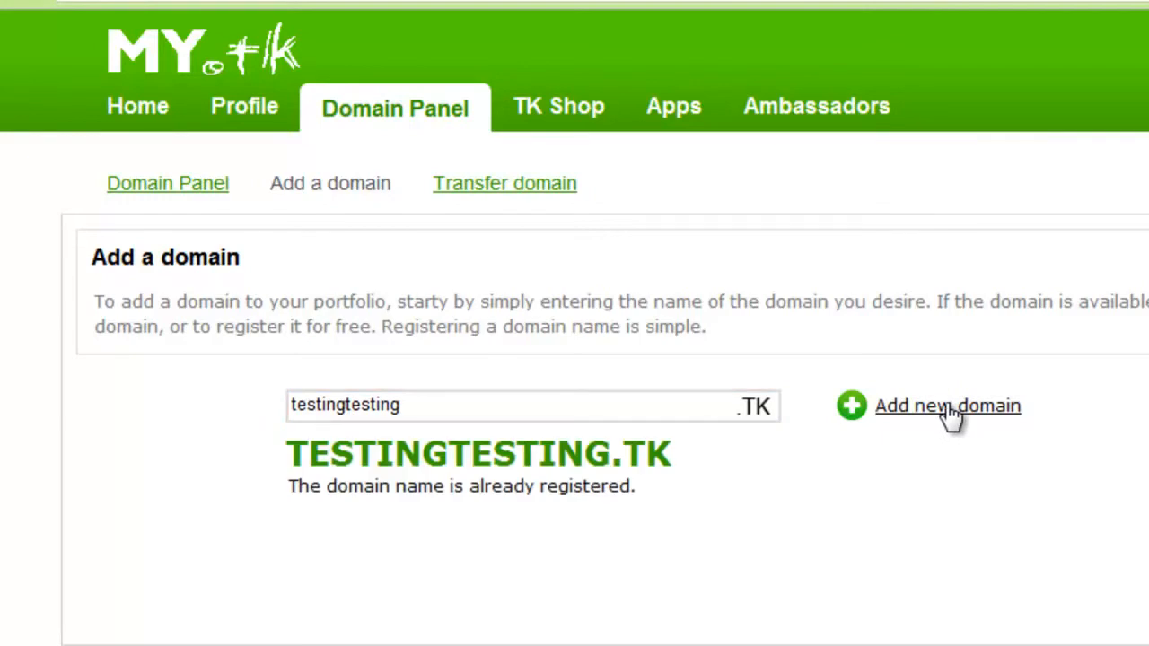
pyautogui.moveTo(907, 416)
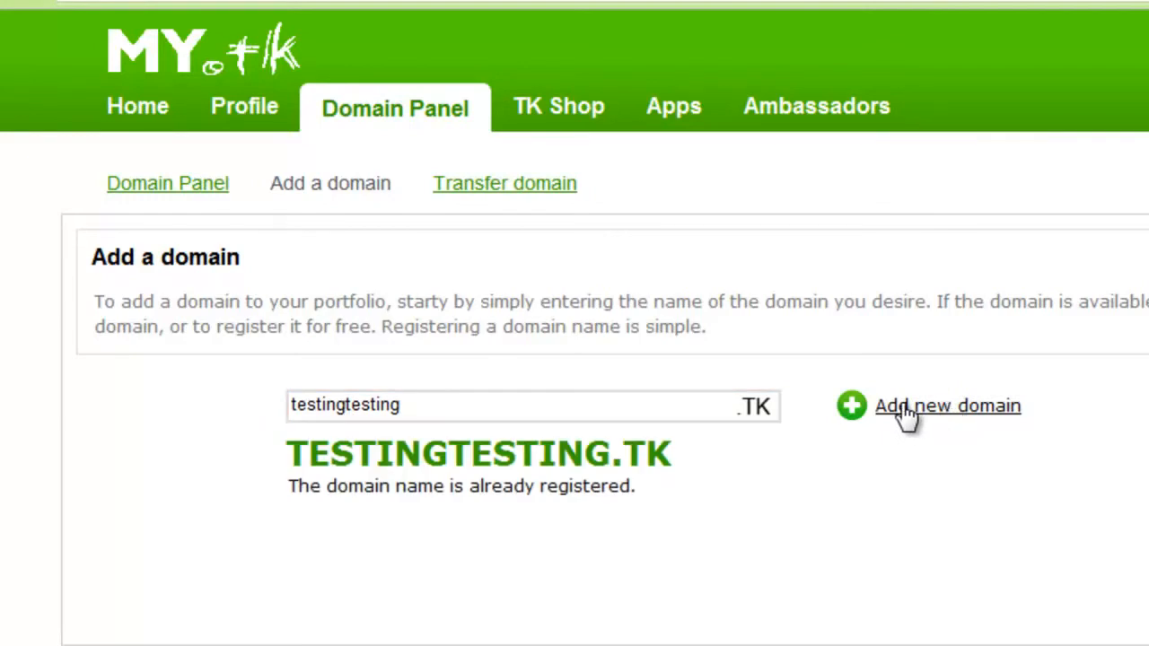
pyautogui.moveTo(800, 423)
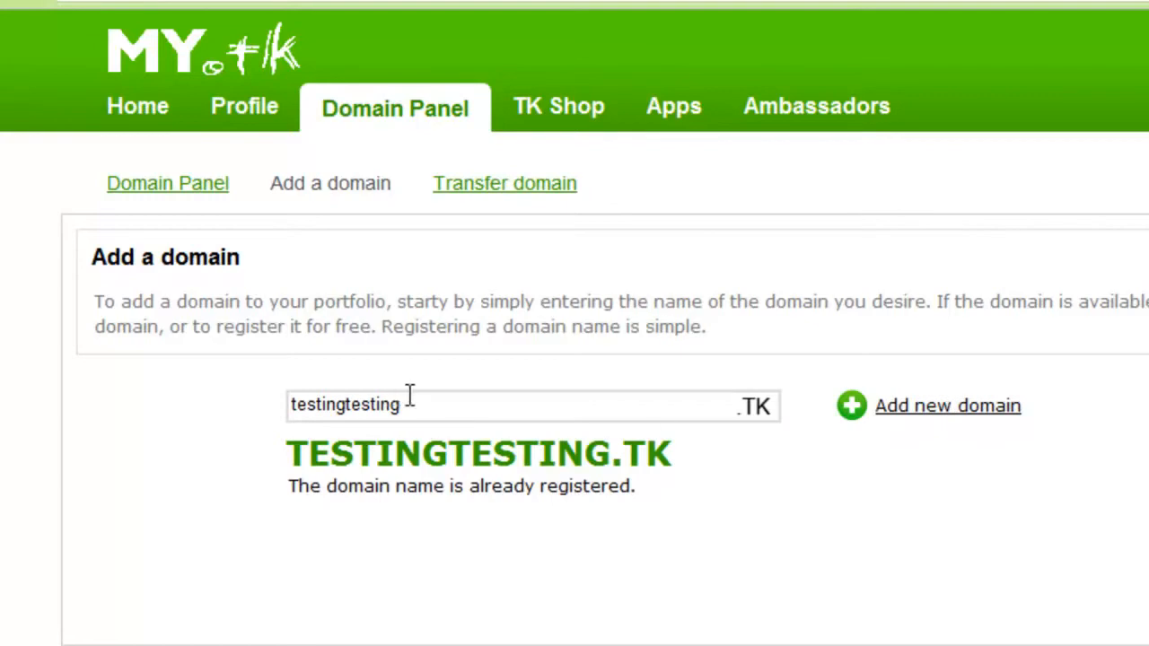
# Shorten the name to testingtest.tk and confirm it is available
pyautogui.doubleClick(377, 406)
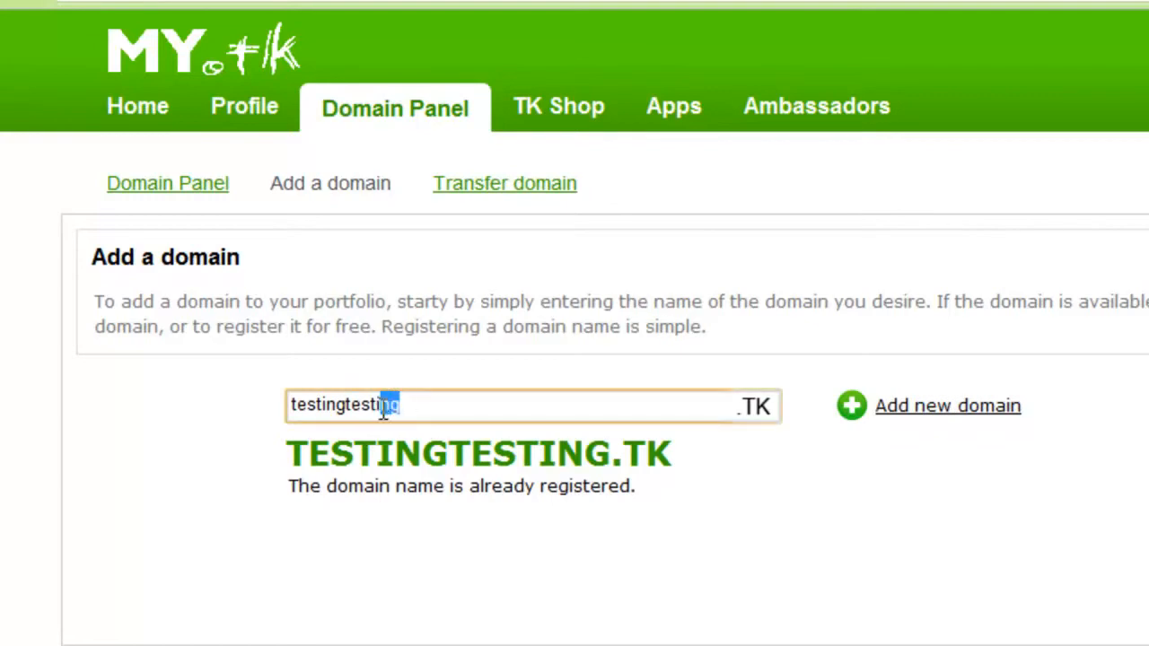
pyautogui.press('Backspace')
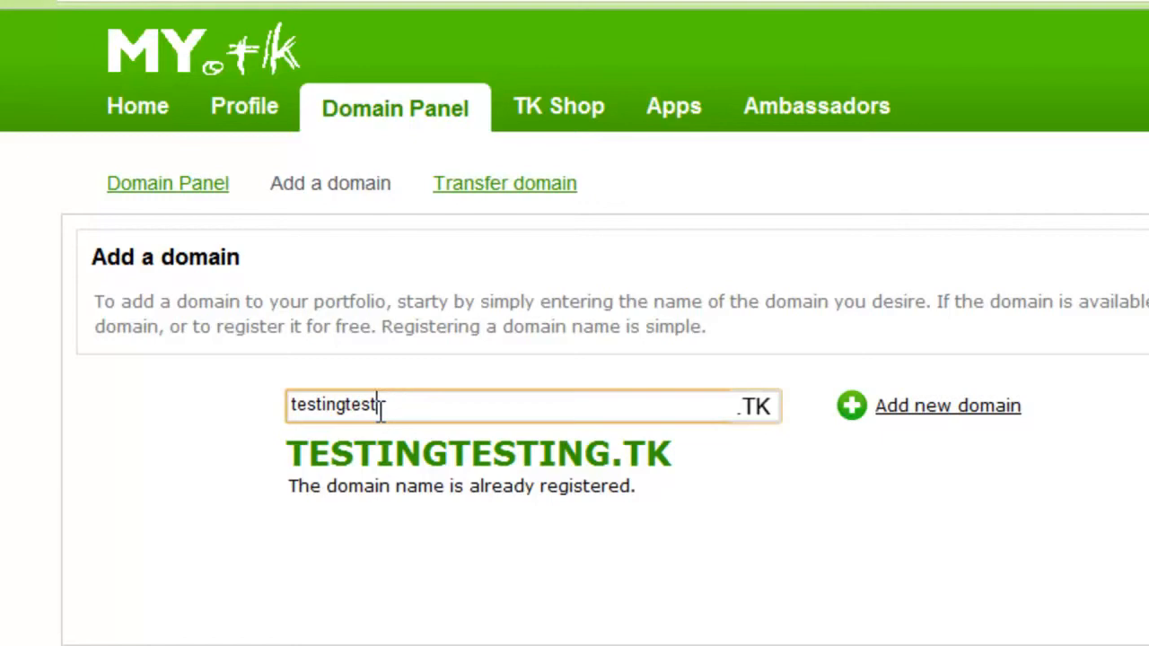
pyautogui.click(947, 406)
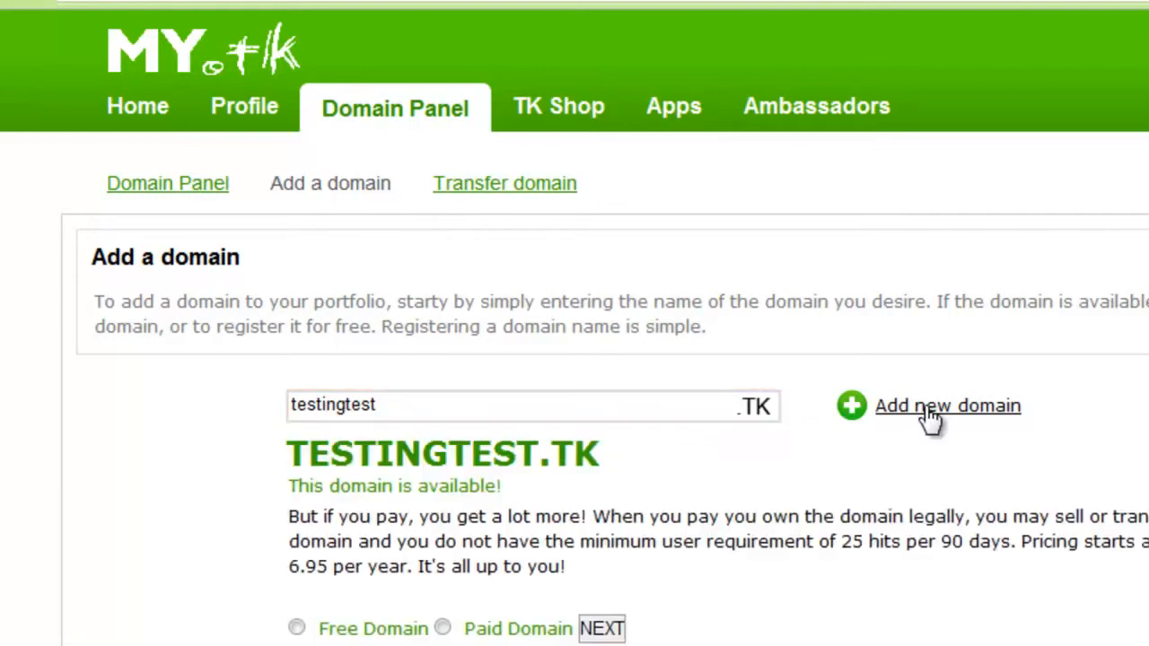
pyautogui.scroll(-3)
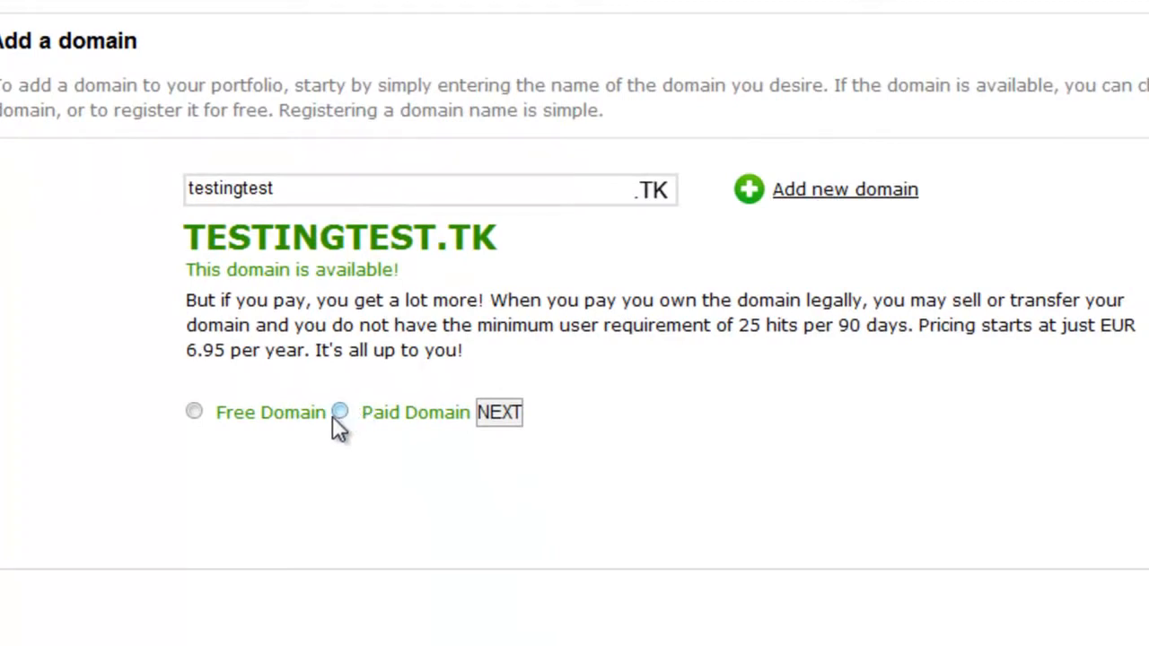
# Choose Free Domain forwarding to test159.hostei.com with a 12-month registration length
pyautogui.click(194, 411)
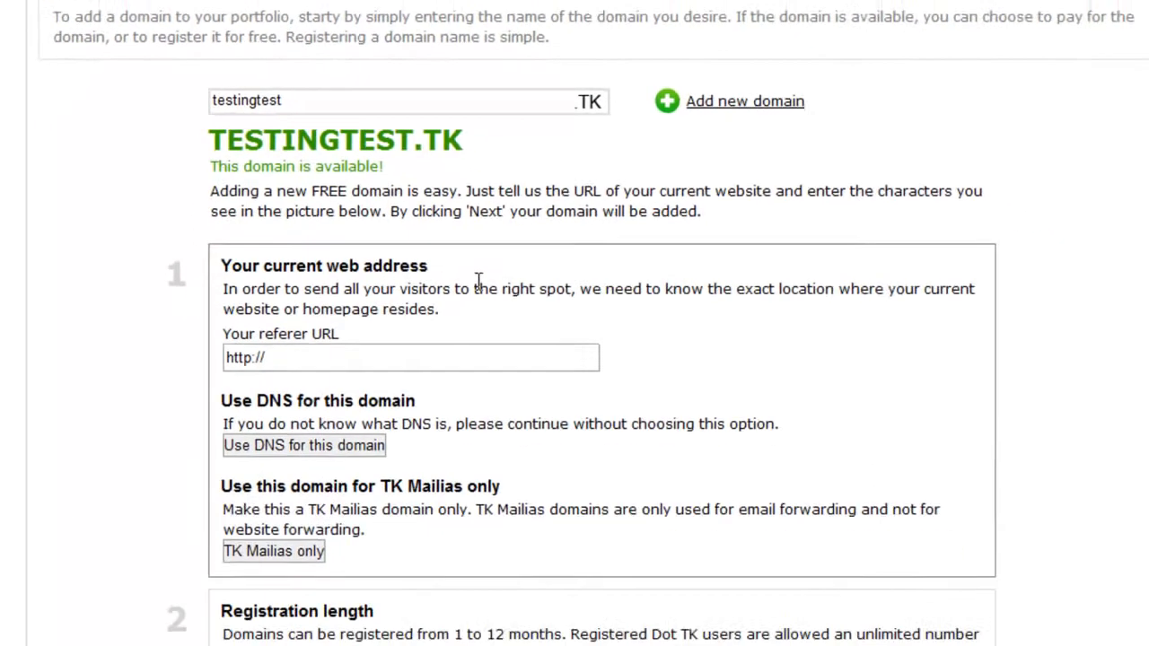
pyautogui.scroll(-3)
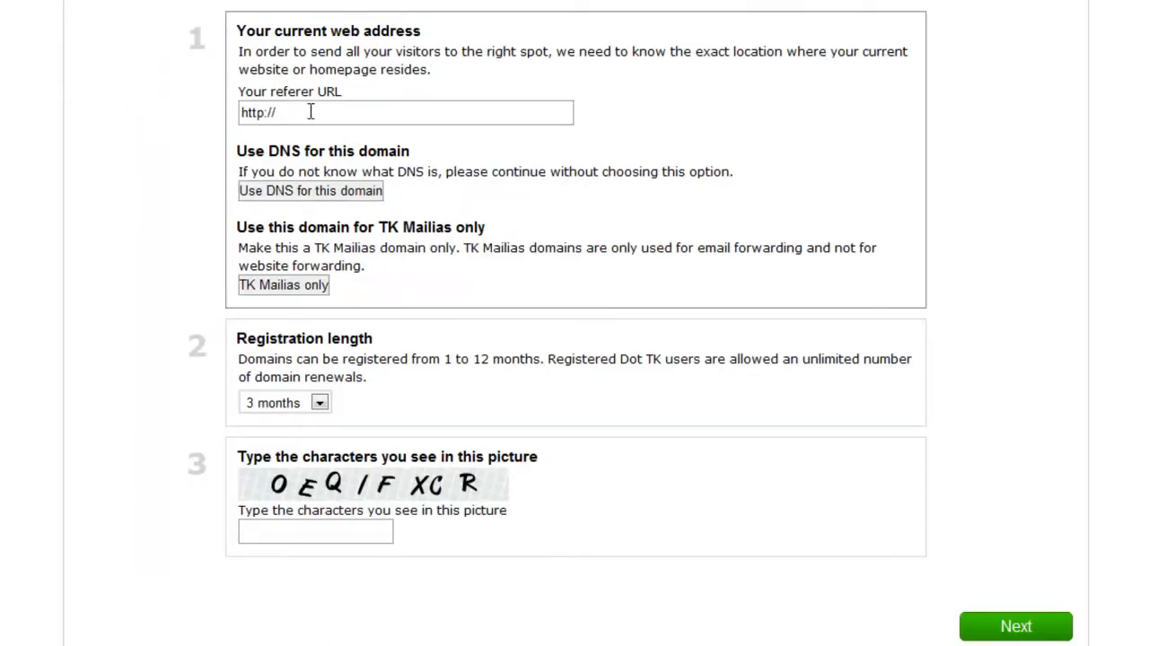
pyautogui.write('test159.hostei.com')
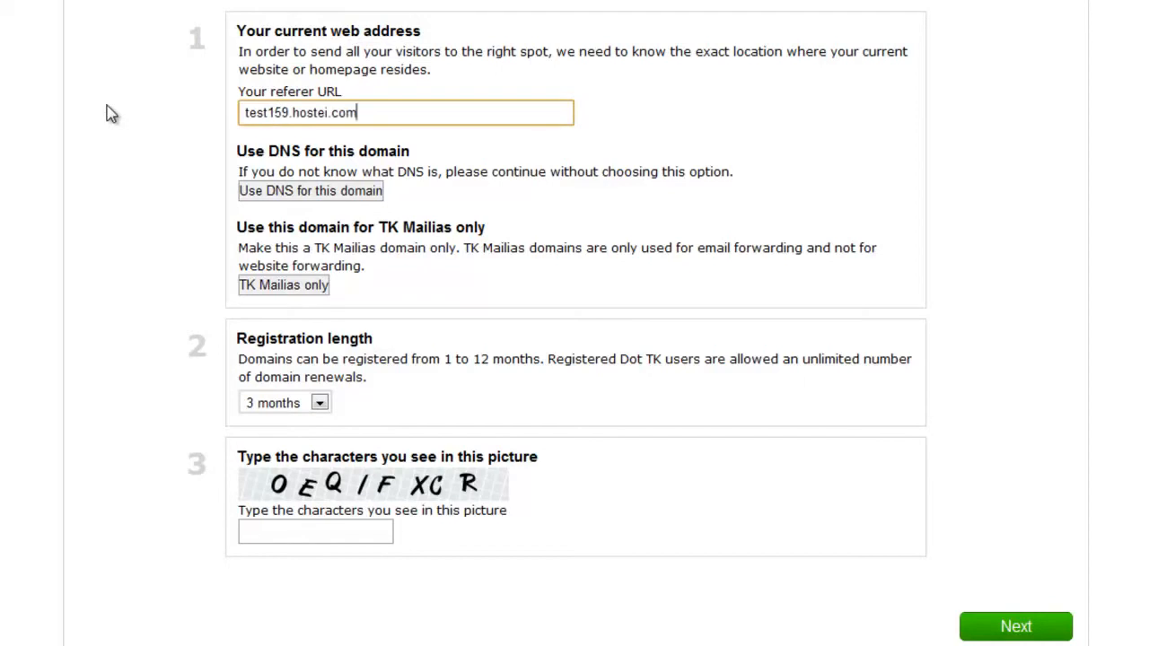
pyautogui.moveTo(309, 137)
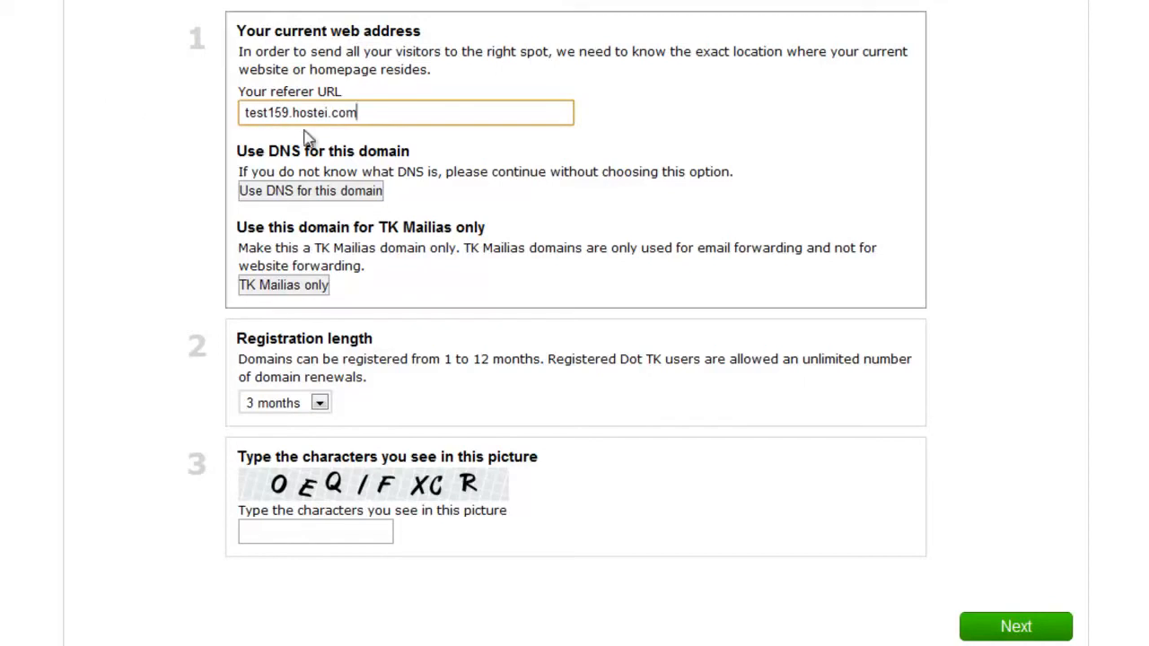
pyautogui.click(319, 402)
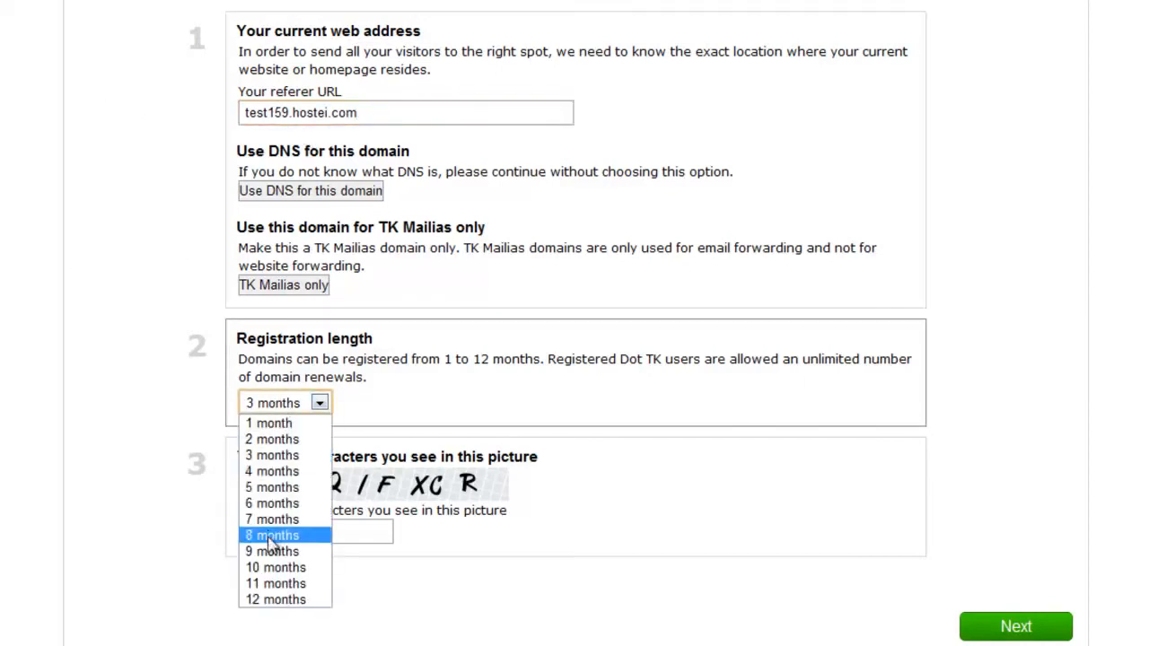
pyautogui.moveTo(273, 567)
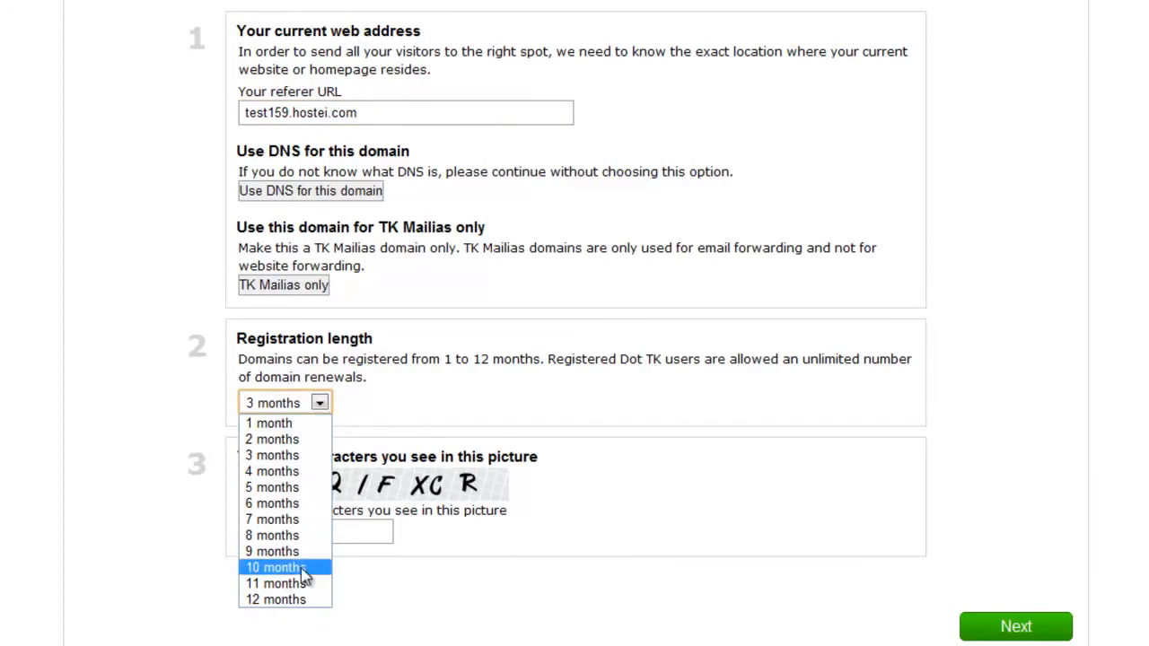
pyautogui.click(276, 599)
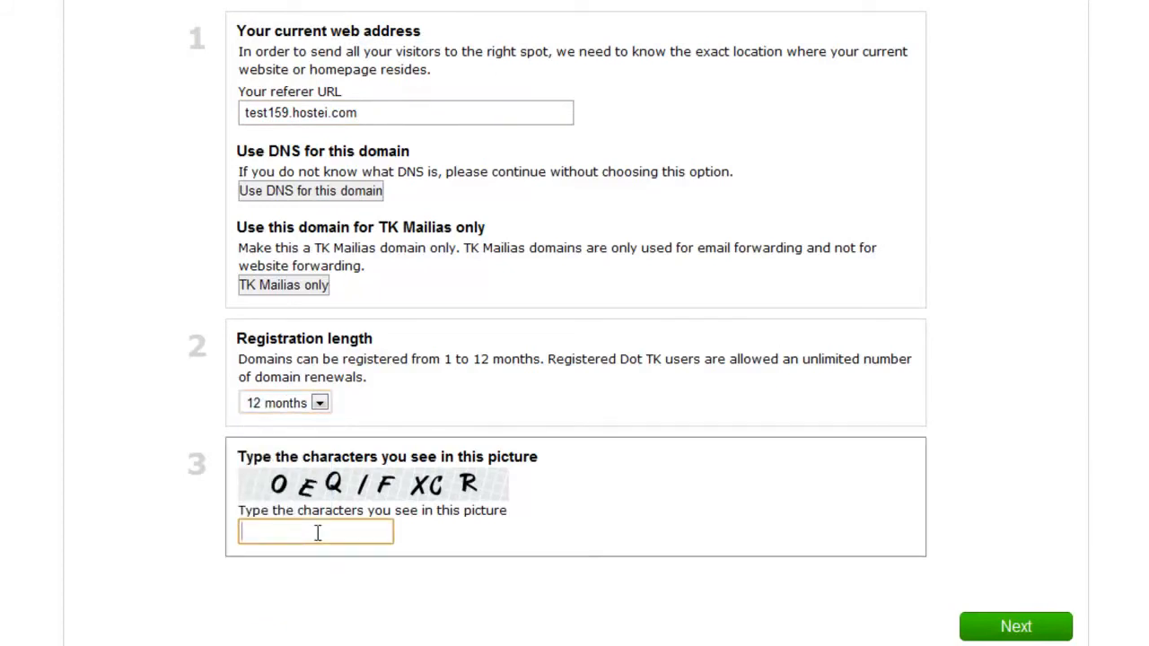
# Enter the captcha characters OEQIFXCR and submit the testingtest.tk registration
pyautogui.write('OEQ')
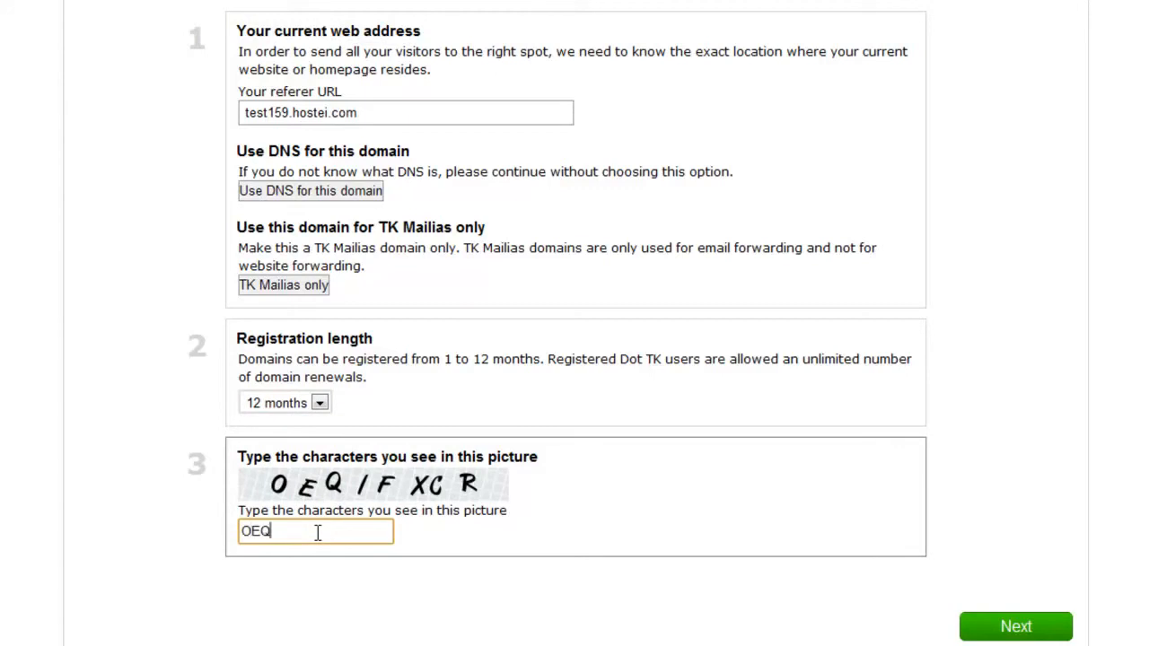
pyautogui.write('I')
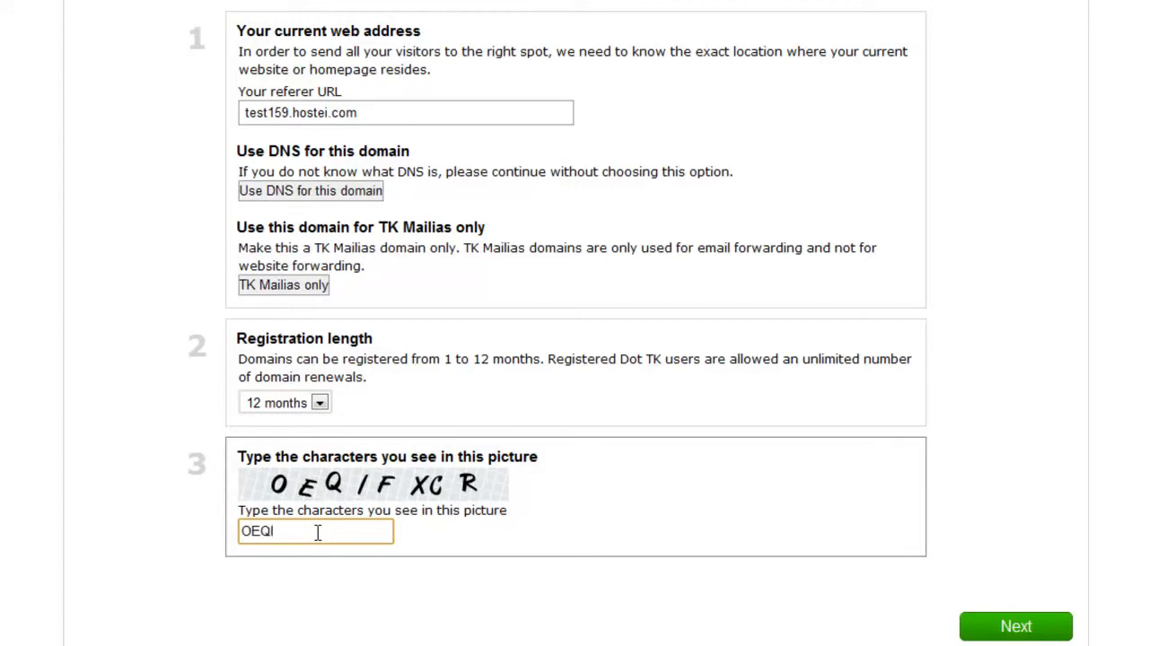
pyautogui.write('FX')
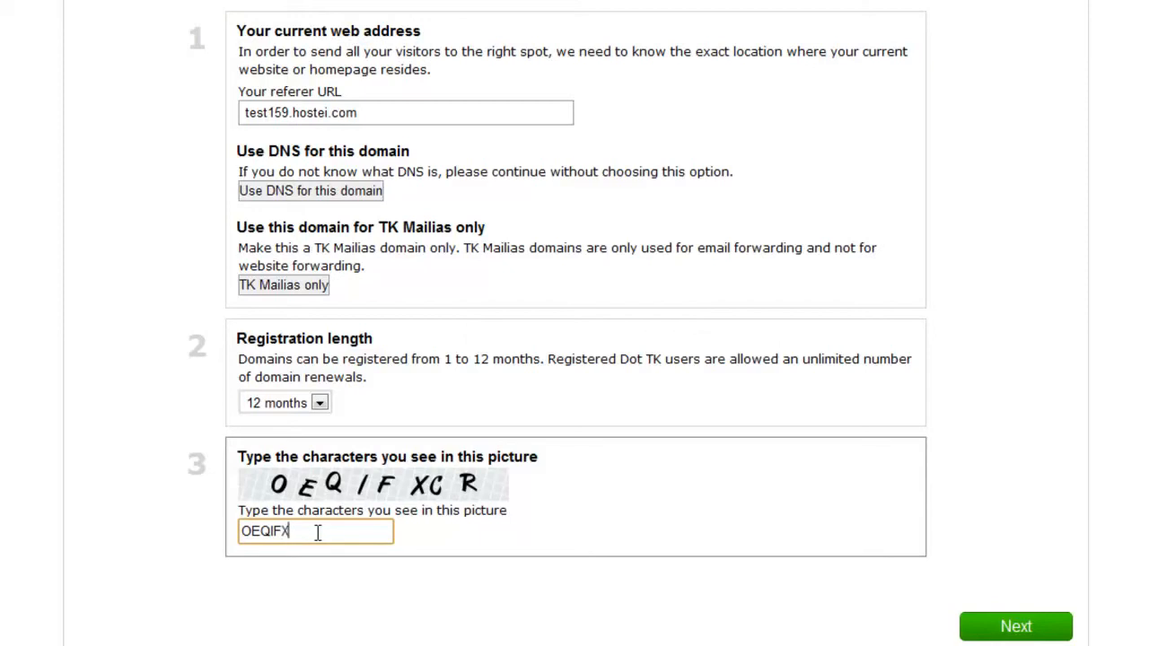
pyautogui.write('CR')
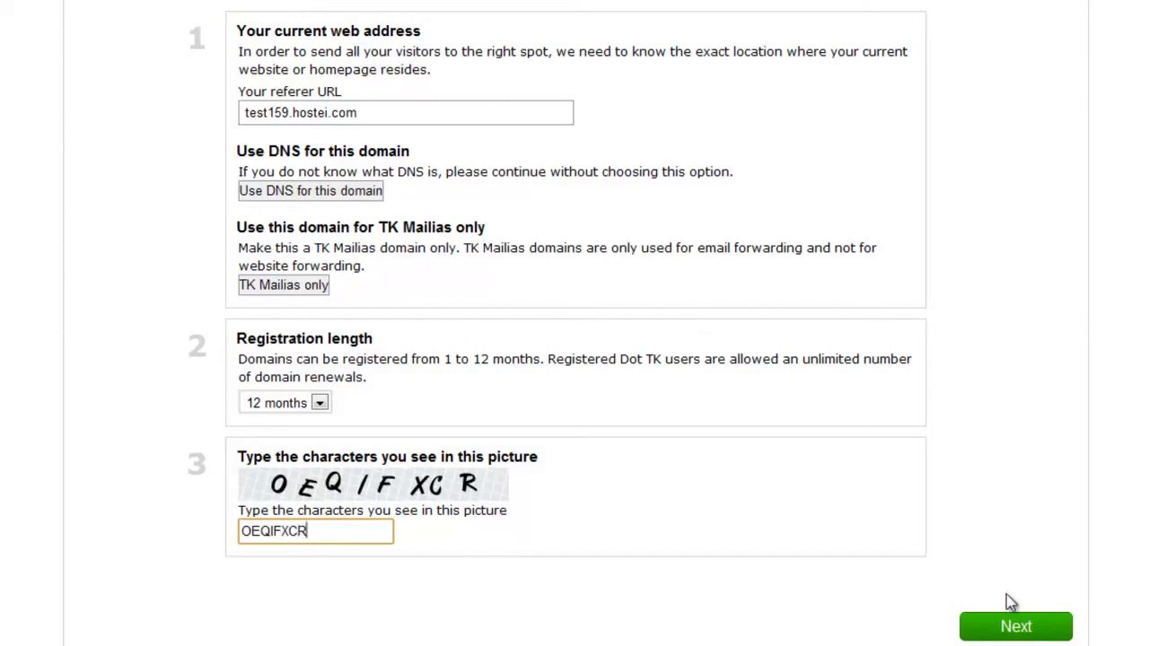
pyautogui.click(1016, 624)
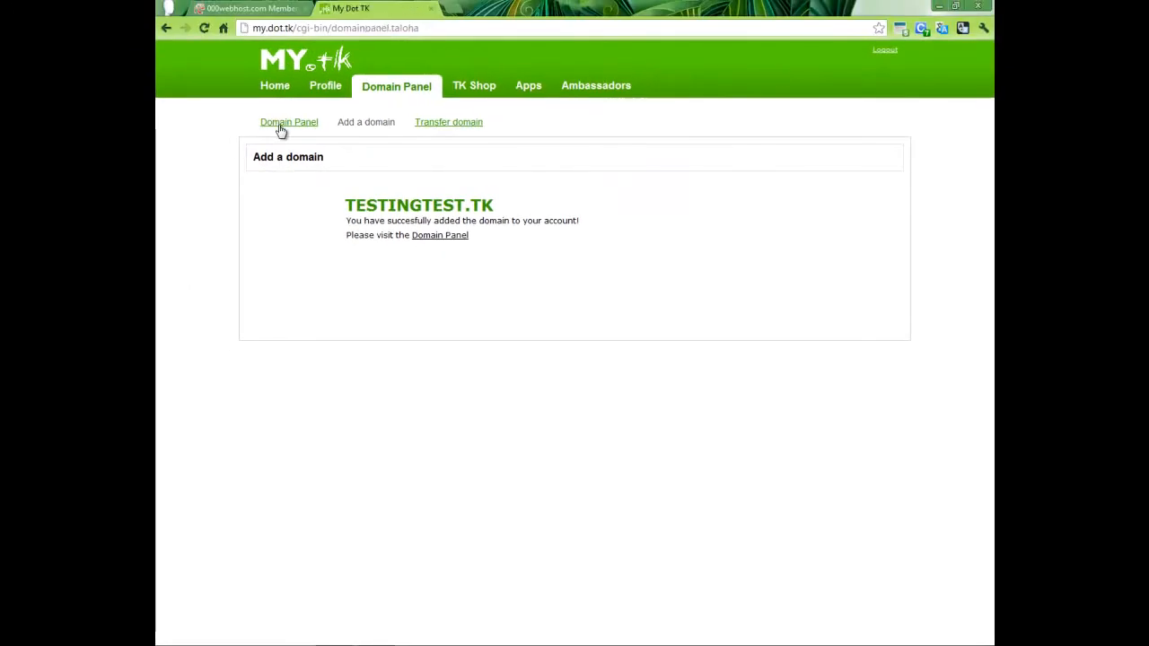
# View testingtest.tk in the Domain Panel and bring up its forwarding address test159.hostei.com for editing
pyautogui.click(289, 122)
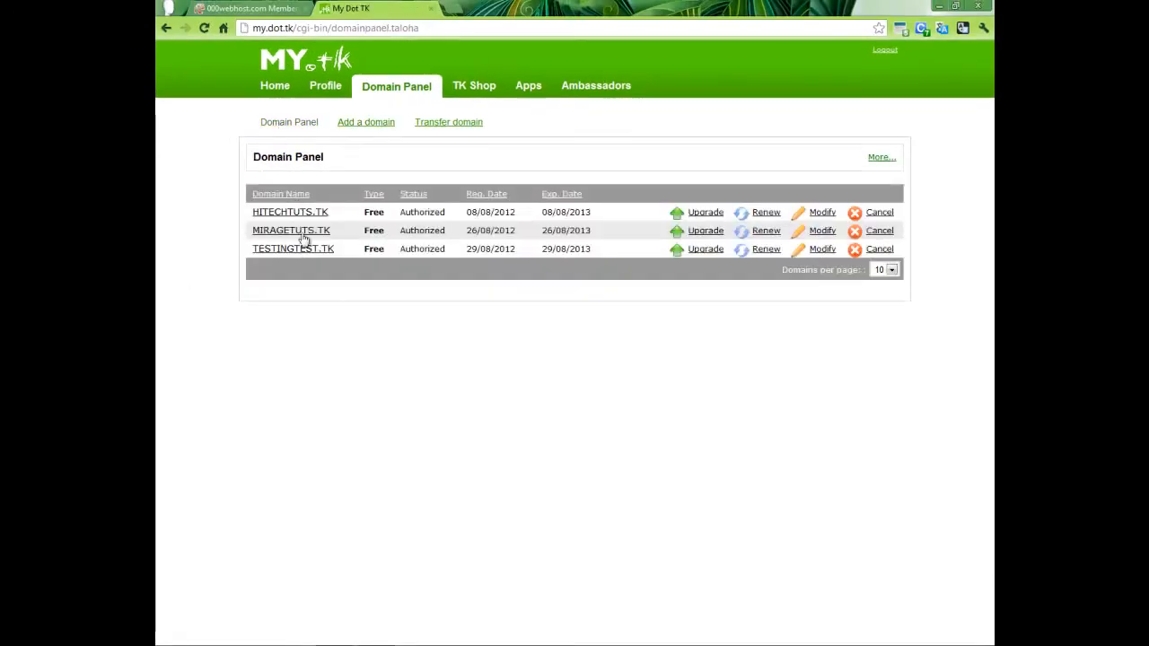
pyautogui.moveTo(858, 291)
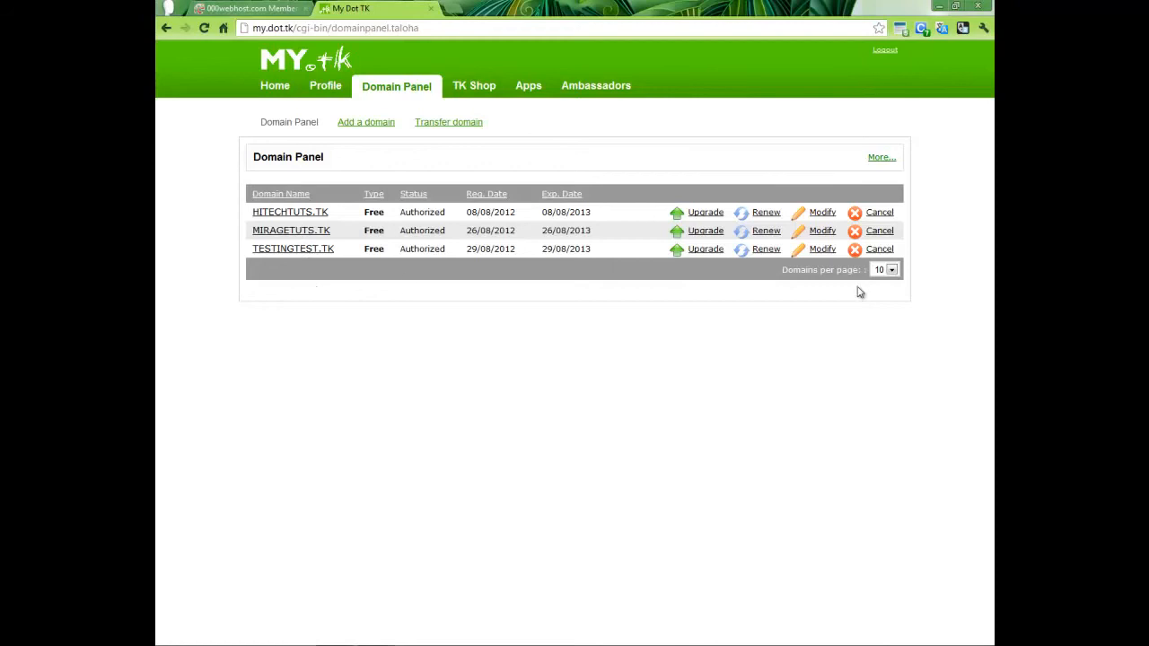
pyautogui.click(822, 248)
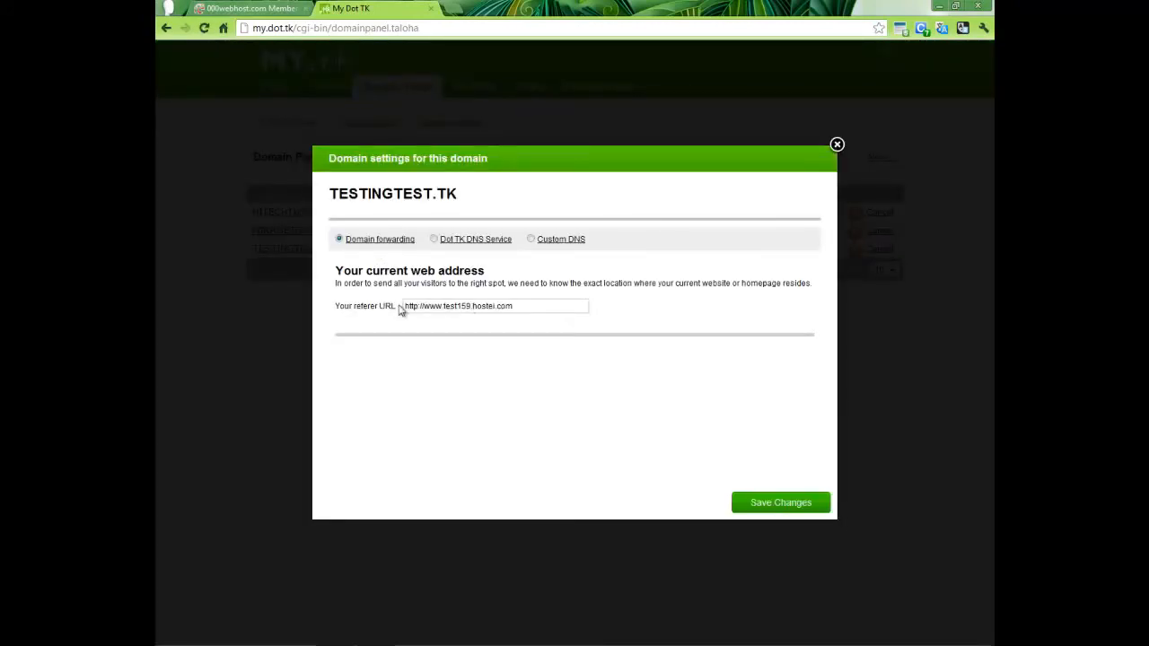
pyautogui.click(496, 305)
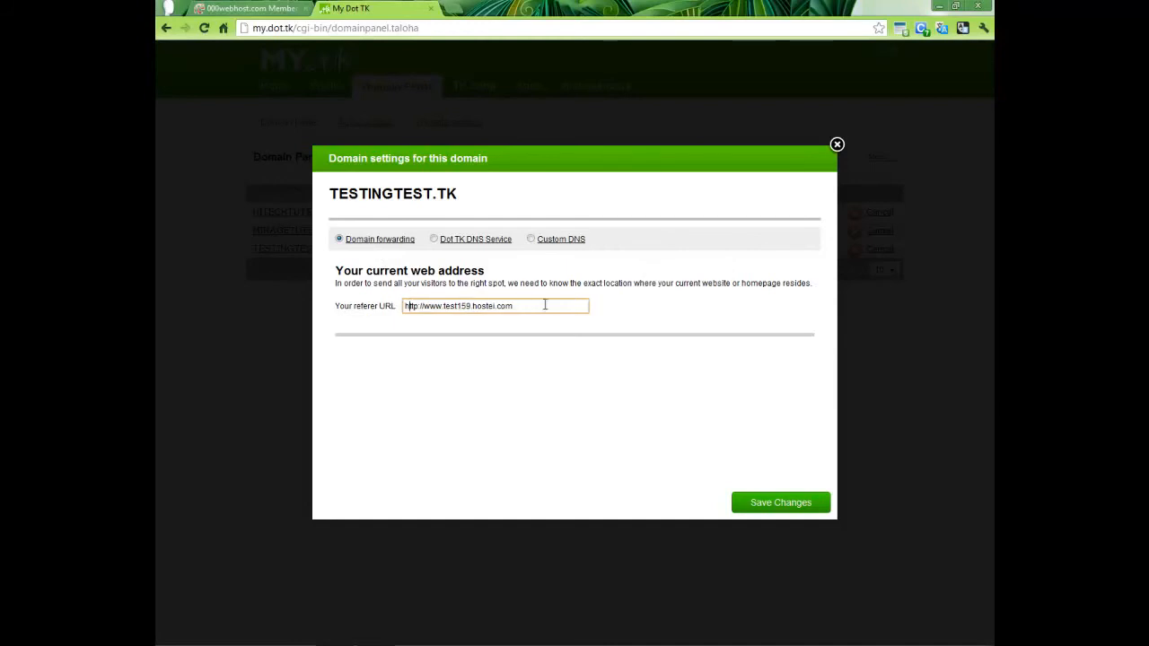
pyautogui.moveTo(836, 143)
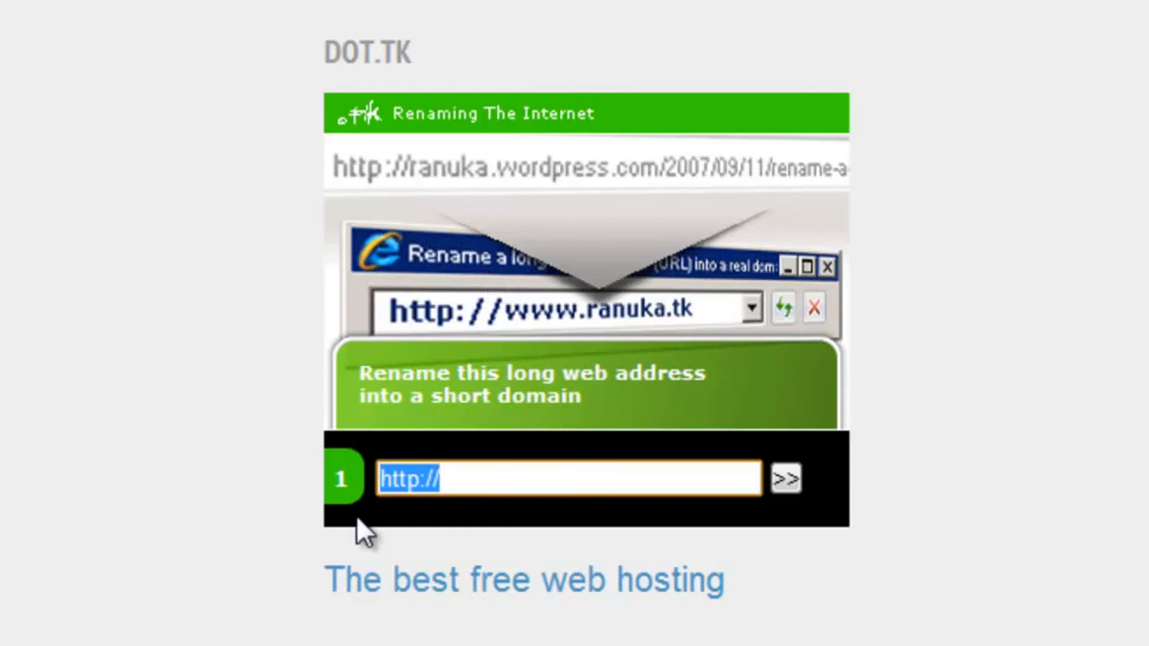
pyautogui.moveTo(362, 535)
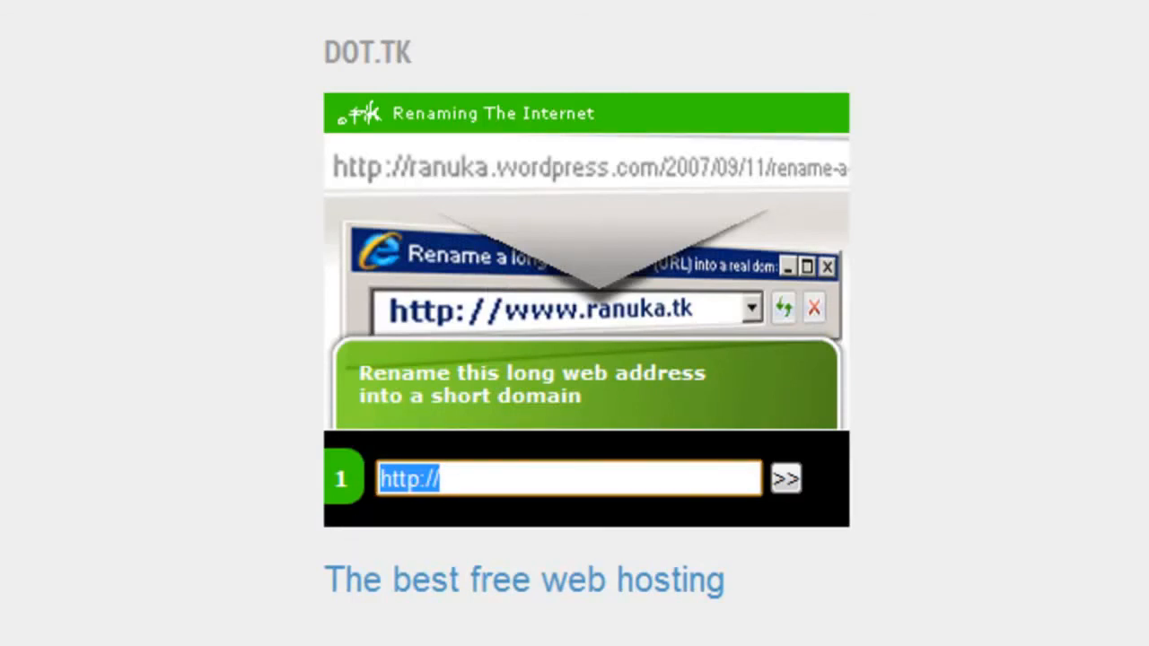
pyautogui.moveTo(260, 176)
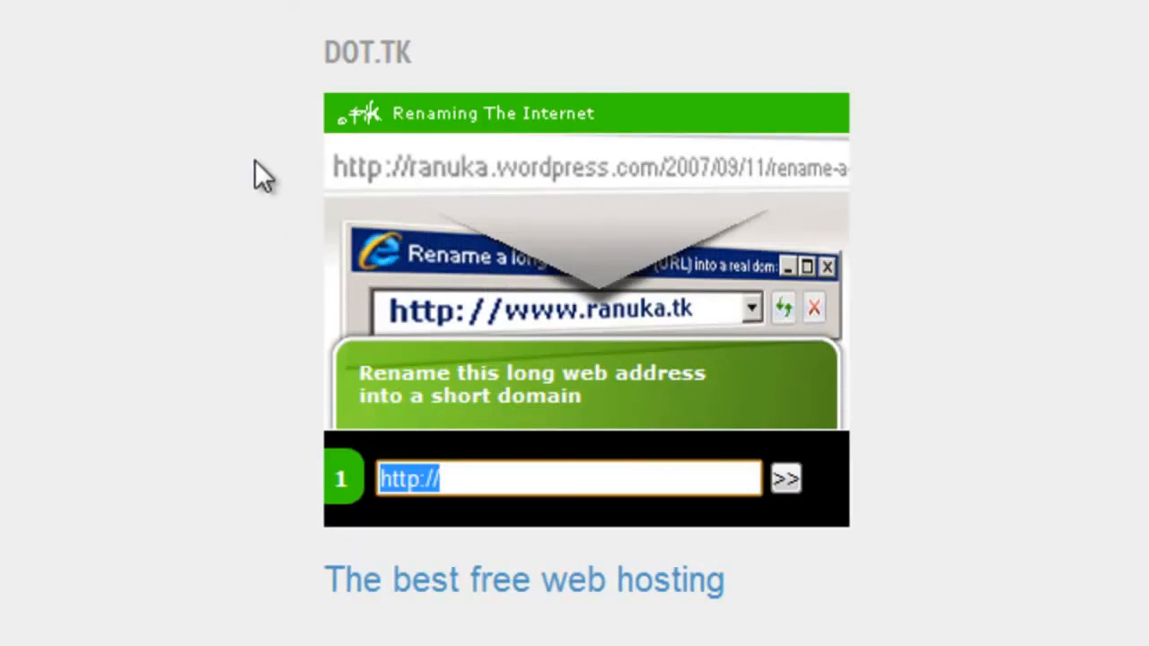